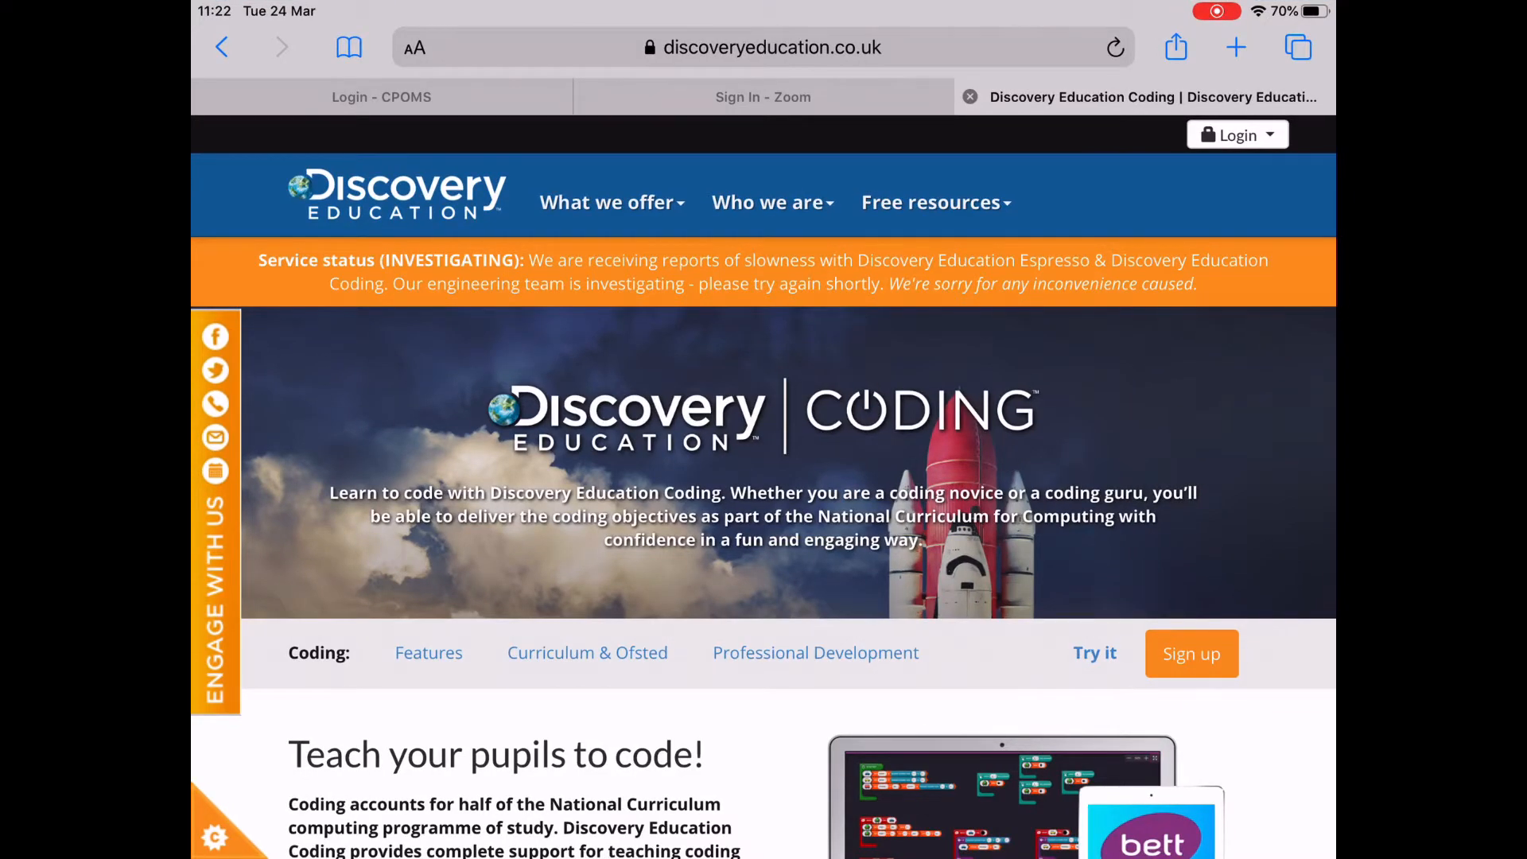
- Choose Coding from the login services and open its login page
{"action": "left_click", "coordinate": [1237, 135]}
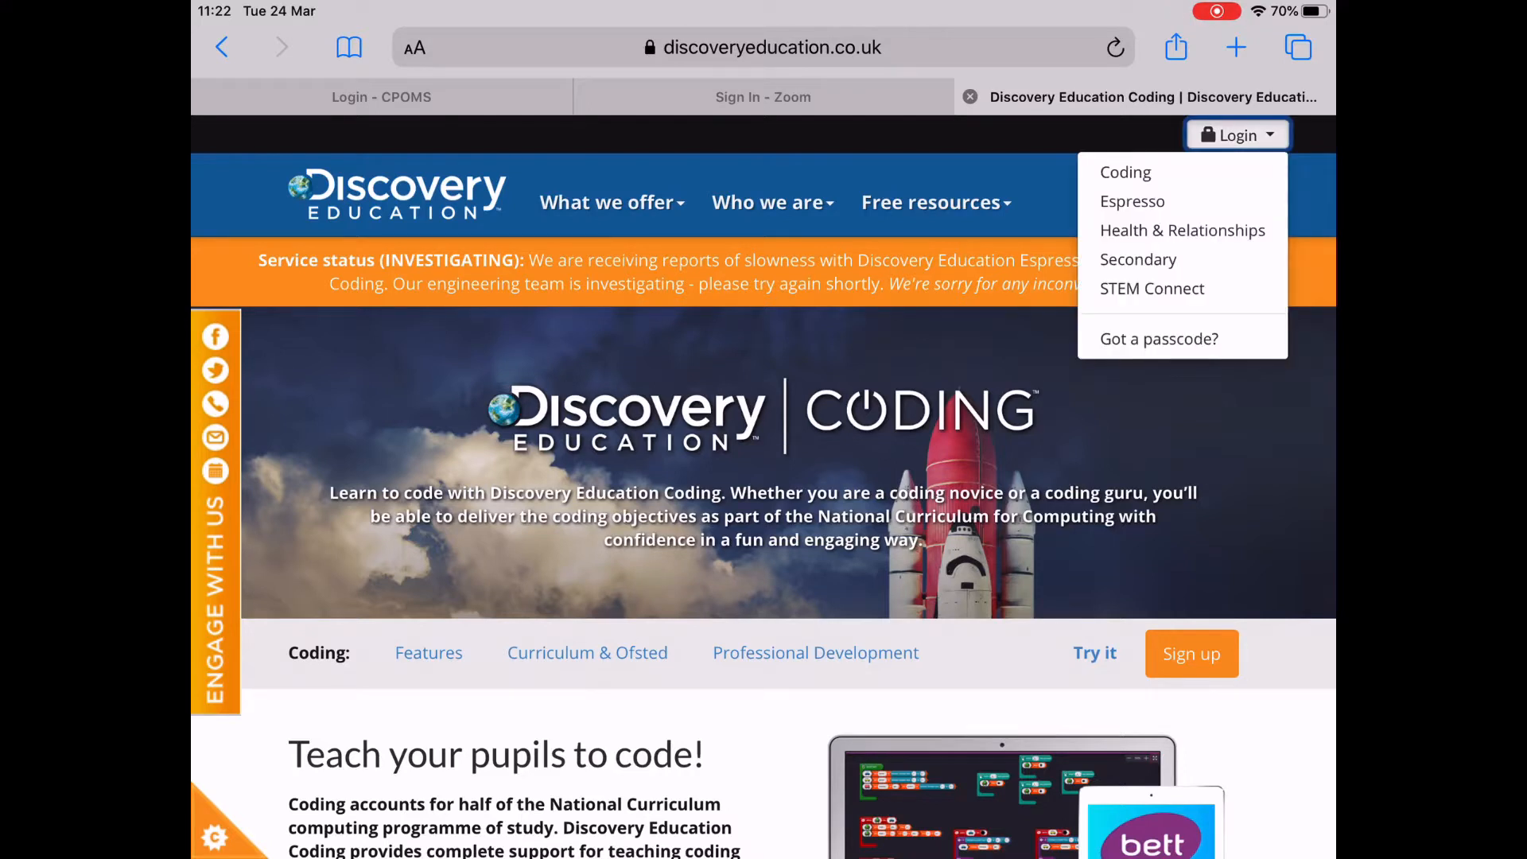
{"action": "left_click", "coordinate": [1125, 173]}
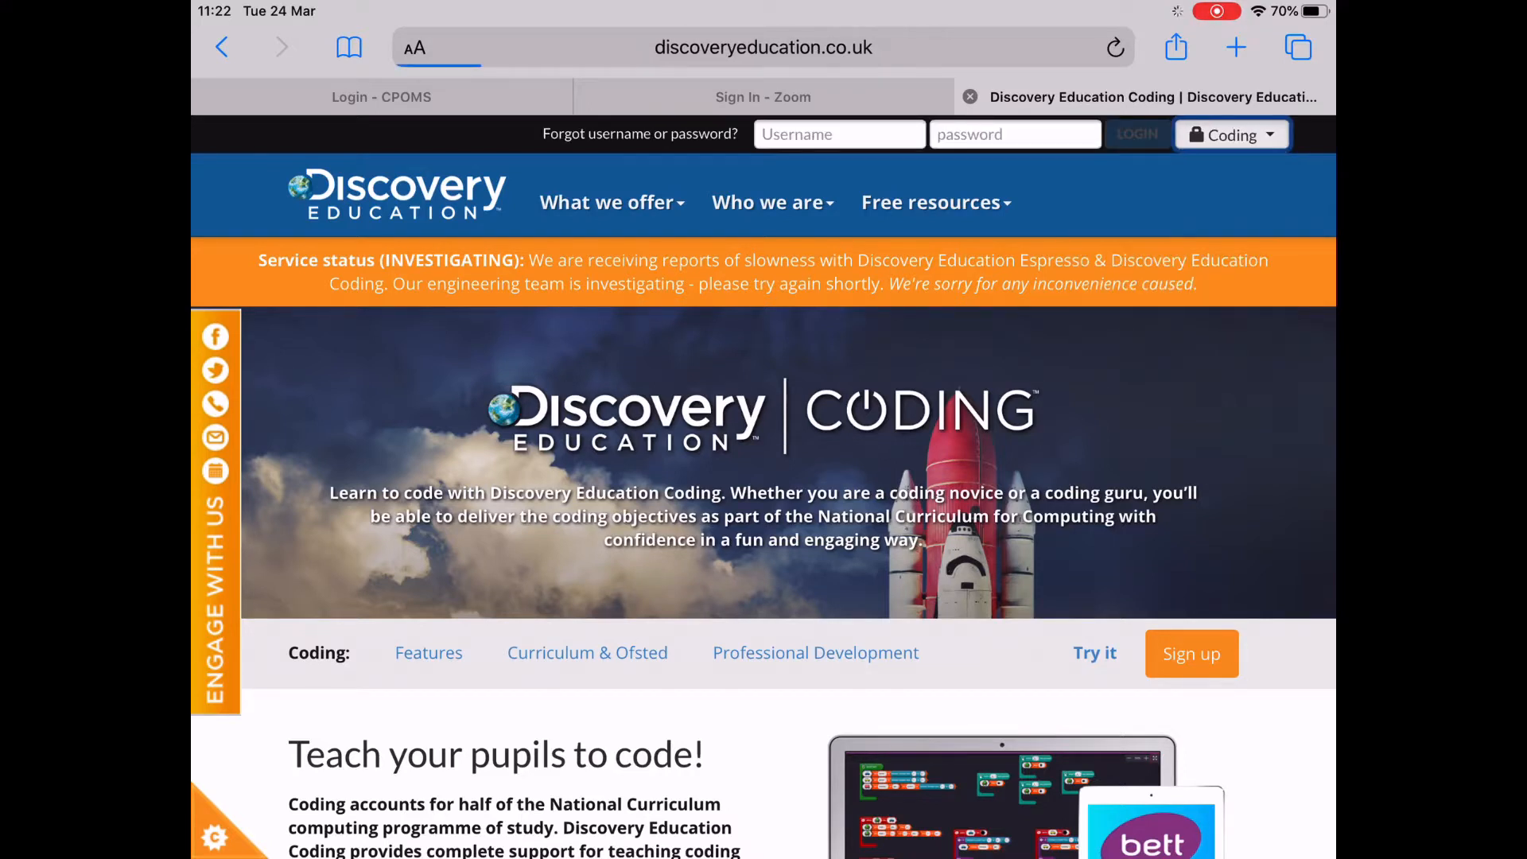
{"action": "left_click", "coordinate": [1135, 134]}
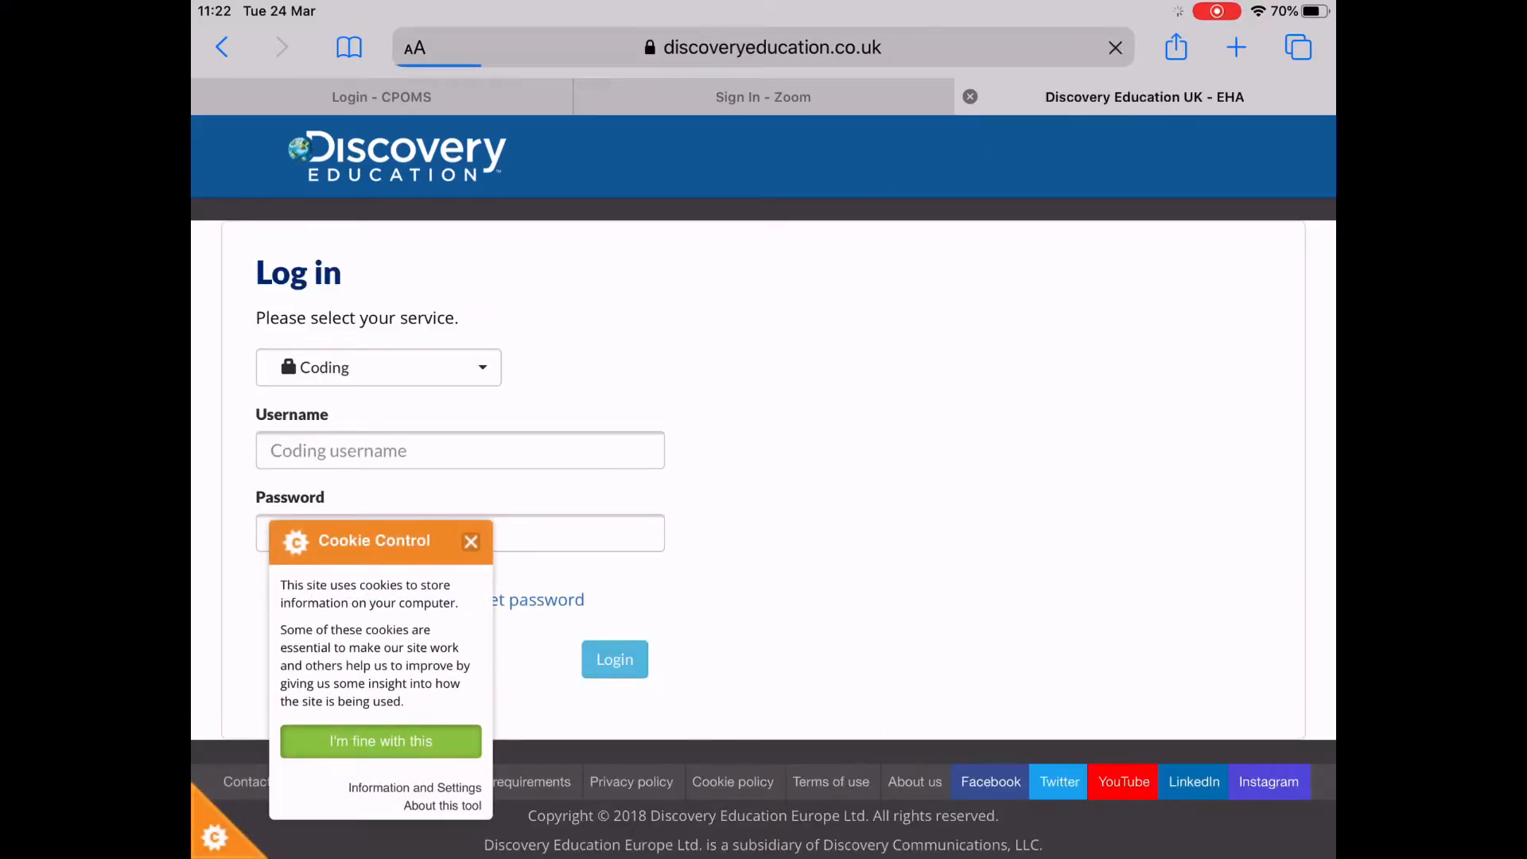
- Enter the username 'stud' and the password
{"action": "left_click", "coordinate": [459, 450]}
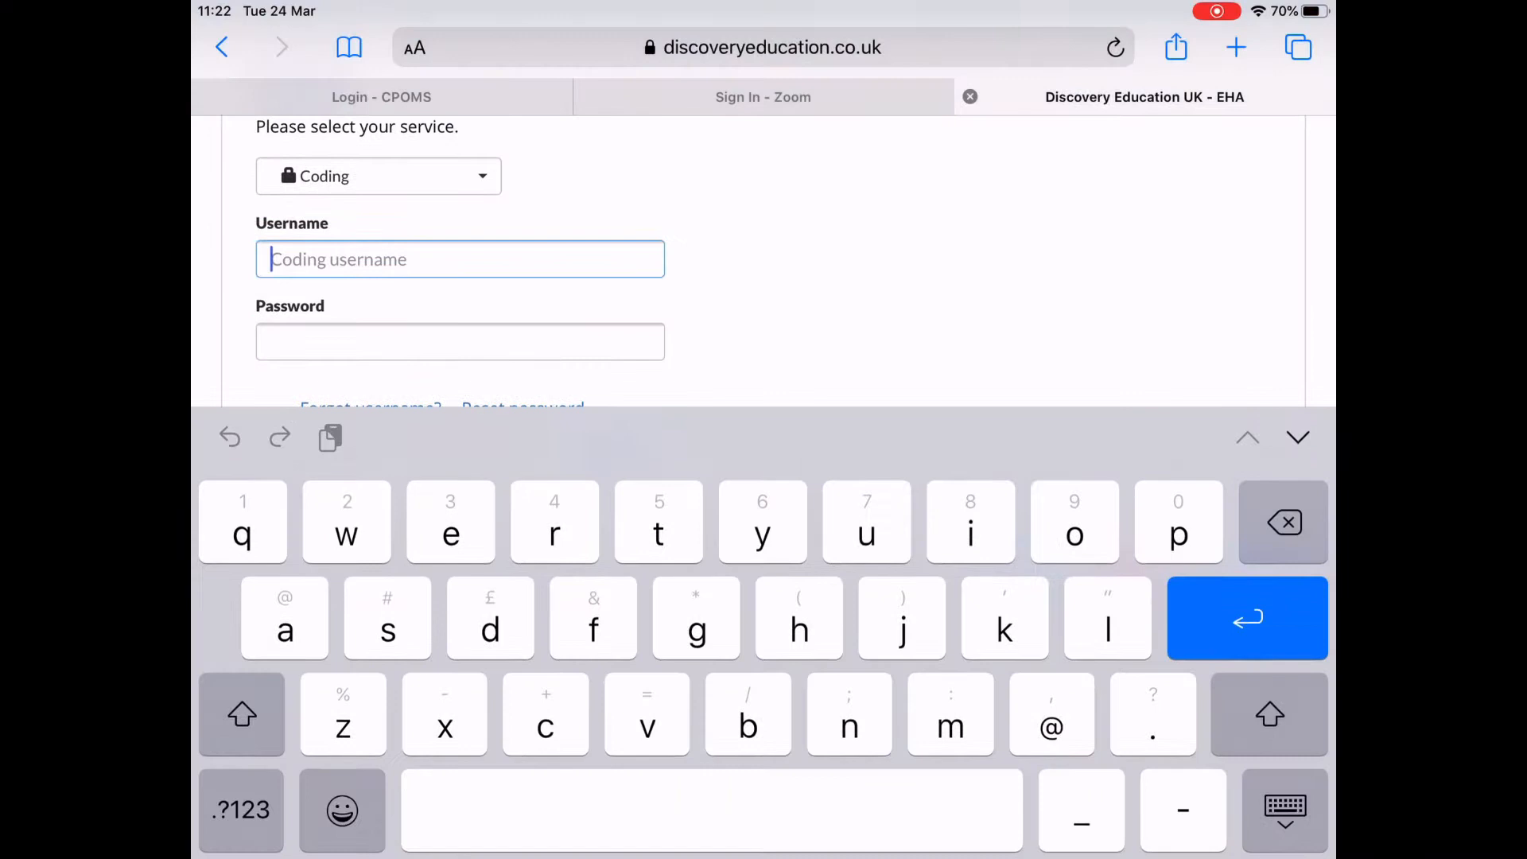
{"action": "type", "text": "st"}
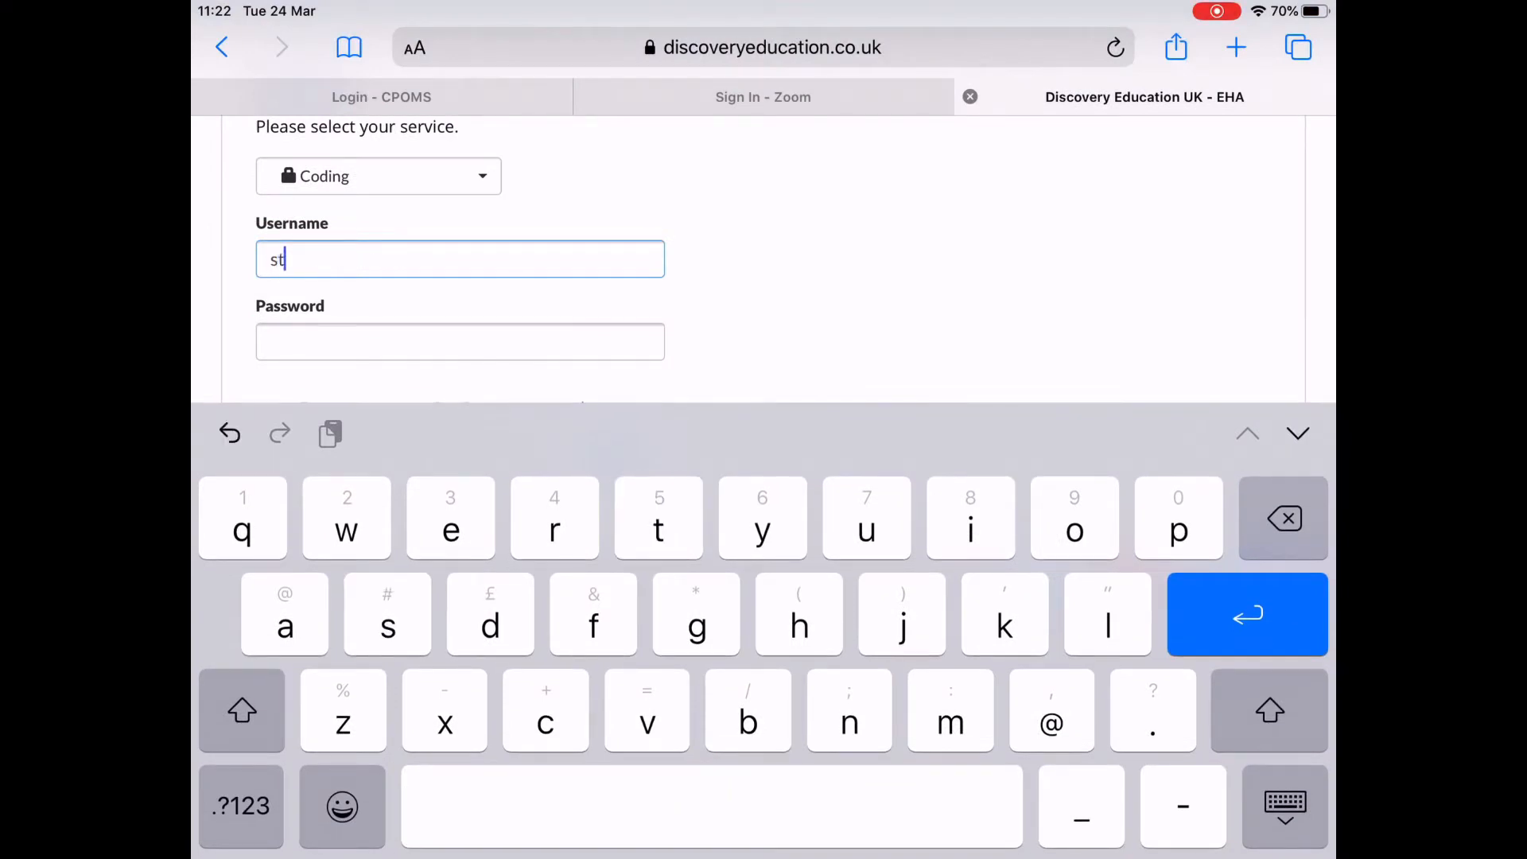
{"action": "type", "text": "udent"}
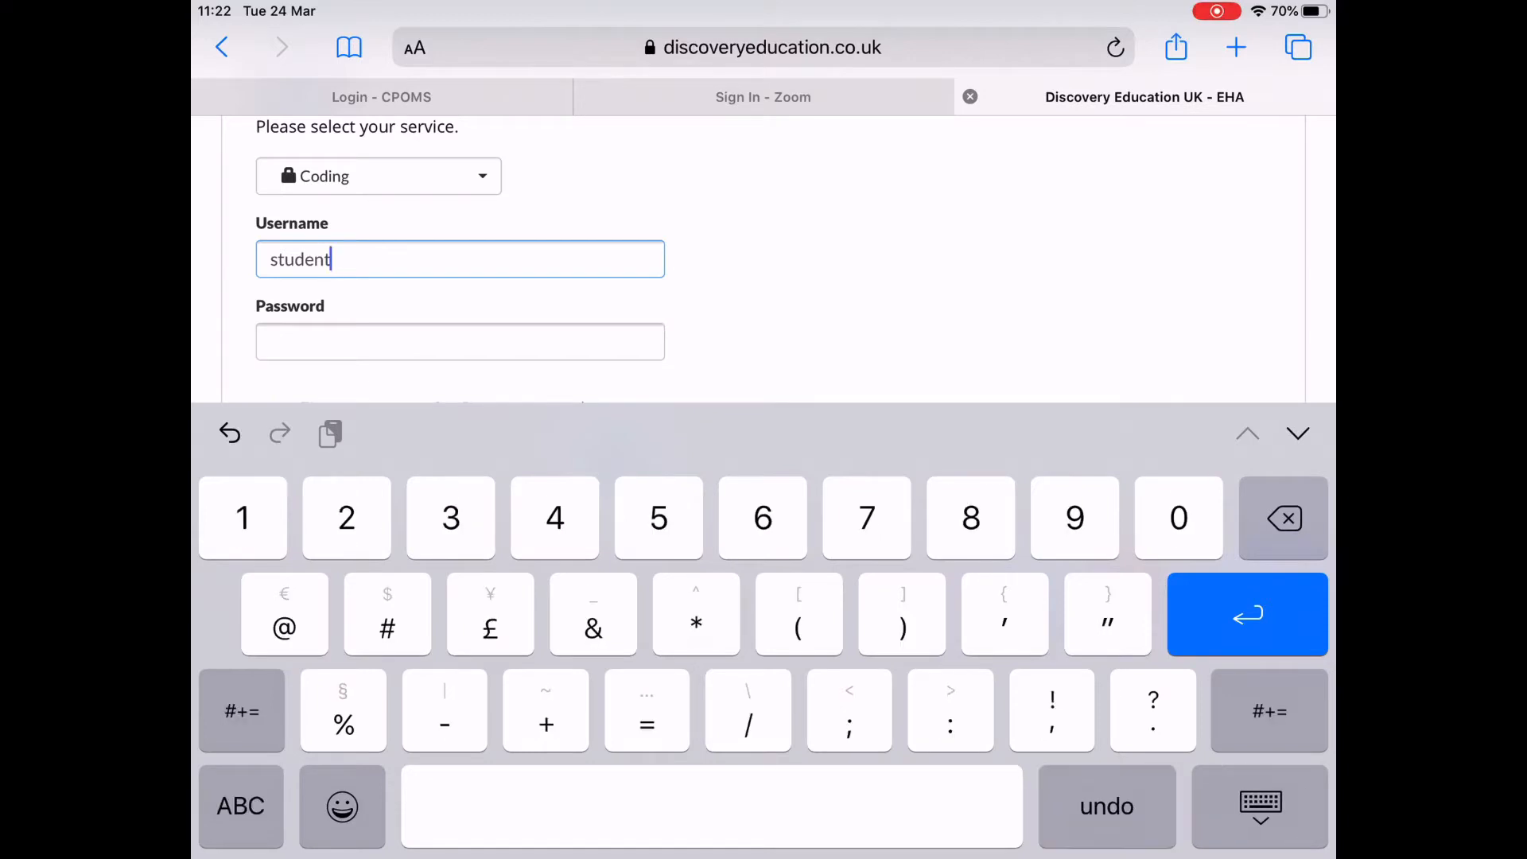
{"action": "type", "text": "33716"}
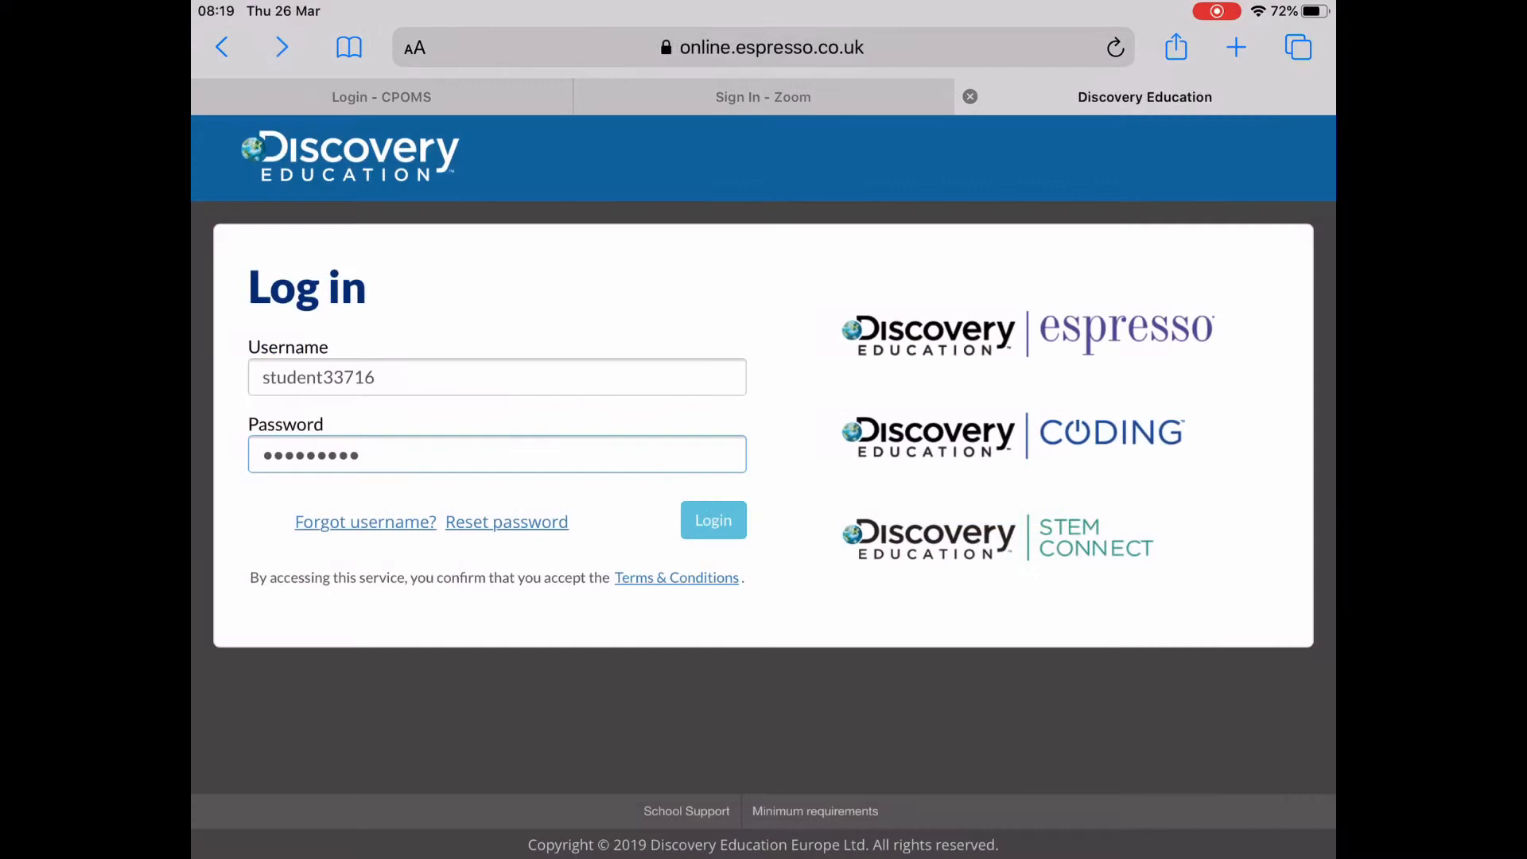
- Log in, open the Coding service, dismiss the Coding 2.0 banner and scroll through the units
{"action": "left_click", "coordinate": [713, 521]}
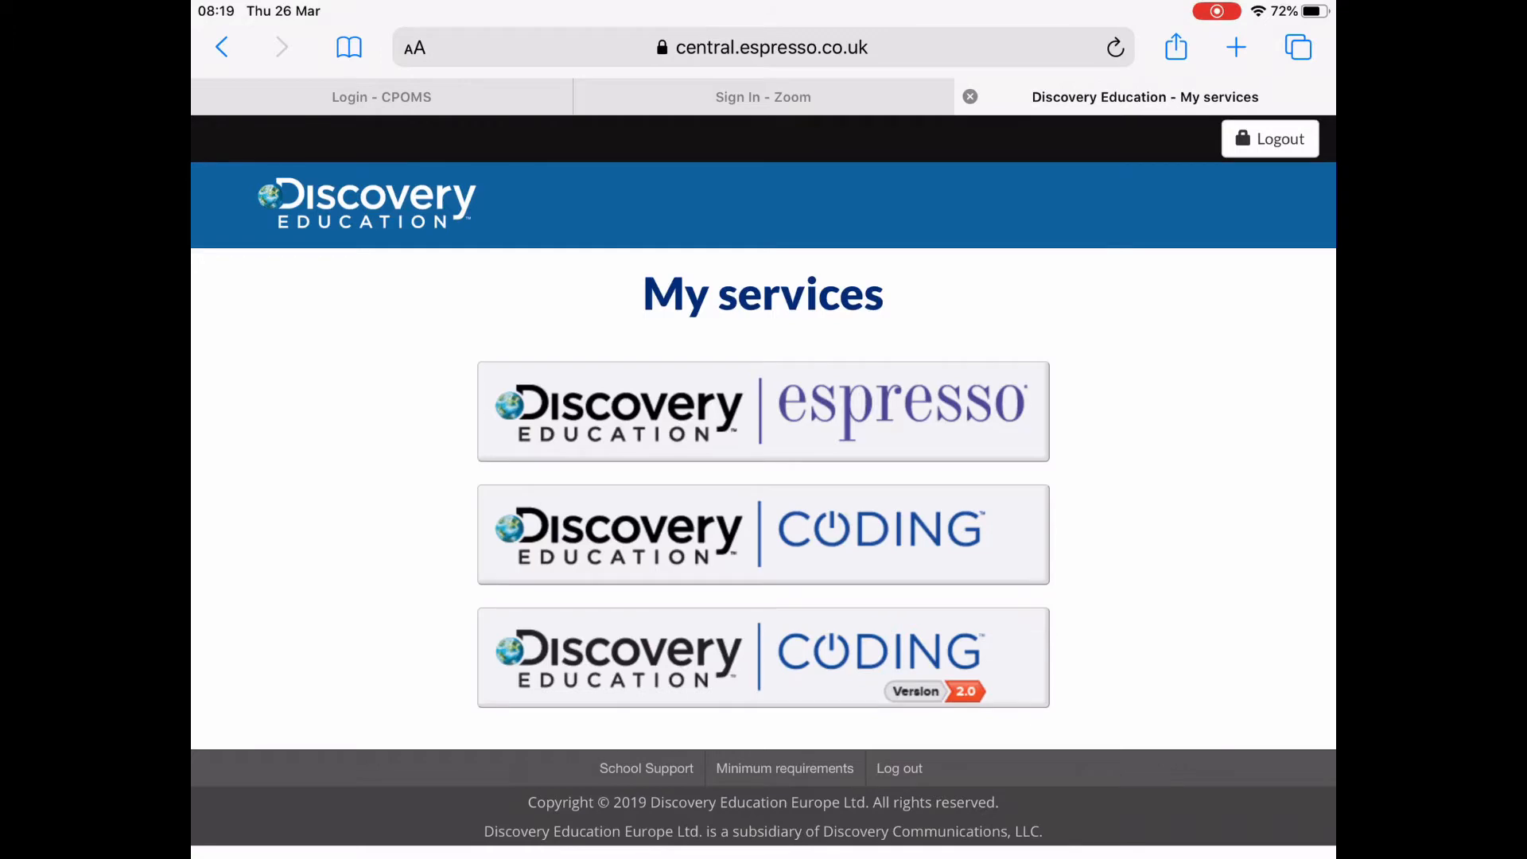
{"action": "left_click", "coordinate": [763, 534]}
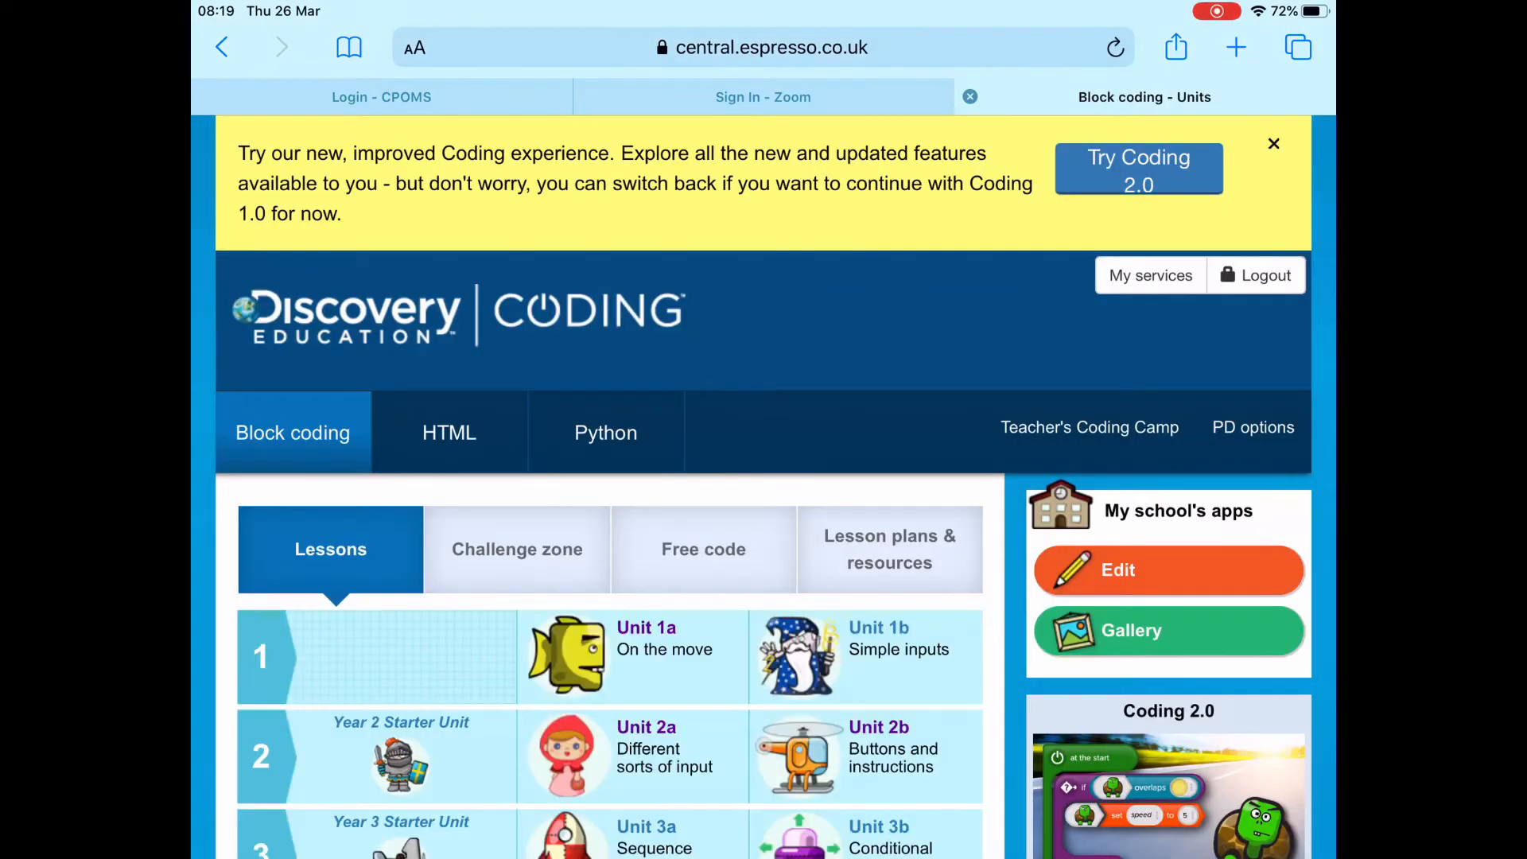
{"action": "left_click", "coordinate": [1273, 144]}
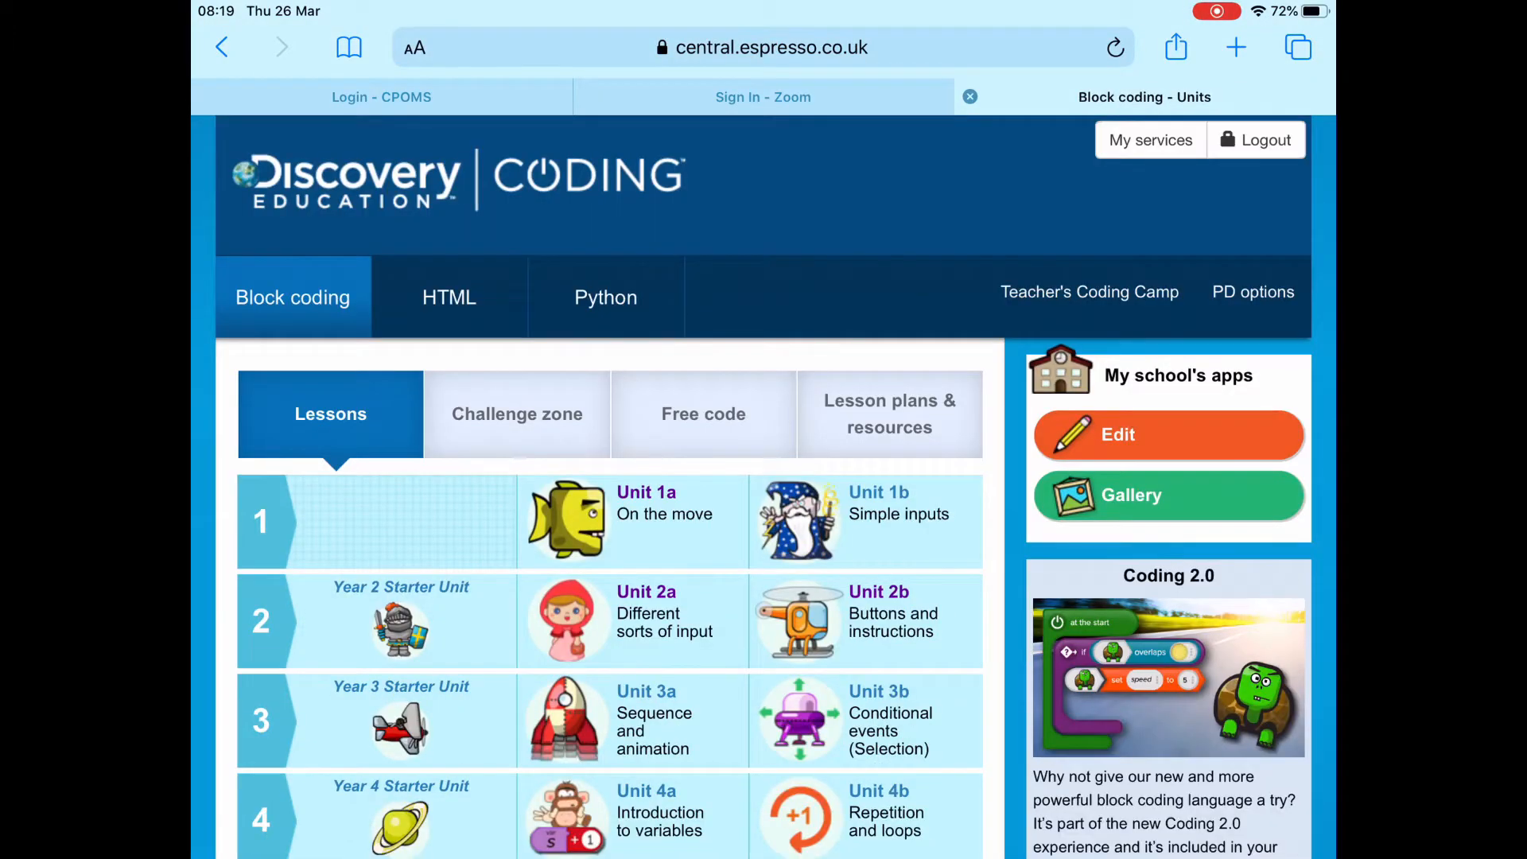
{"action": "scroll", "scroll_direction": "down", "scroll_amount": 3}
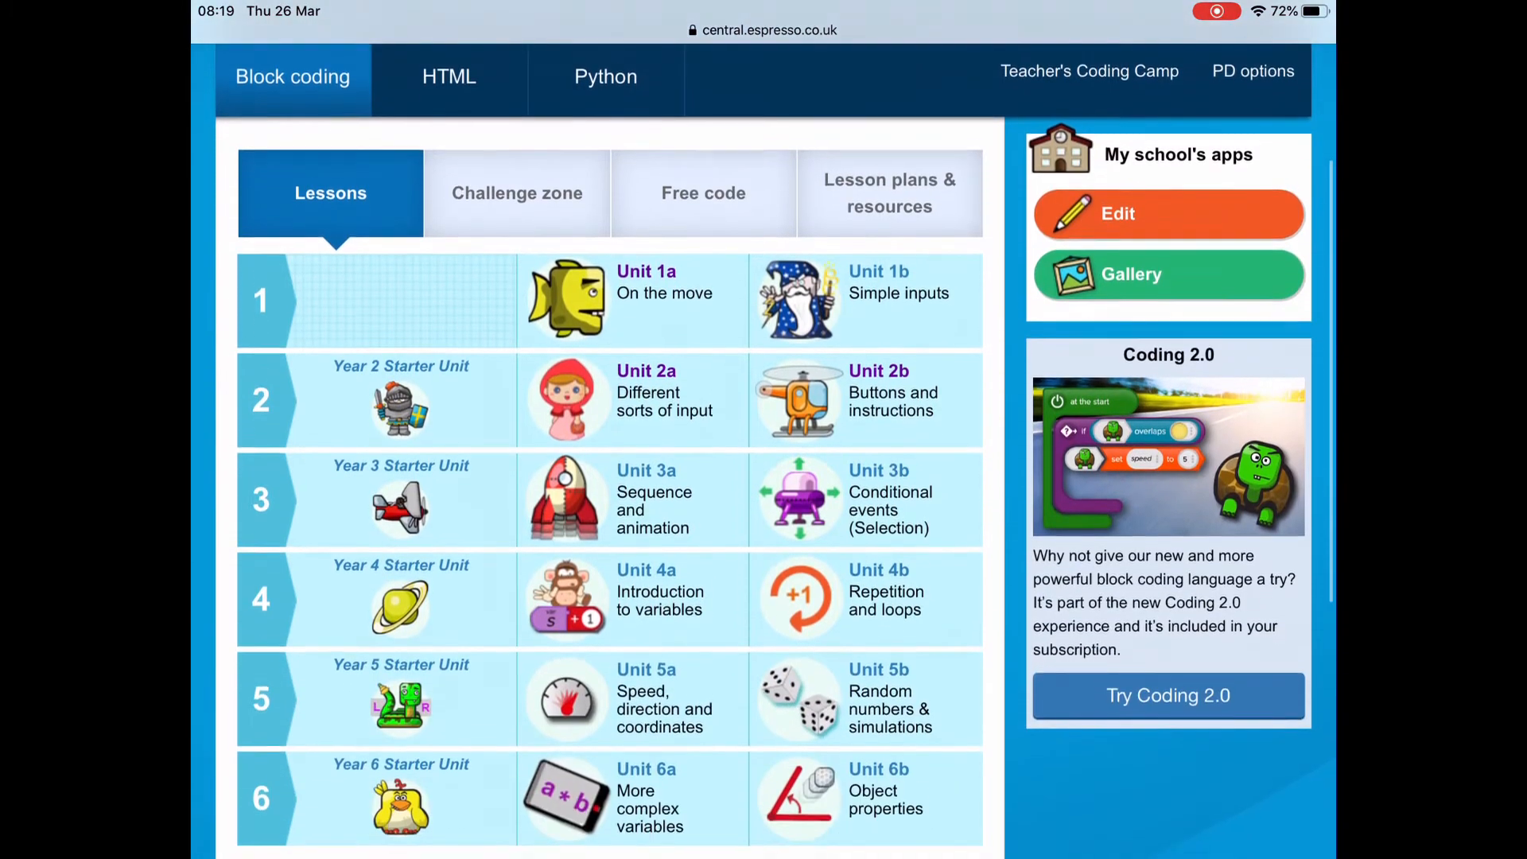
{"action": "scroll", "scroll_direction": "down", "scroll_amount": 3}
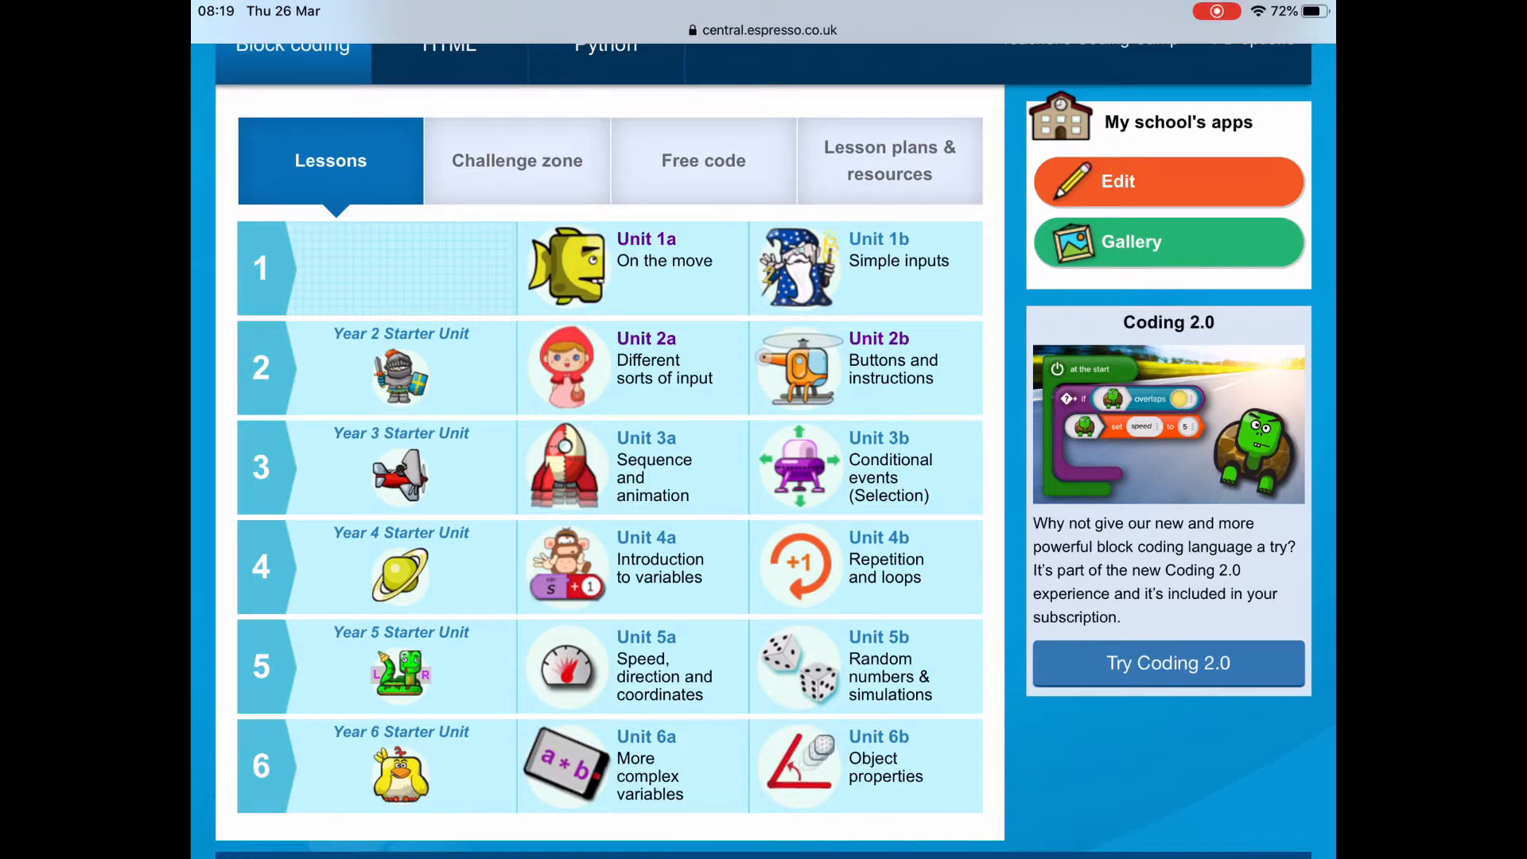
- Open Unit 2b Buttons and instructions and preview each of its lessons
{"action": "left_click", "coordinate": [878, 358]}
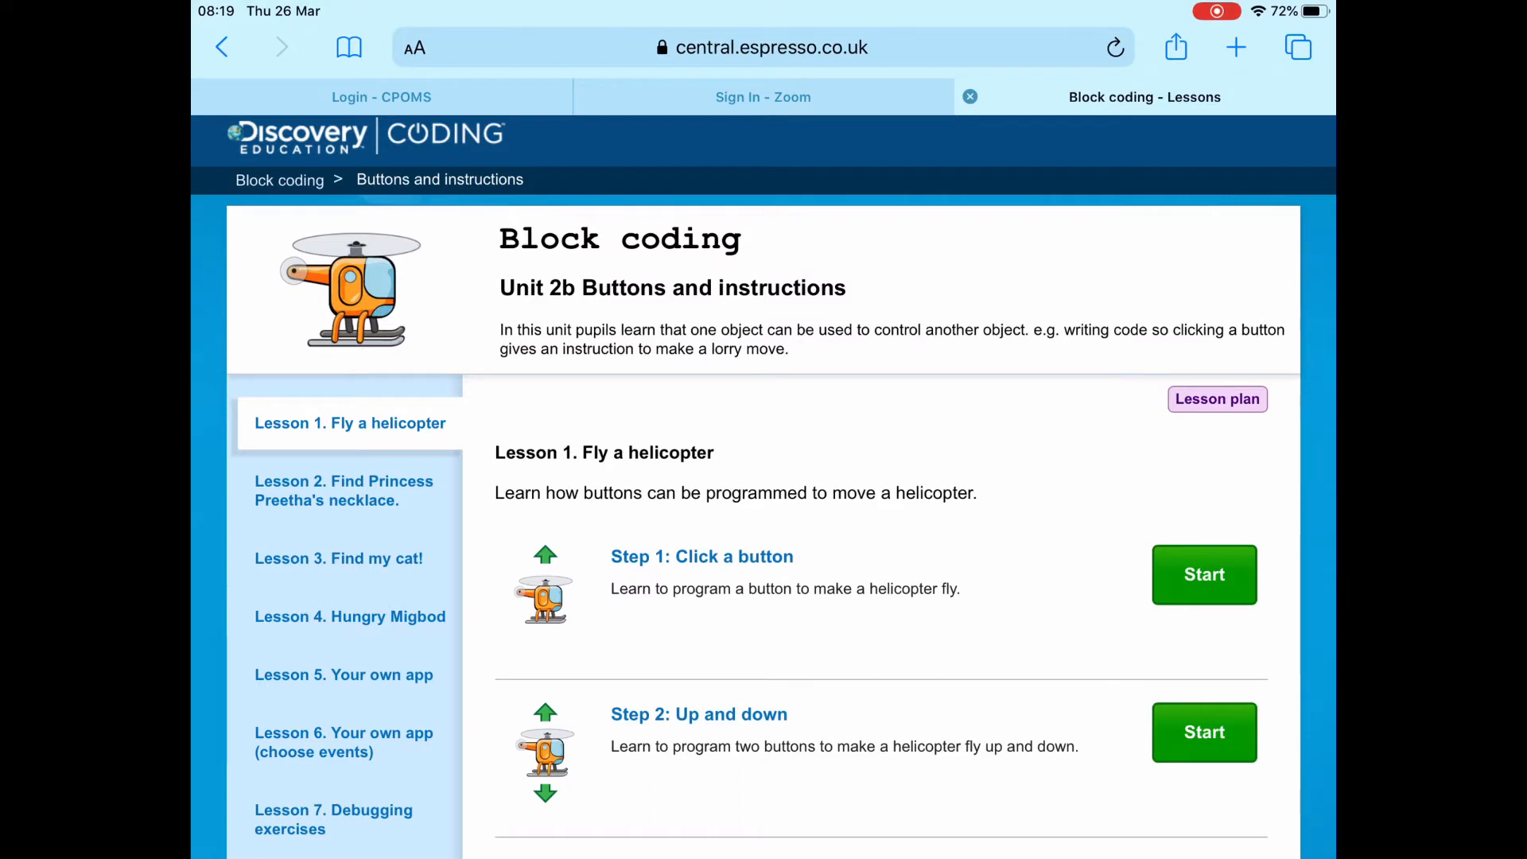
{"action": "scroll", "scroll_direction": "down", "scroll_amount": 3}
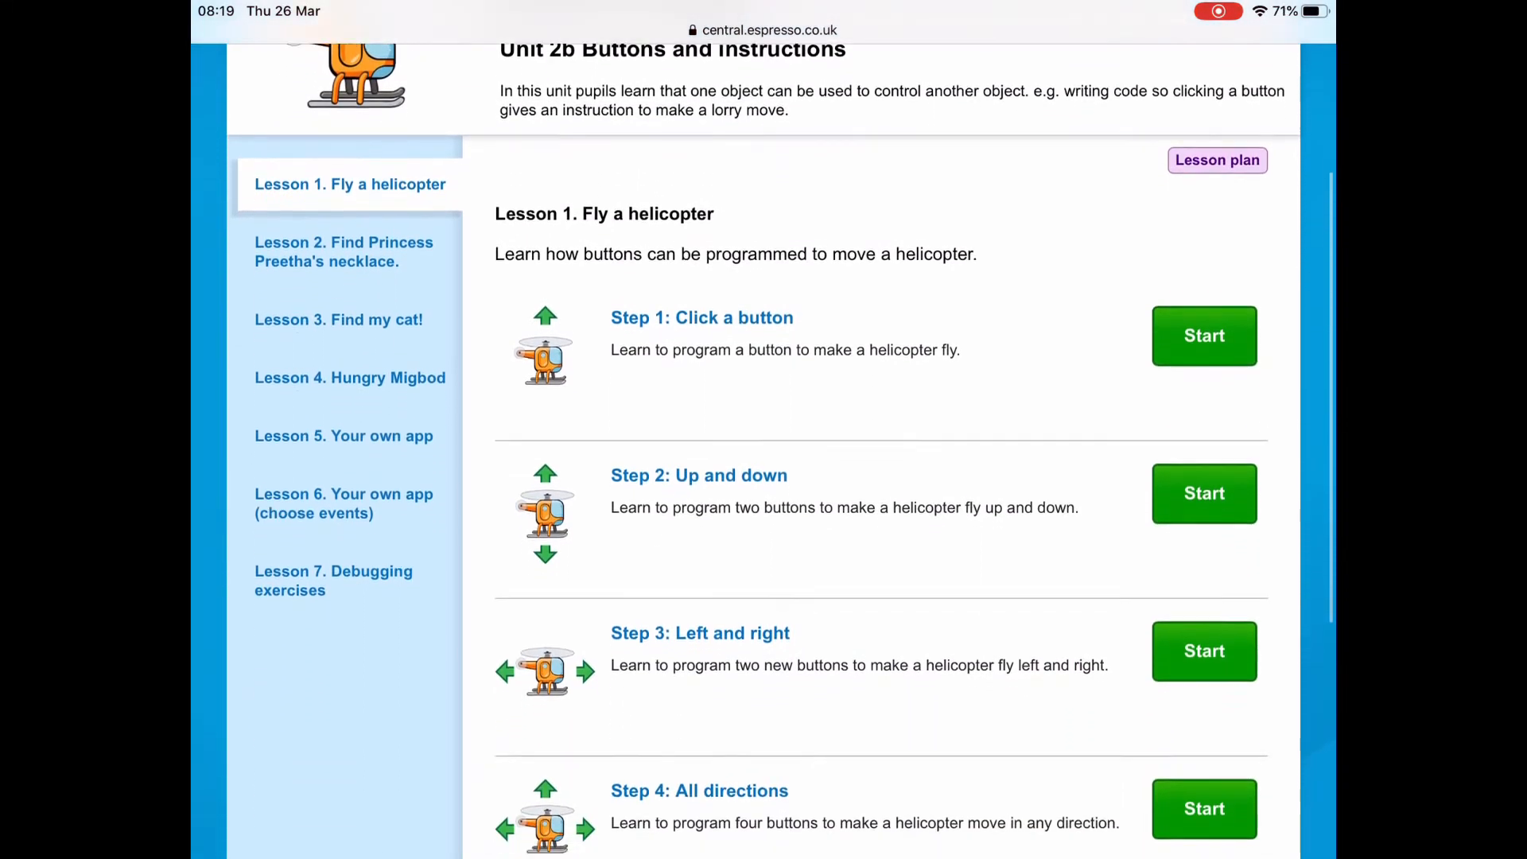
{"action": "scroll", "scroll_direction": "down", "scroll_amount": 3}
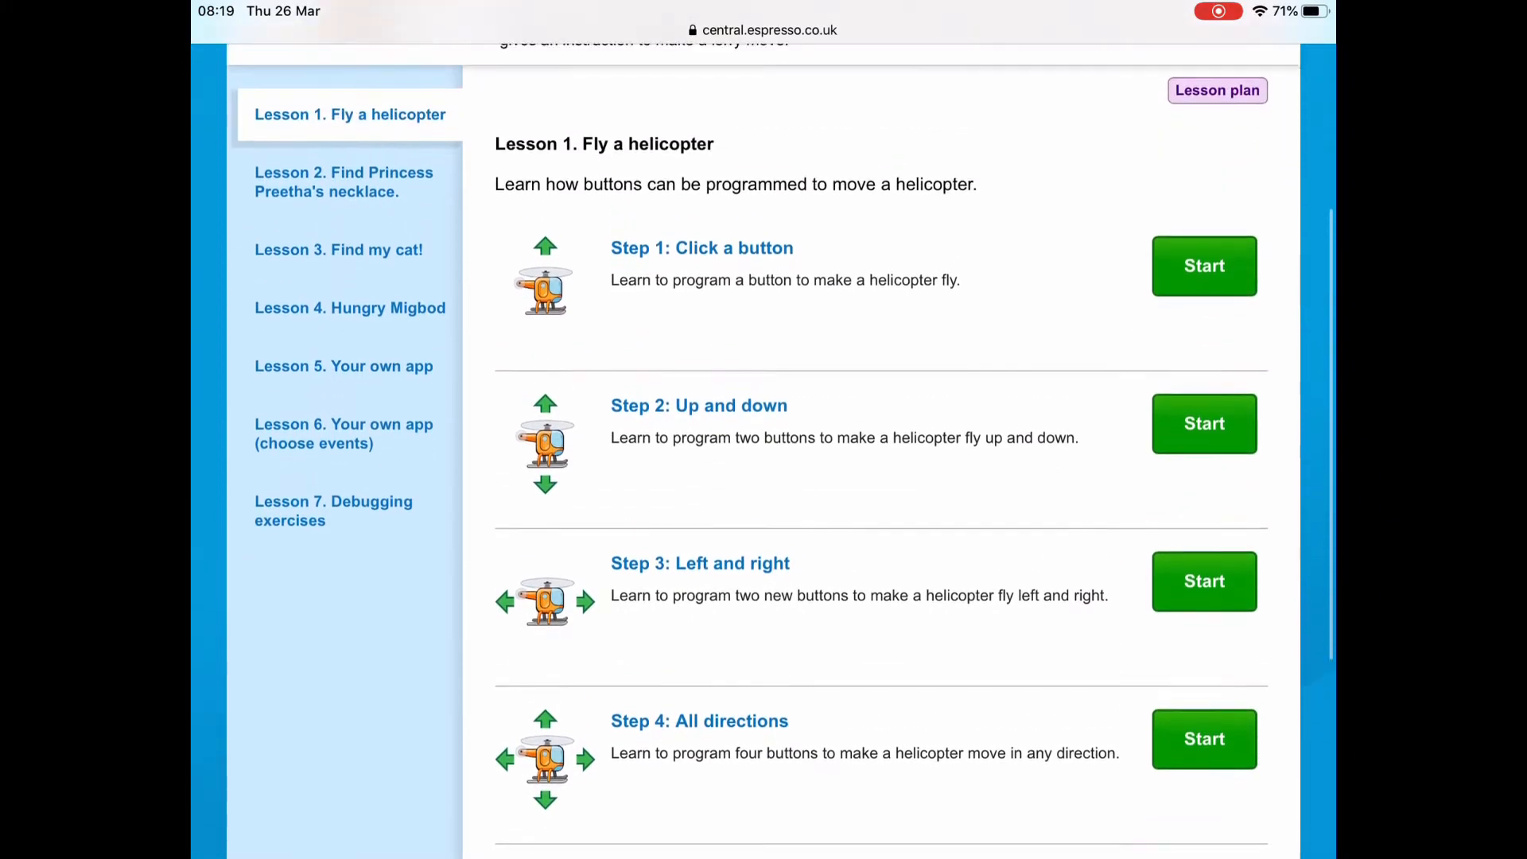
{"action": "left_click", "coordinate": [343, 183]}
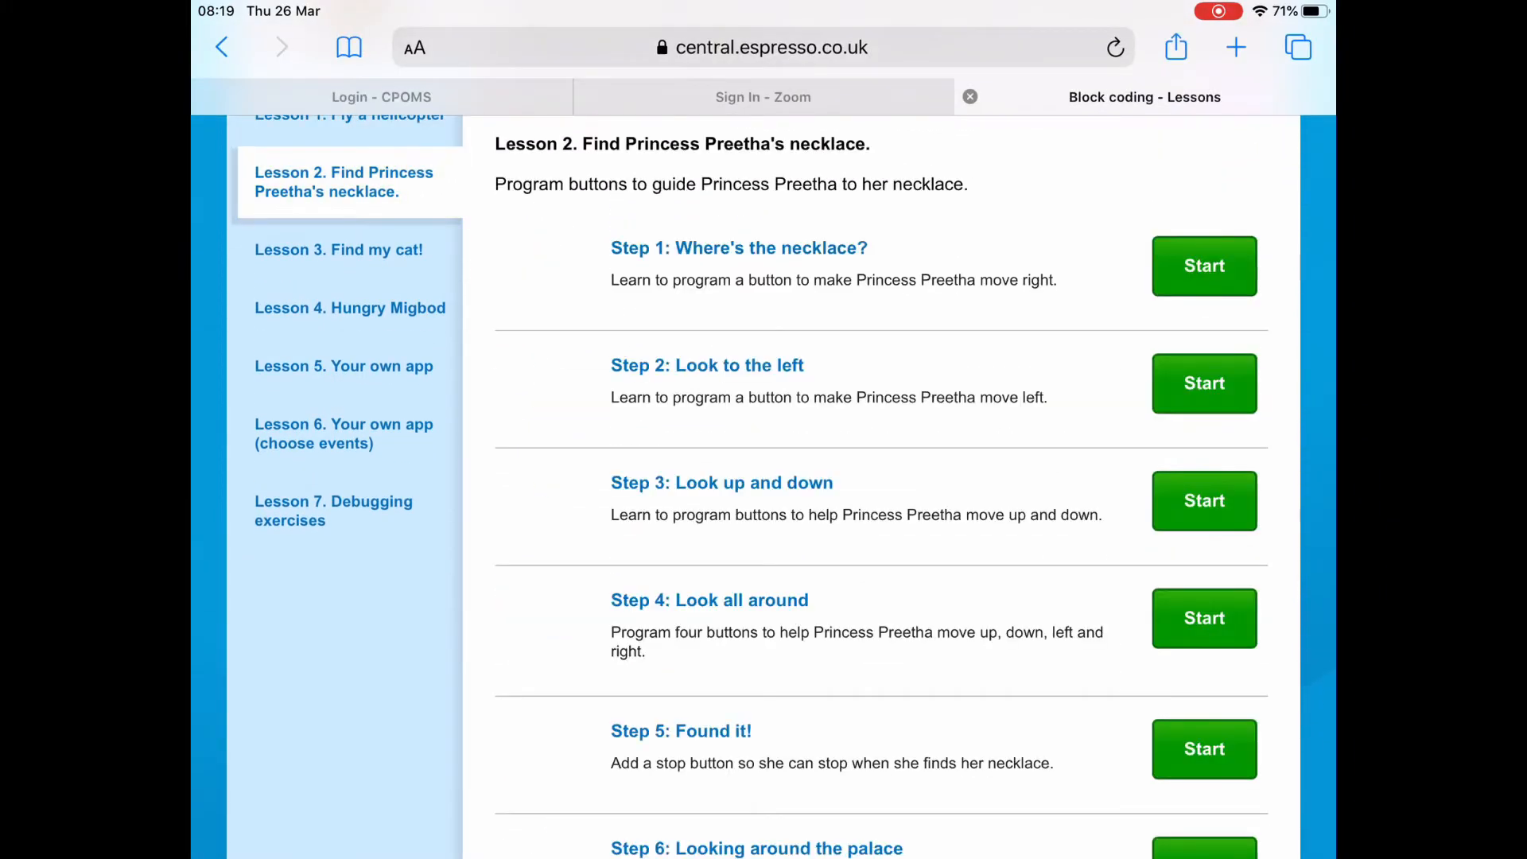
{"action": "left_click", "coordinate": [338, 249]}
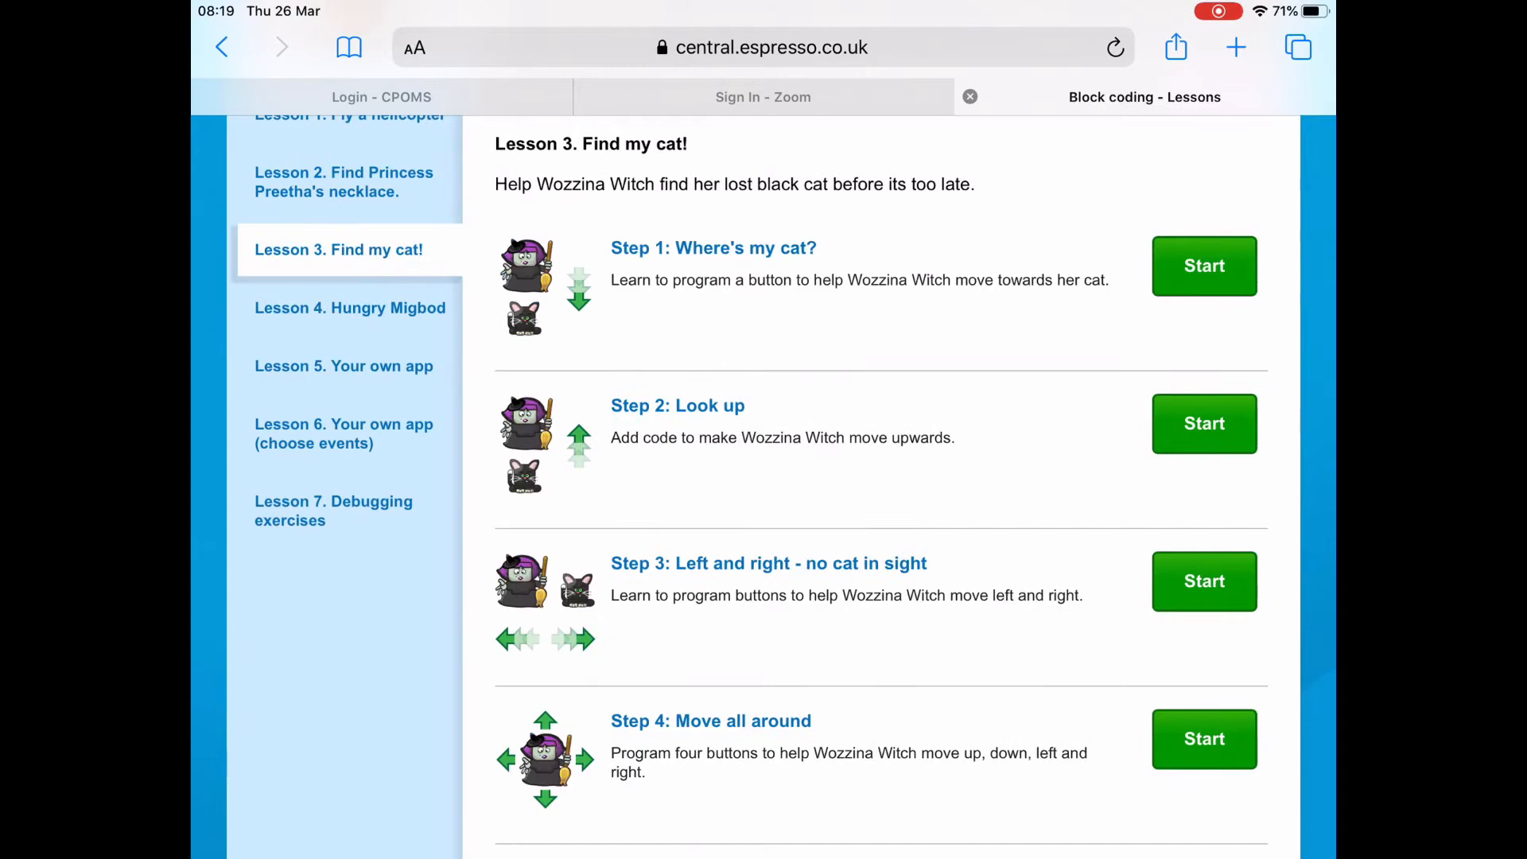
{"action": "left_click", "coordinate": [343, 365]}
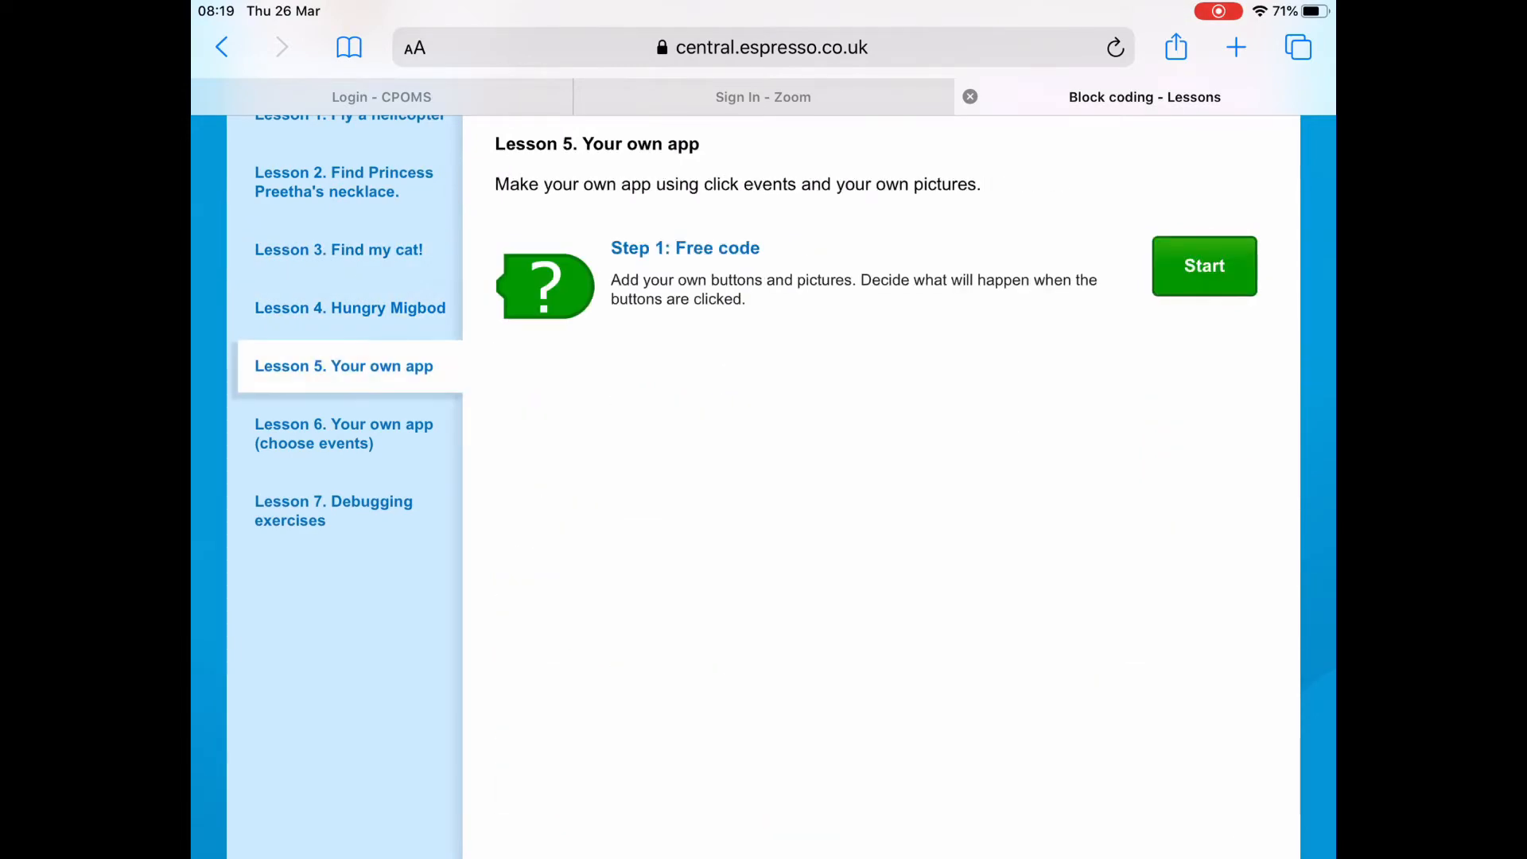
{"action": "left_click", "coordinate": [343, 433]}
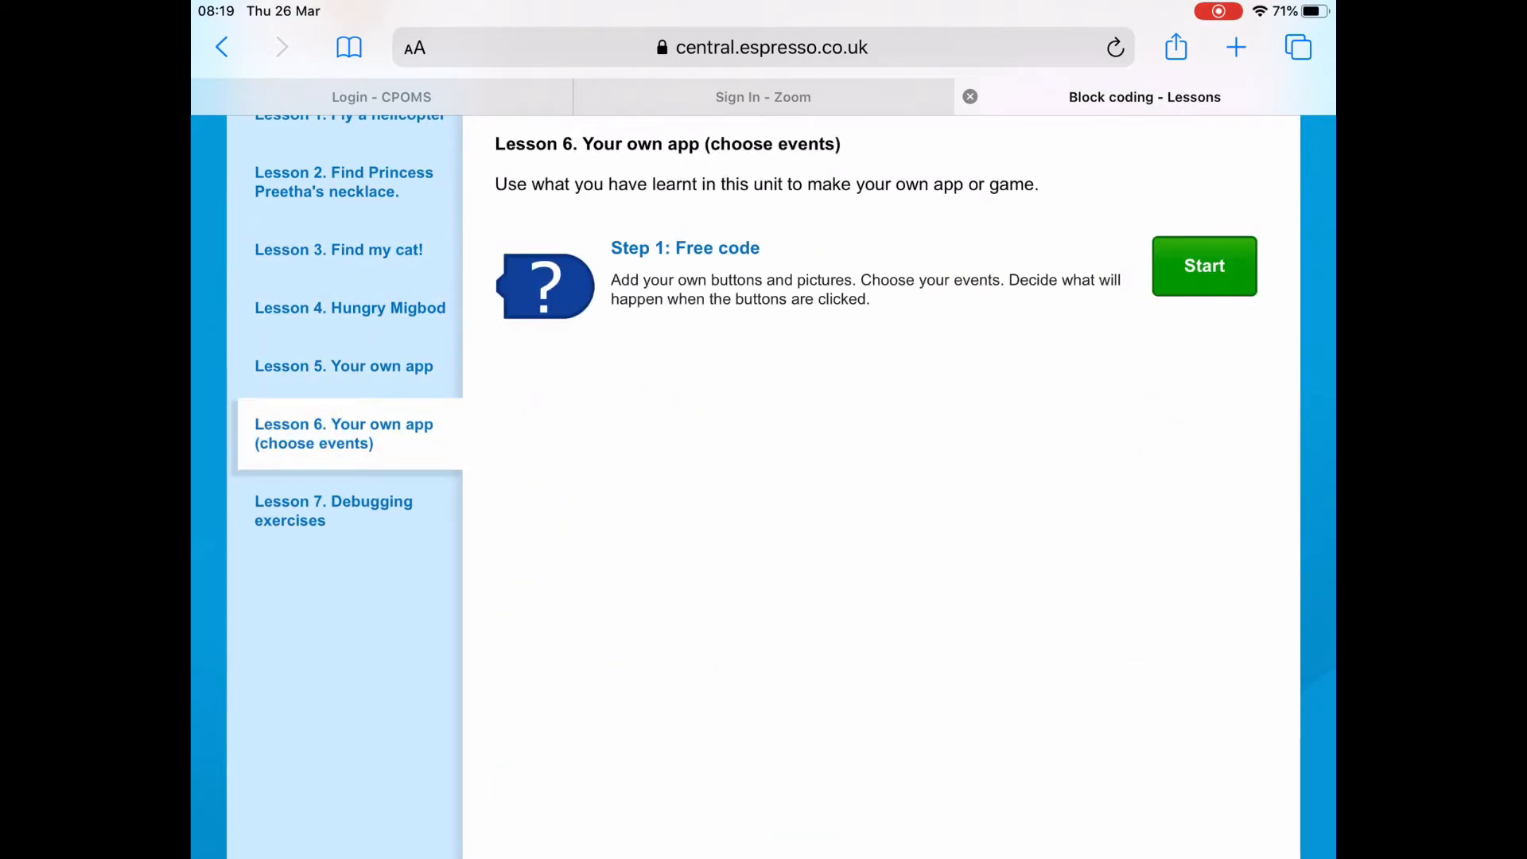
{"action": "left_click", "coordinate": [334, 511]}
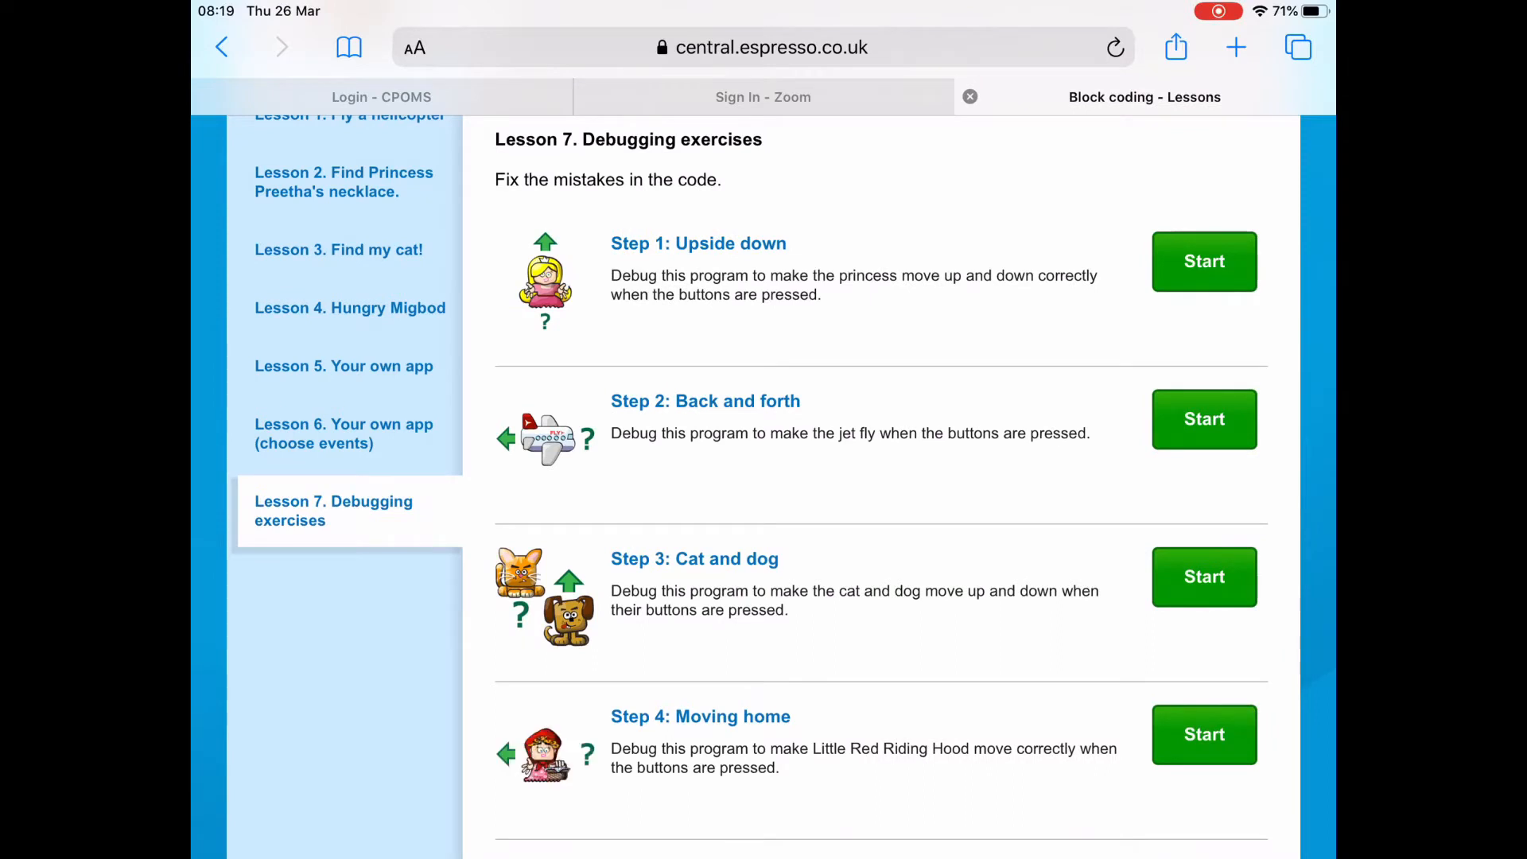
- Return to the Fly a helicopter lesson and start Step 1, Click a button
{"action": "scroll", "scroll_direction": "up", "scroll_amount": 3}
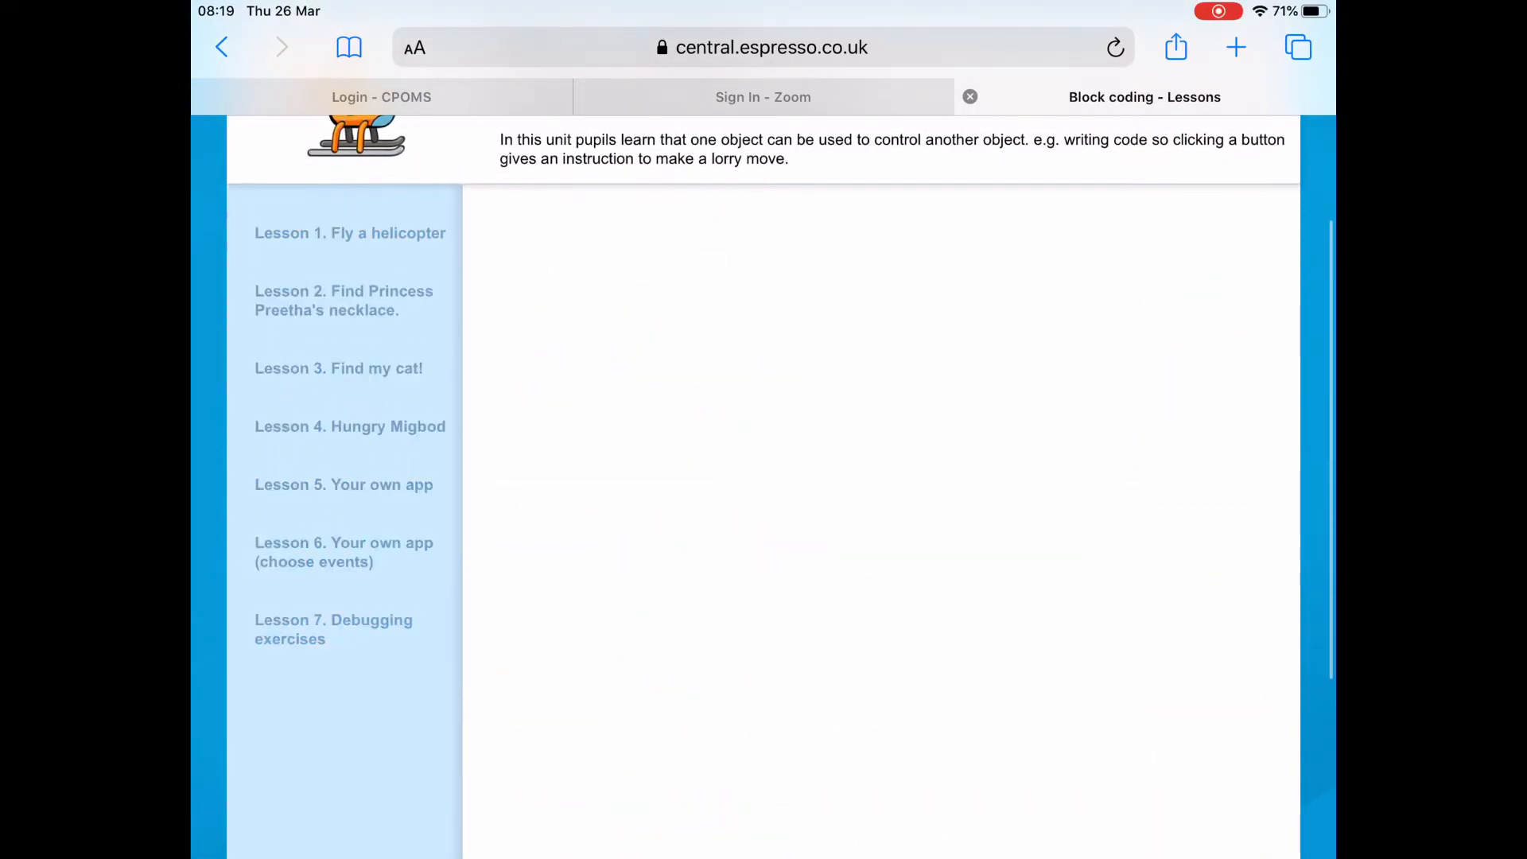
{"action": "left_click", "coordinate": [349, 231]}
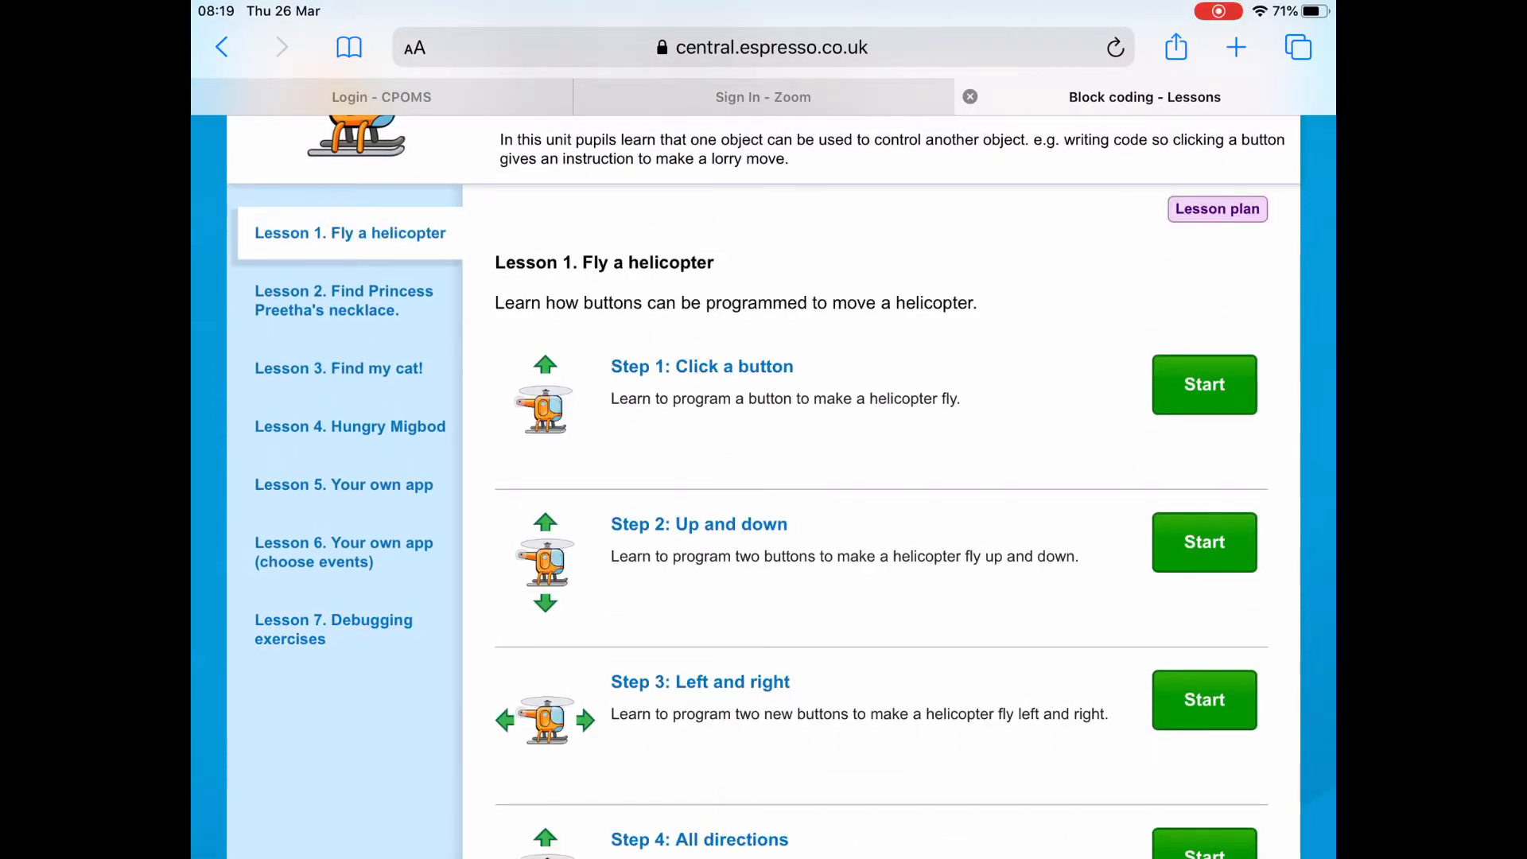
{"action": "left_click", "coordinate": [1203, 383]}
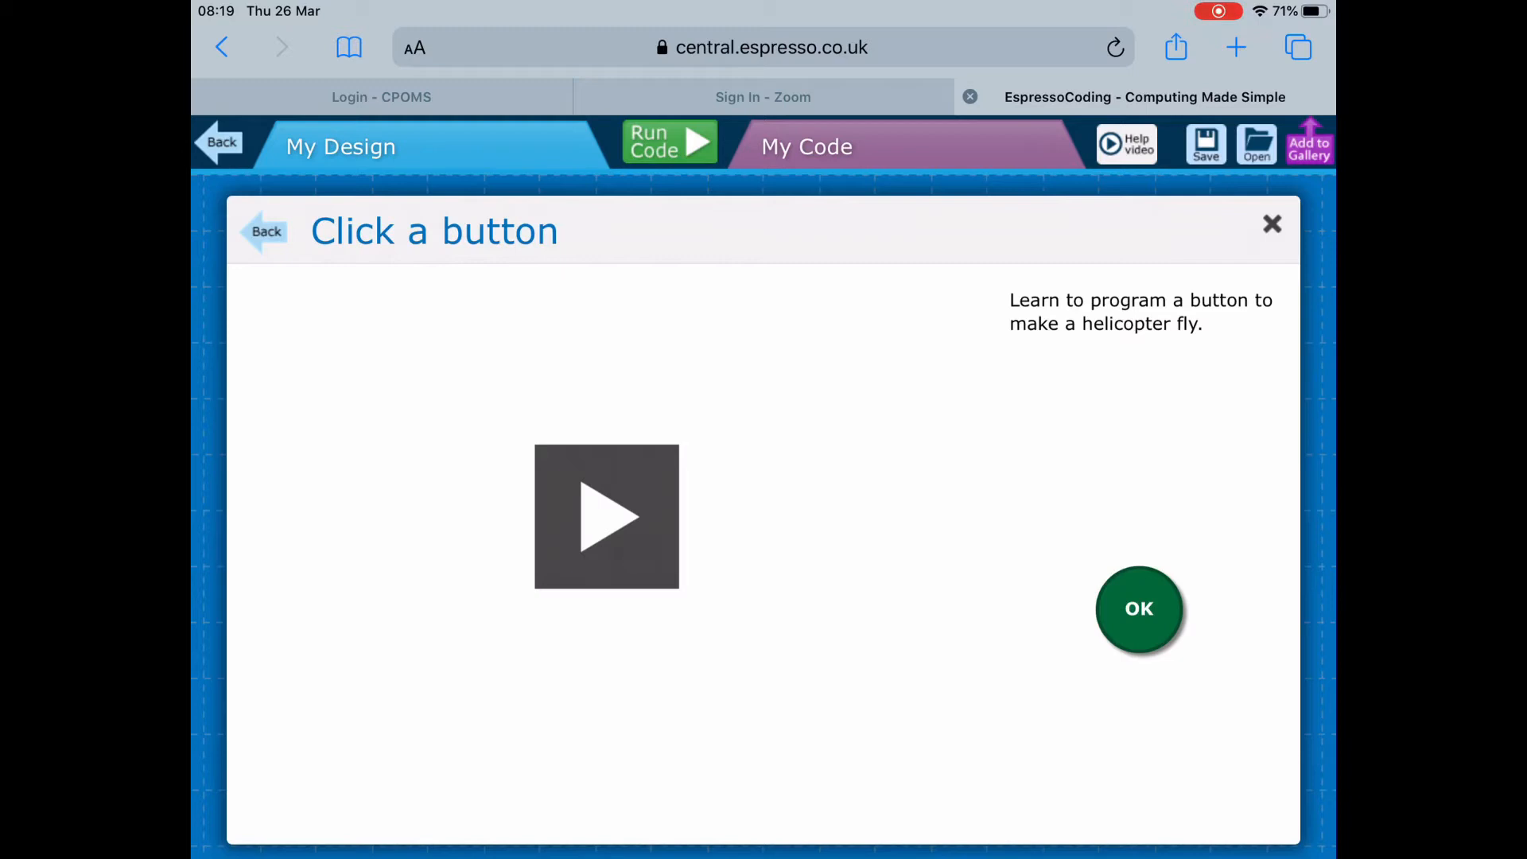
- Dismiss the Click a button introduction and switch to the My Code tab
{"action": "left_click", "coordinate": [1138, 608]}
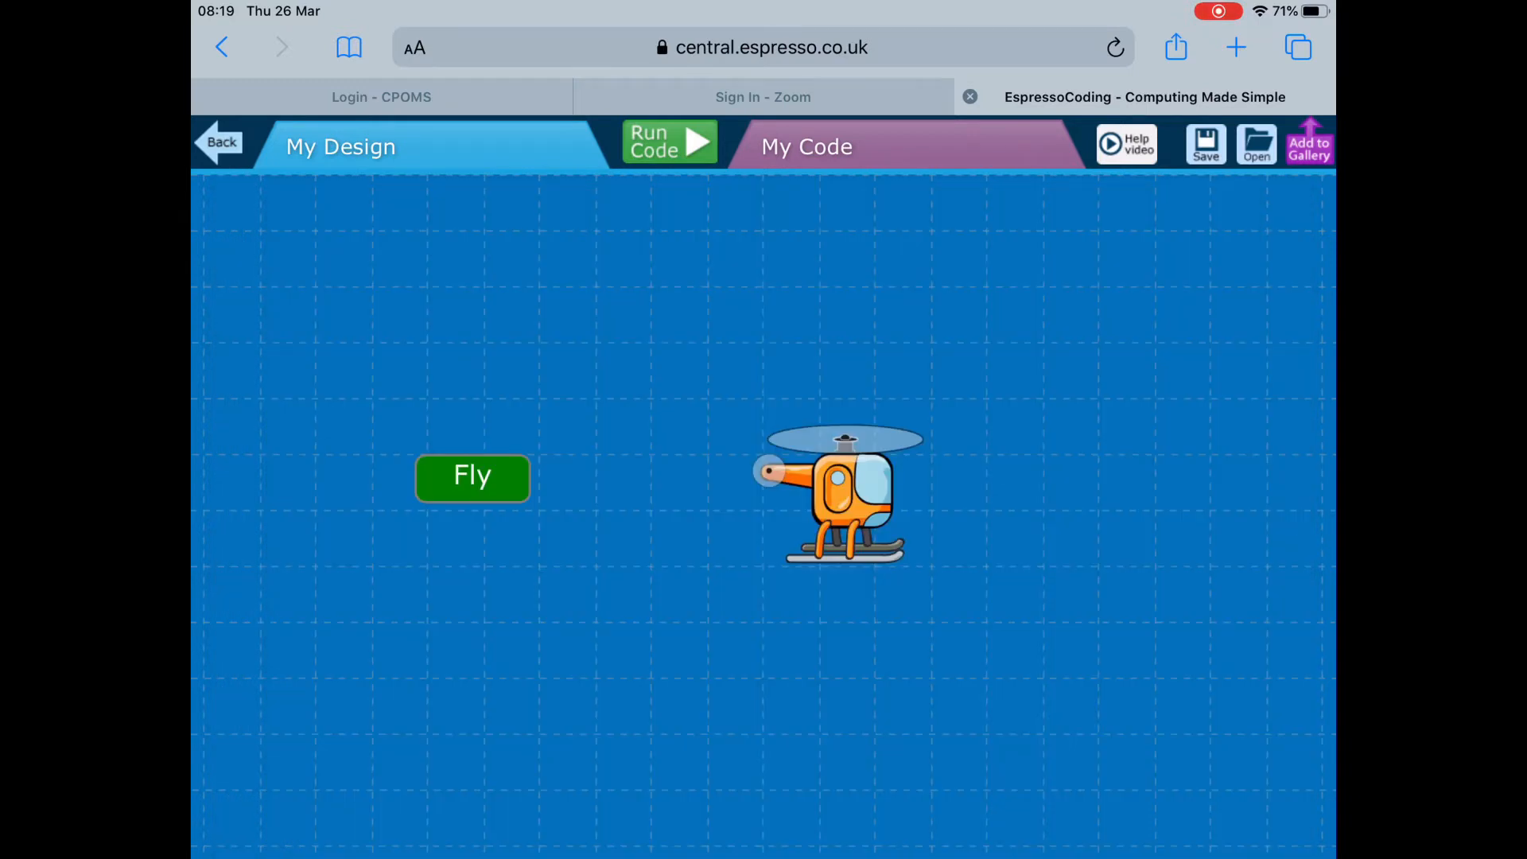
{"action": "left_click", "coordinate": [806, 146]}
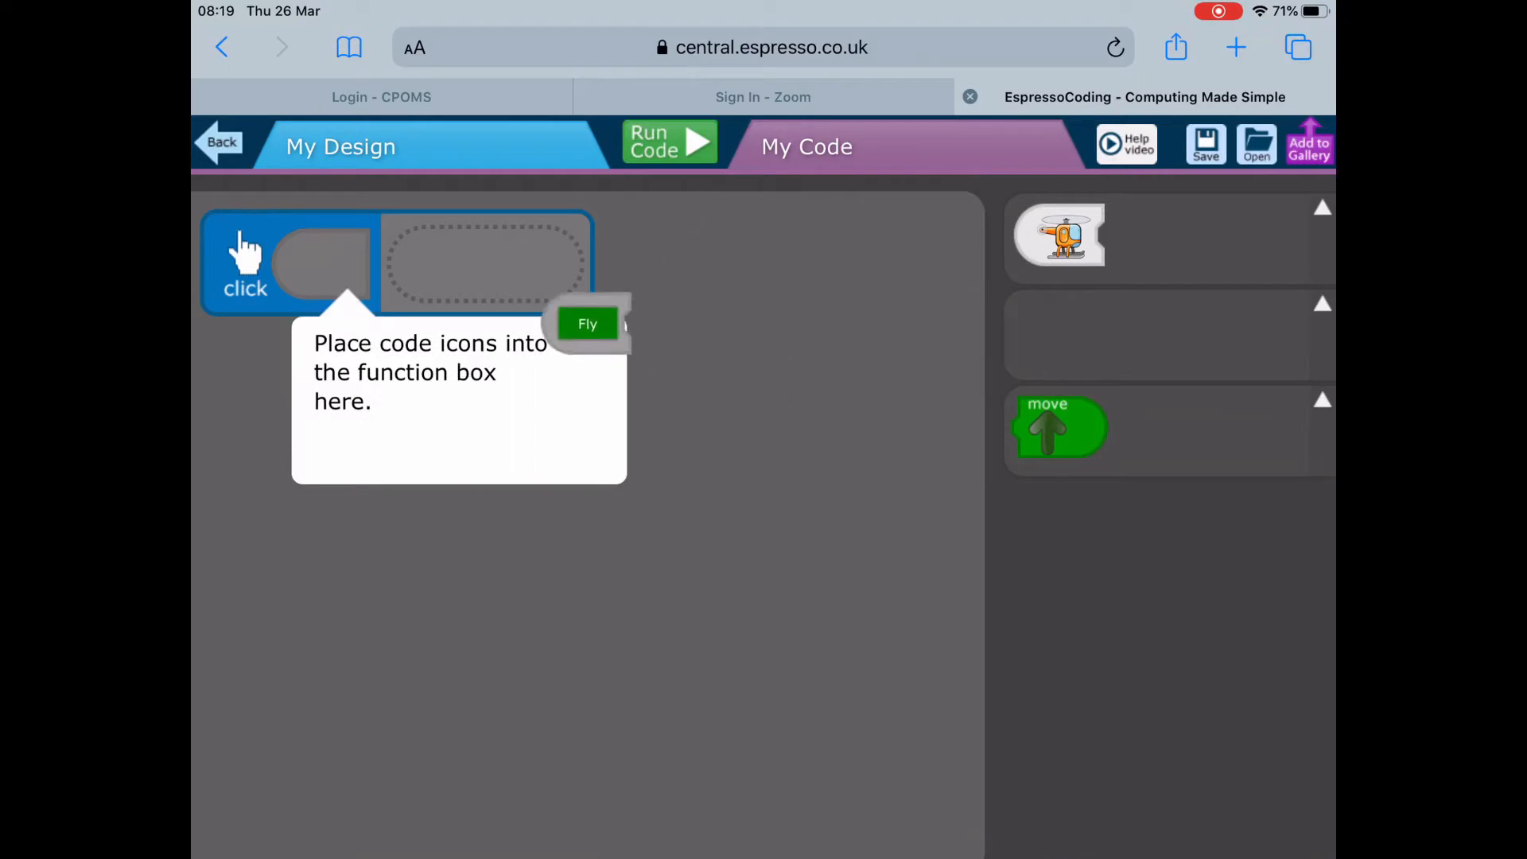
- Attach the Fly button's move-up block to the click event, then run the app
{"action": "left_click_drag", "start_coordinate": [587, 324], "coordinate": [321, 264]}
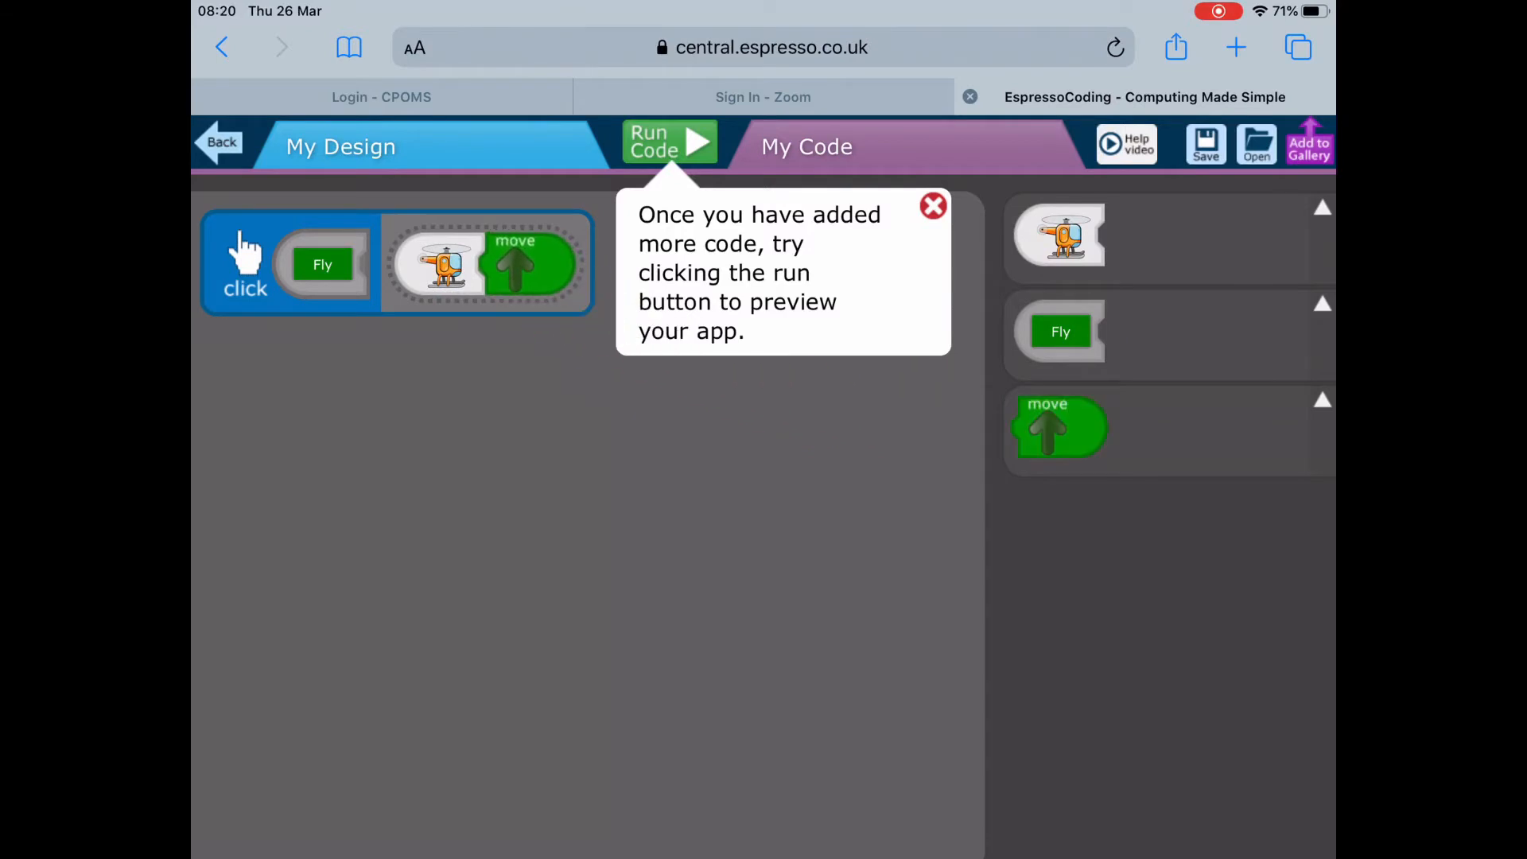
{"action": "left_click", "coordinate": [932, 205]}
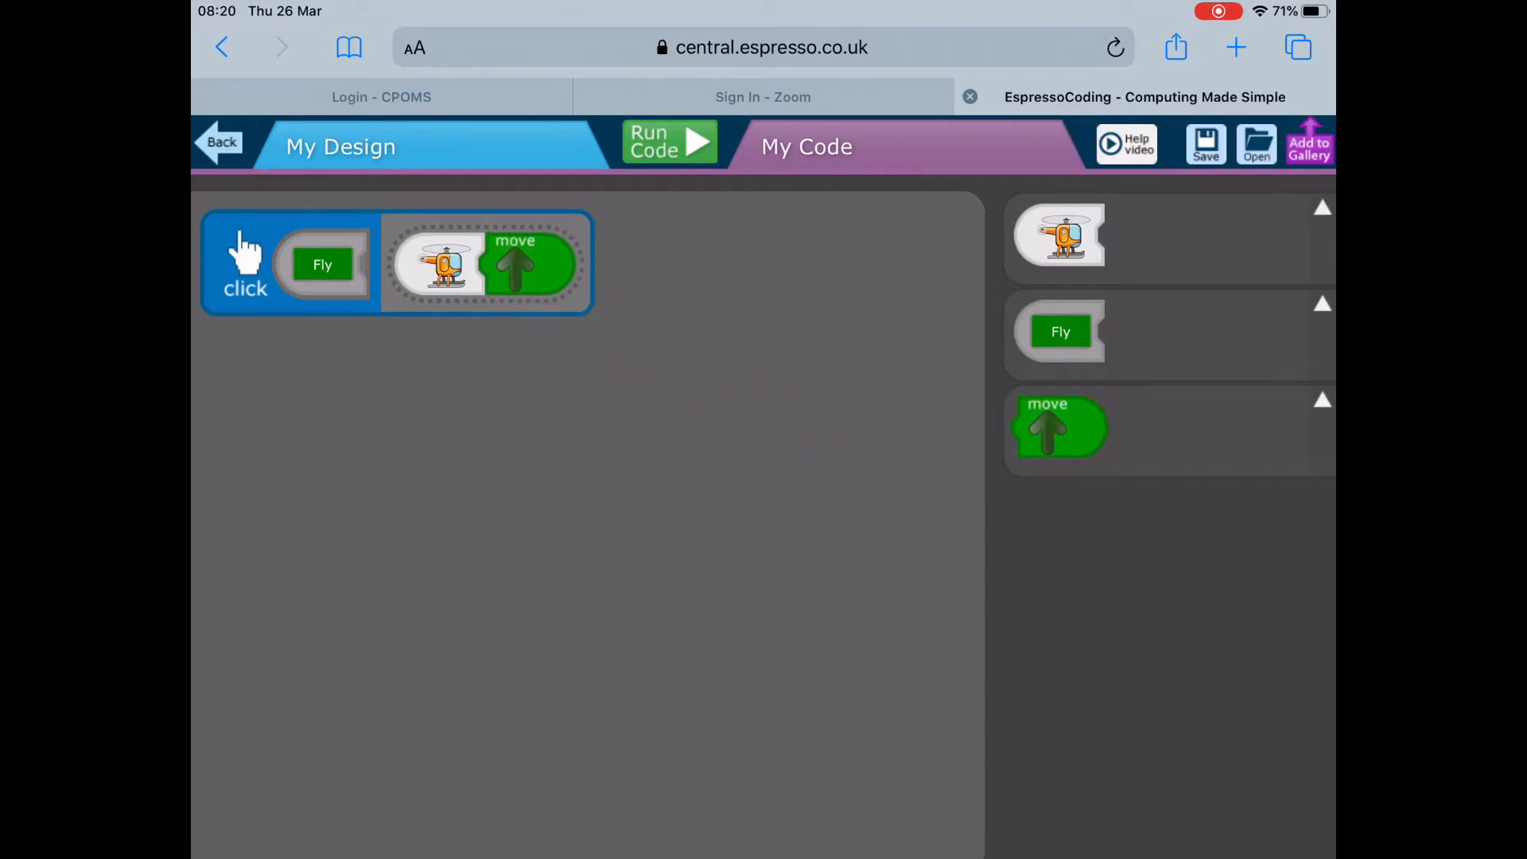
{"action": "left_click", "coordinate": [669, 144]}
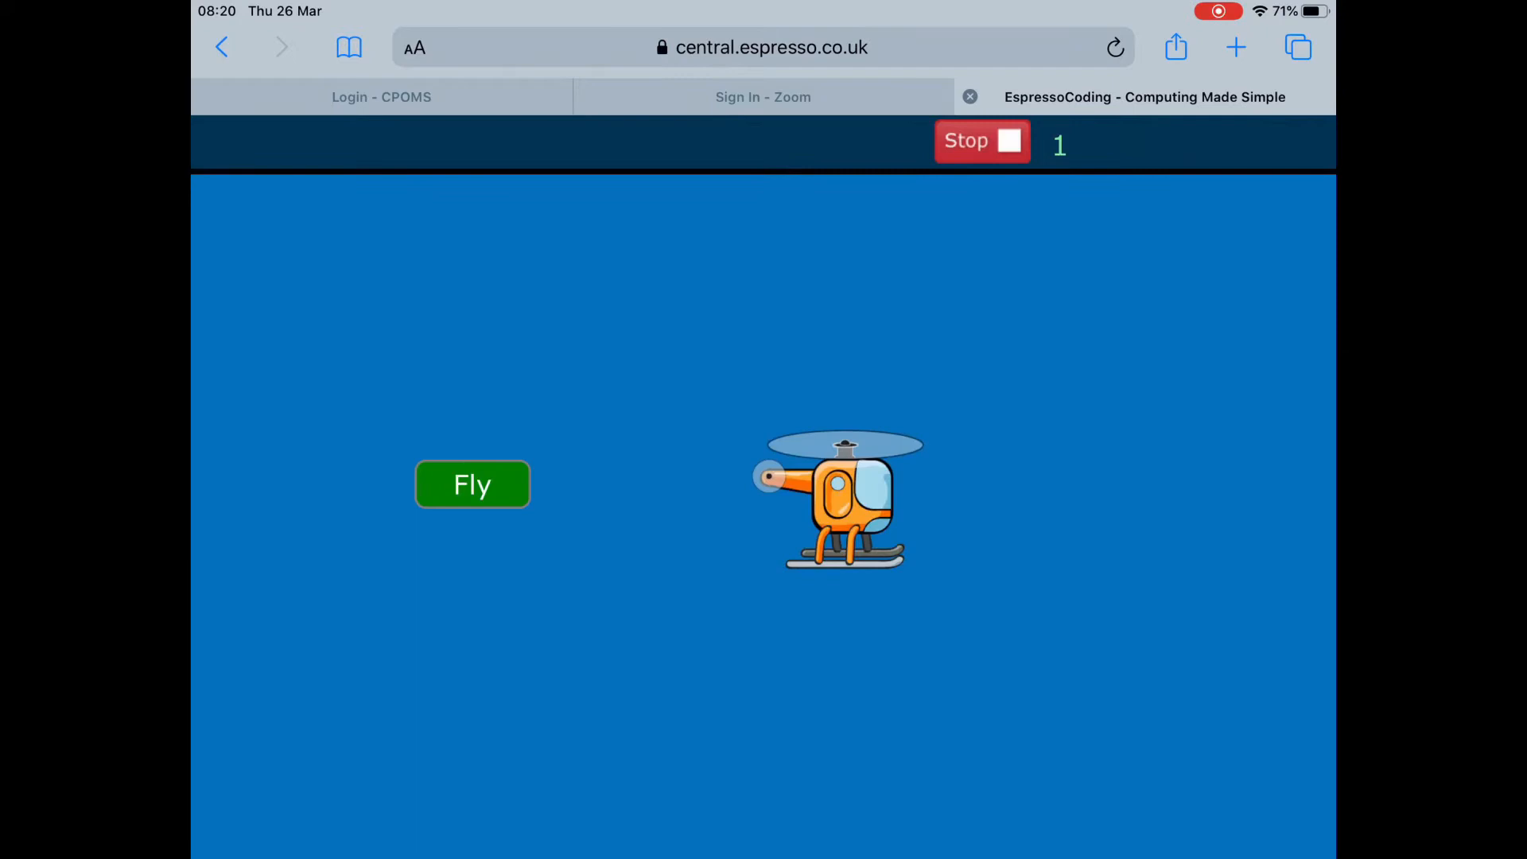
- Test the Fly button, stop the app, and start Step 6: Flying around
{"action": "left_click", "coordinate": [473, 485]}
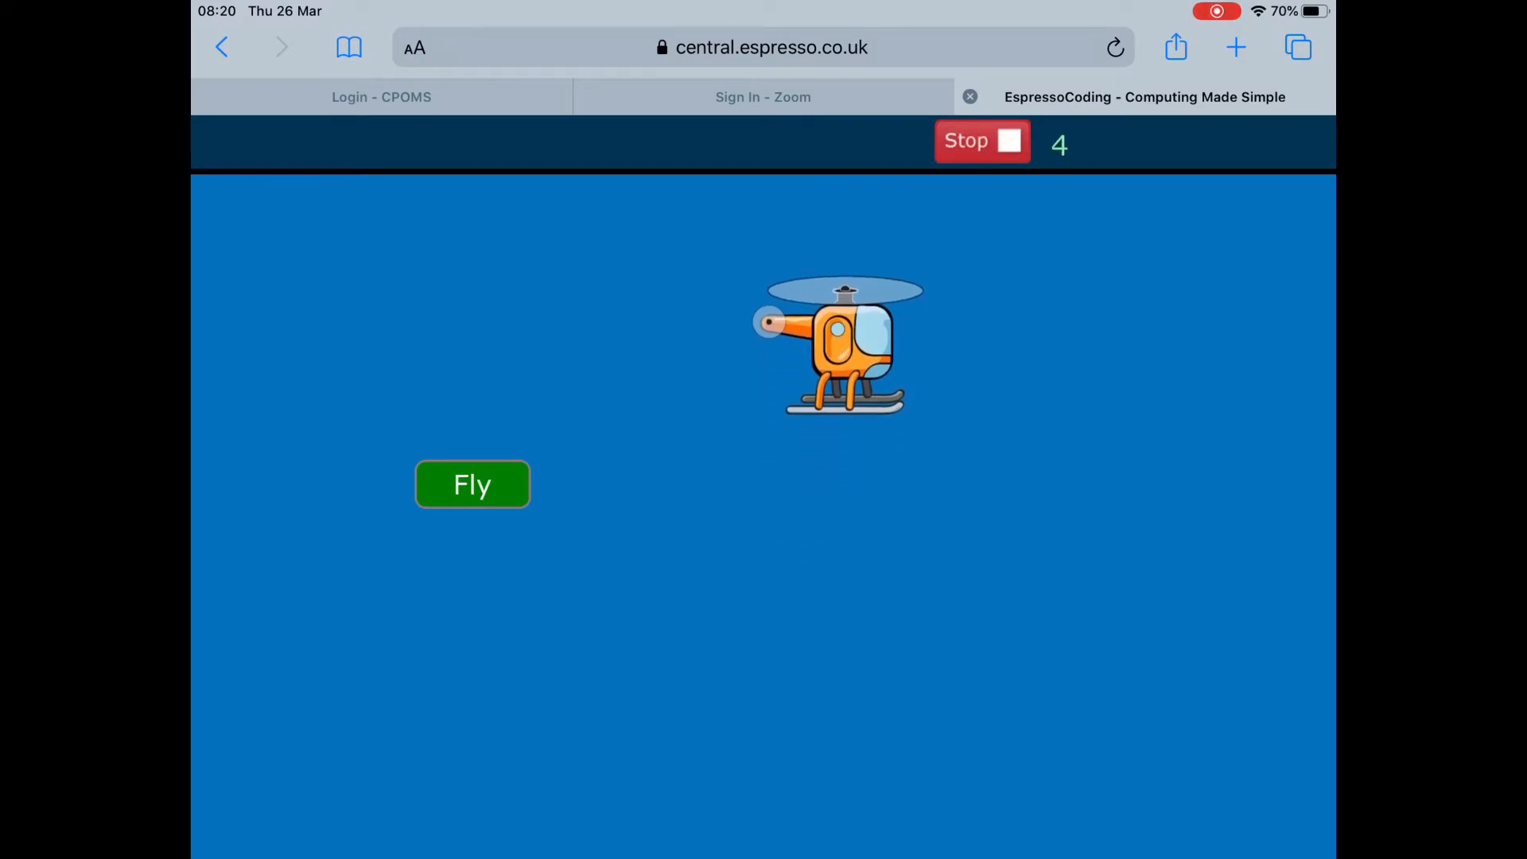
{"action": "left_click", "coordinate": [472, 485]}
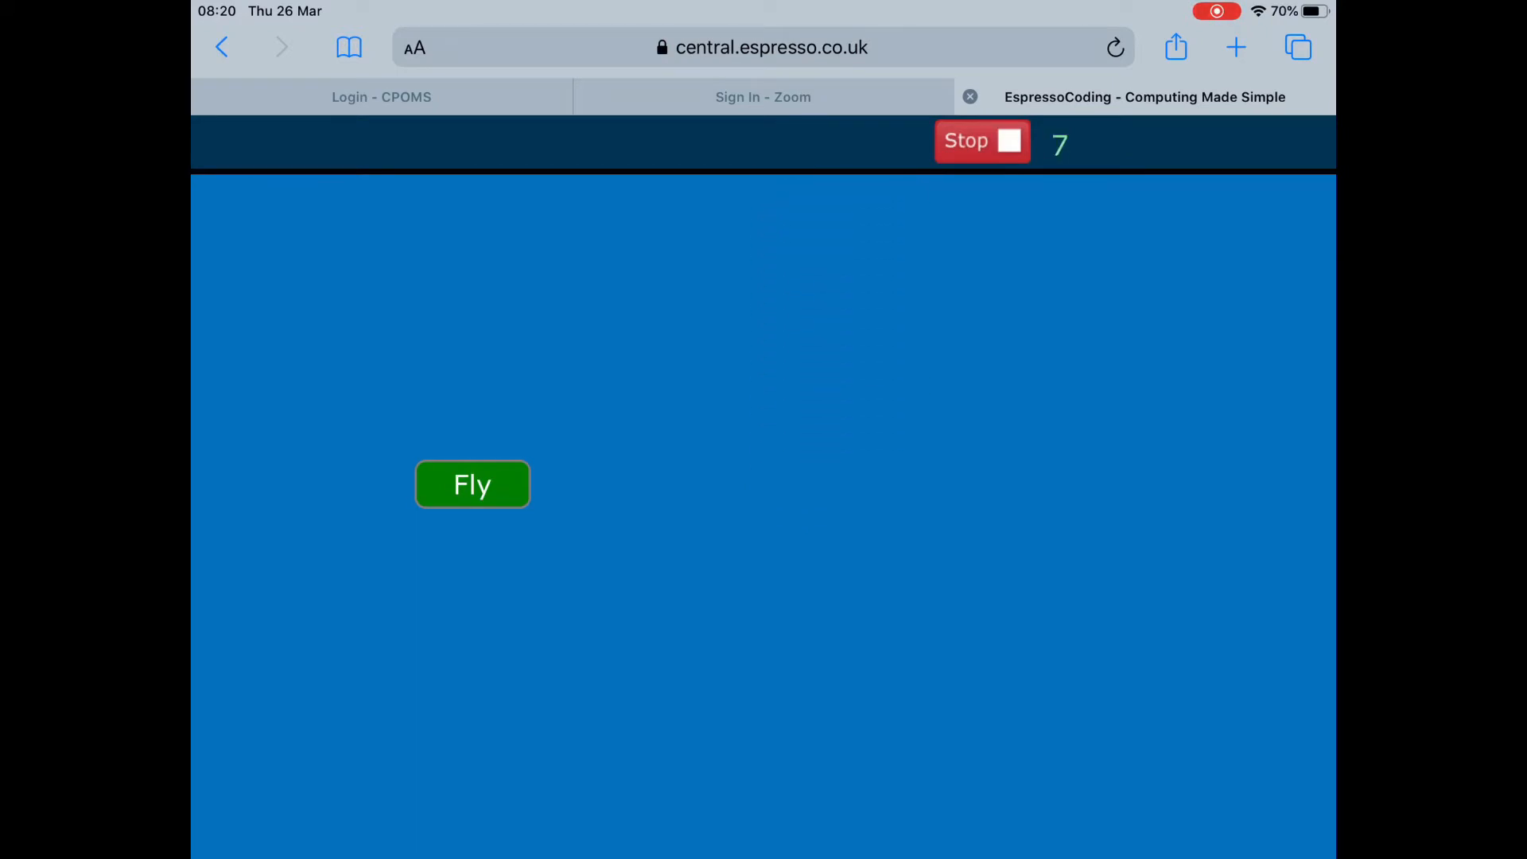
{"action": "left_click", "coordinate": [981, 142]}
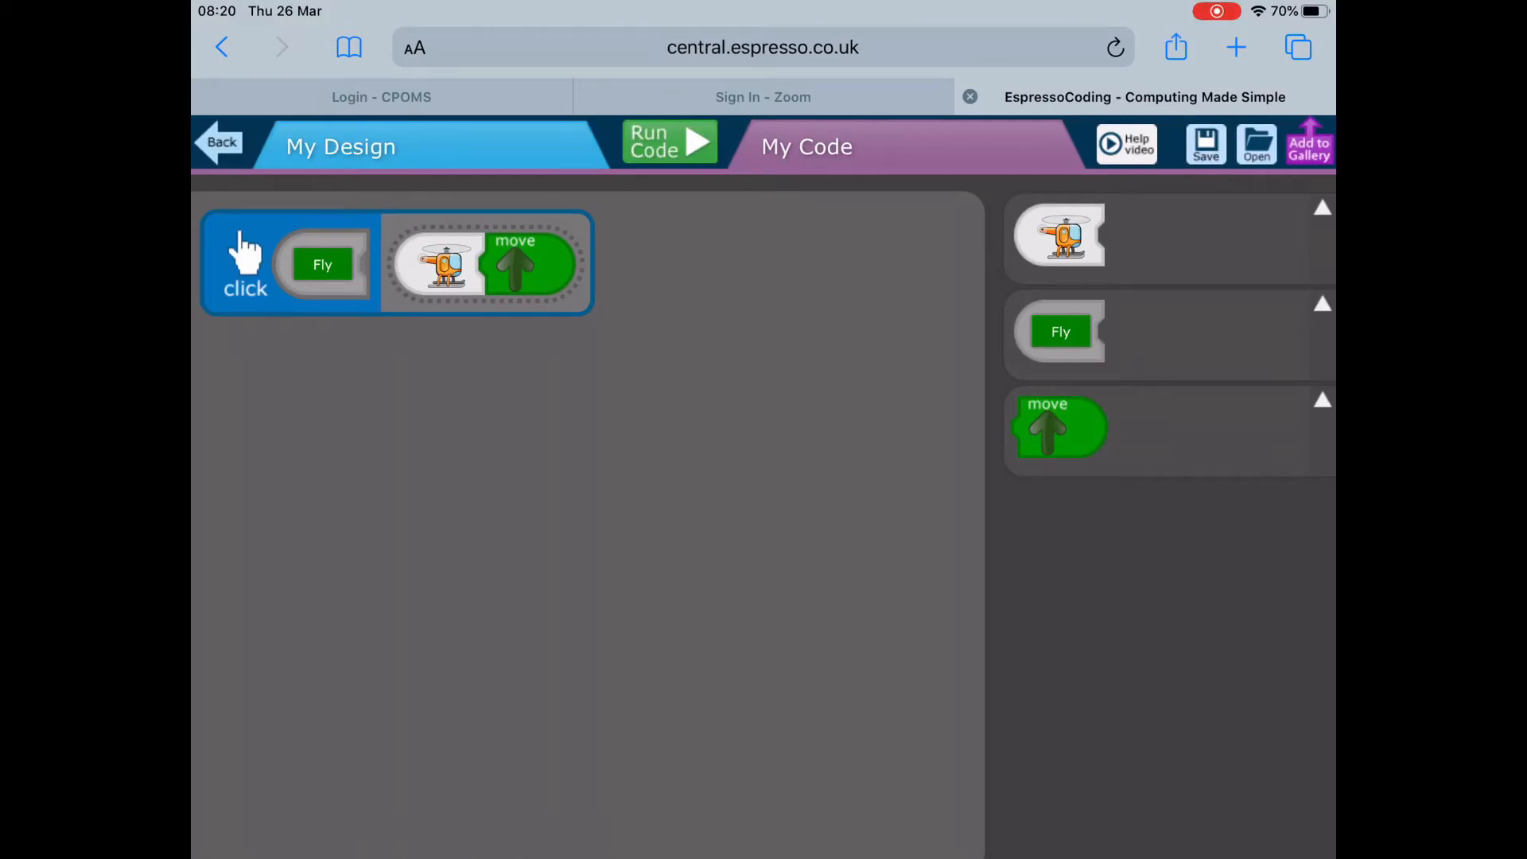
{"action": "left_click", "coordinate": [221, 142]}
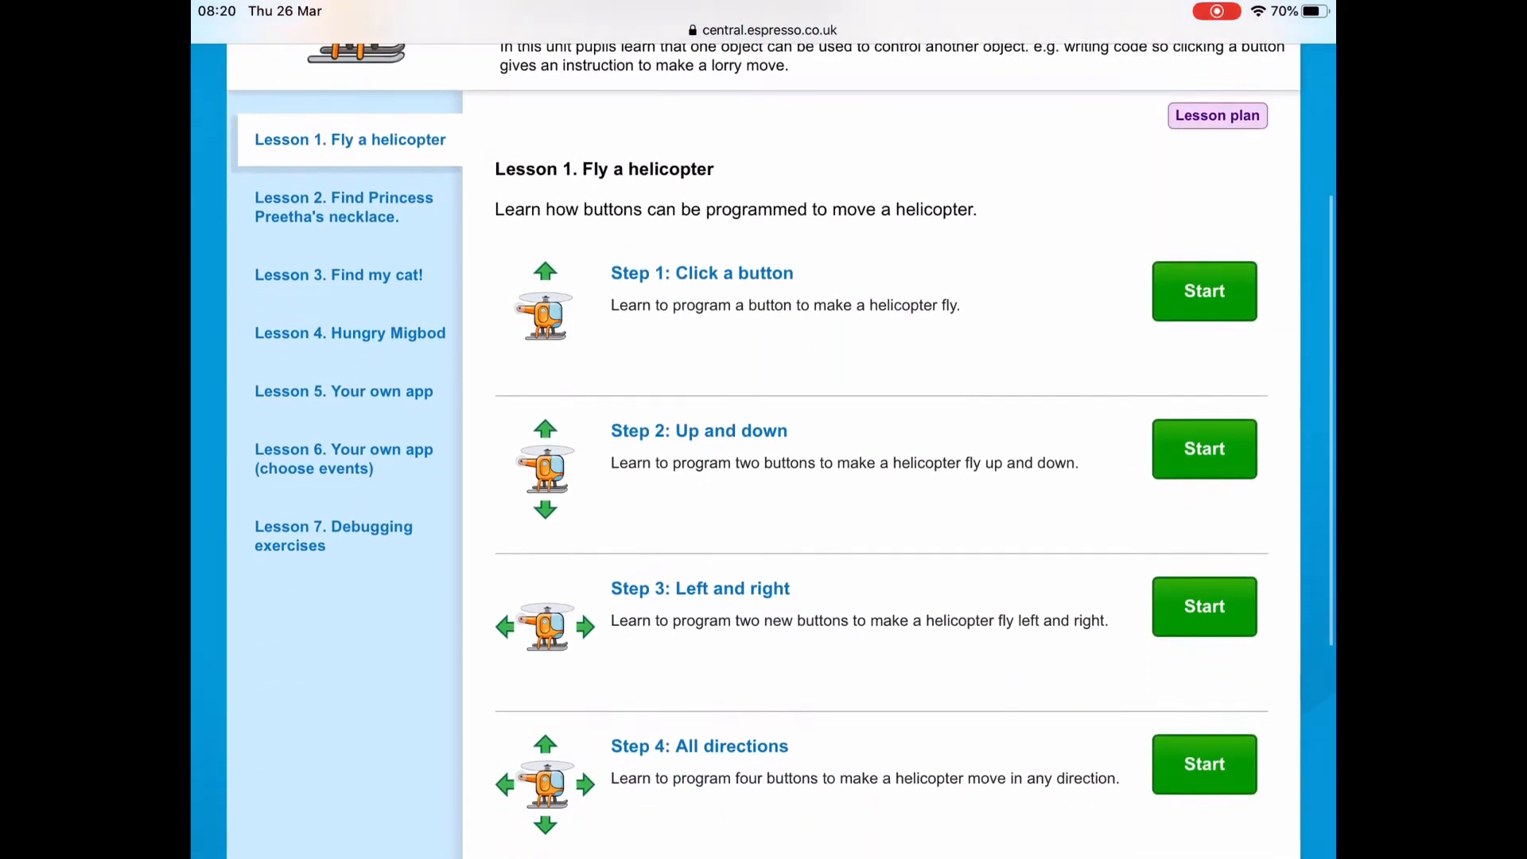
{"action": "scroll", "scroll_direction": "down", "scroll_amount": 3}
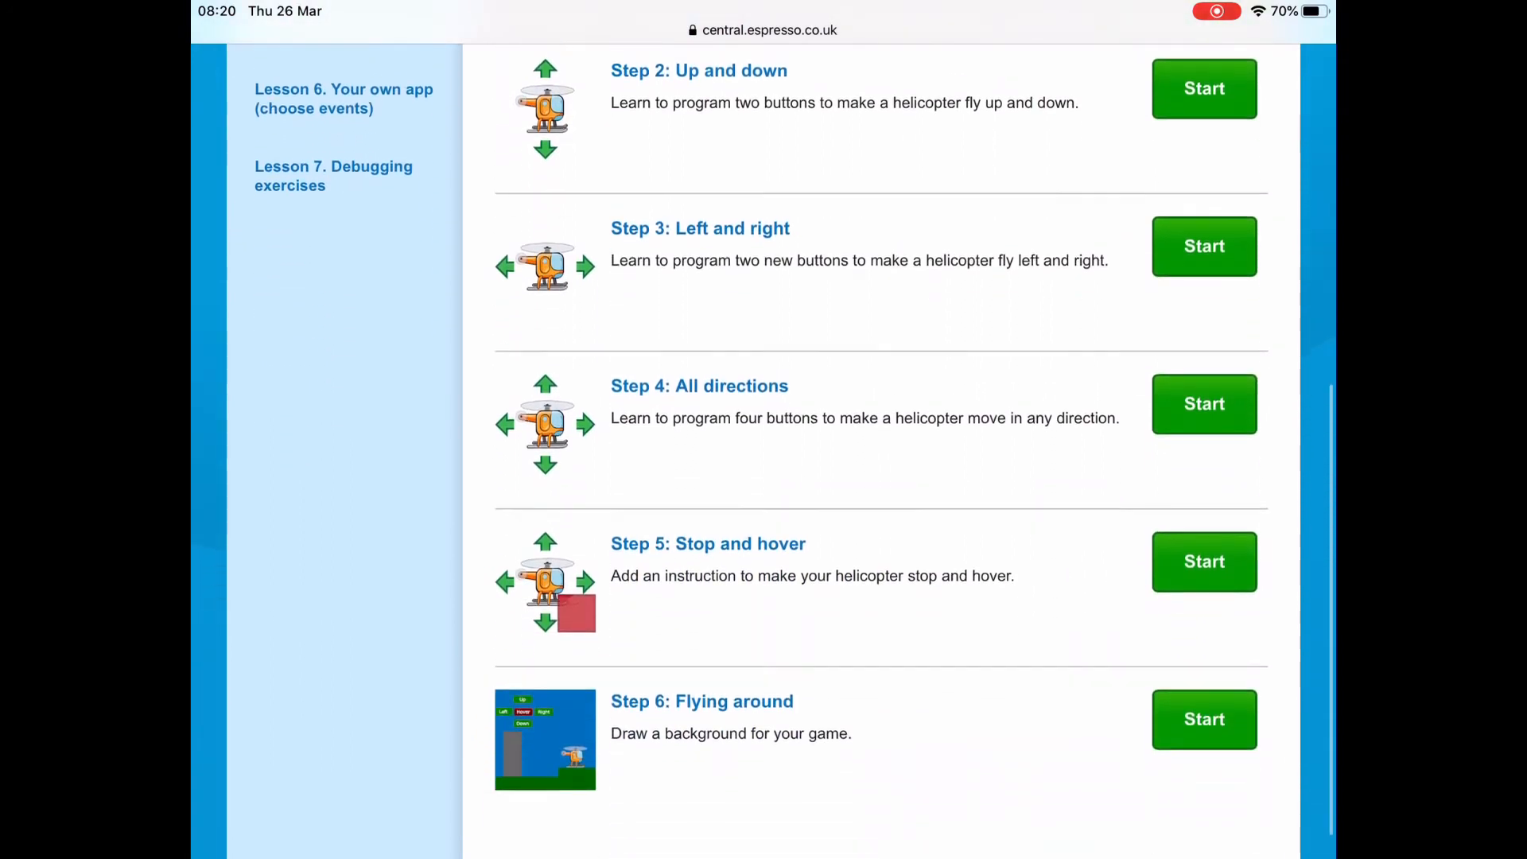
{"action": "scroll", "scroll_direction": "down", "scroll_amount": 3}
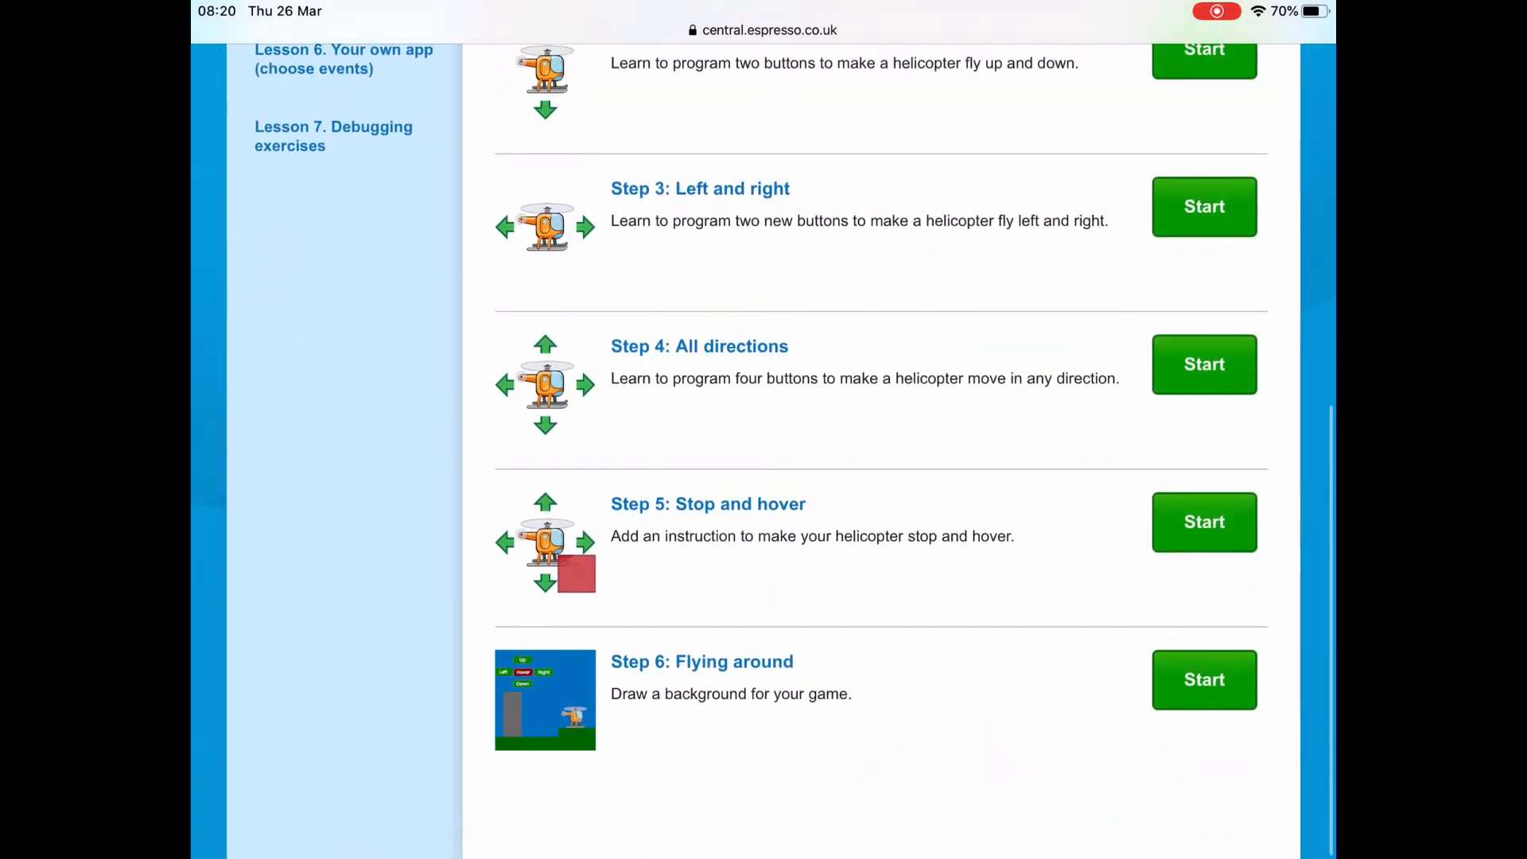
{"action": "left_click", "coordinate": [1204, 679]}
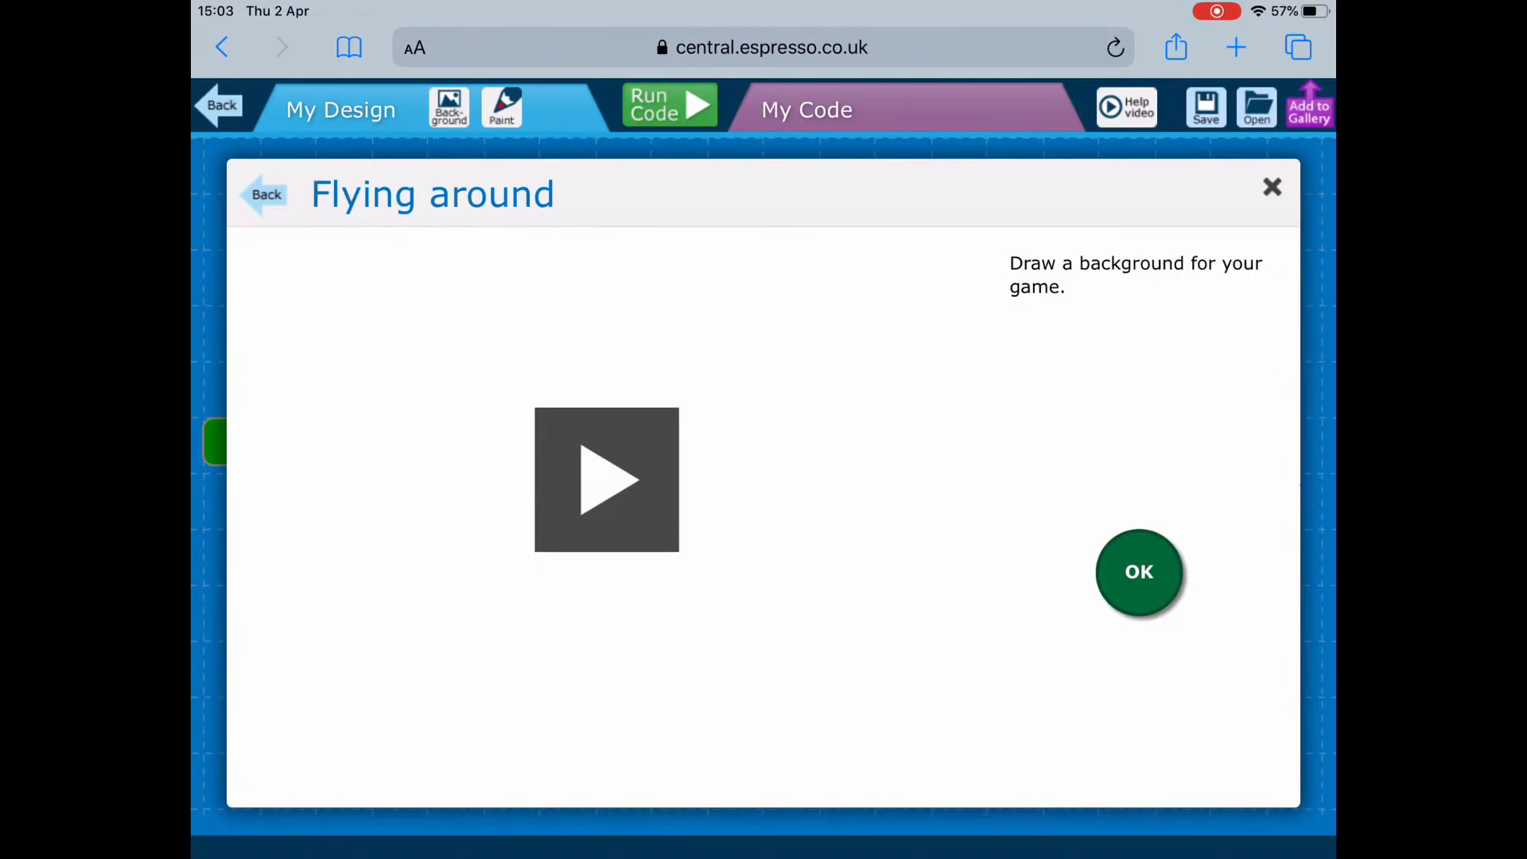
- Browse Photos and Colours and set the desert canyon photo as the background
{"action": "left_click", "coordinate": [1137, 572]}
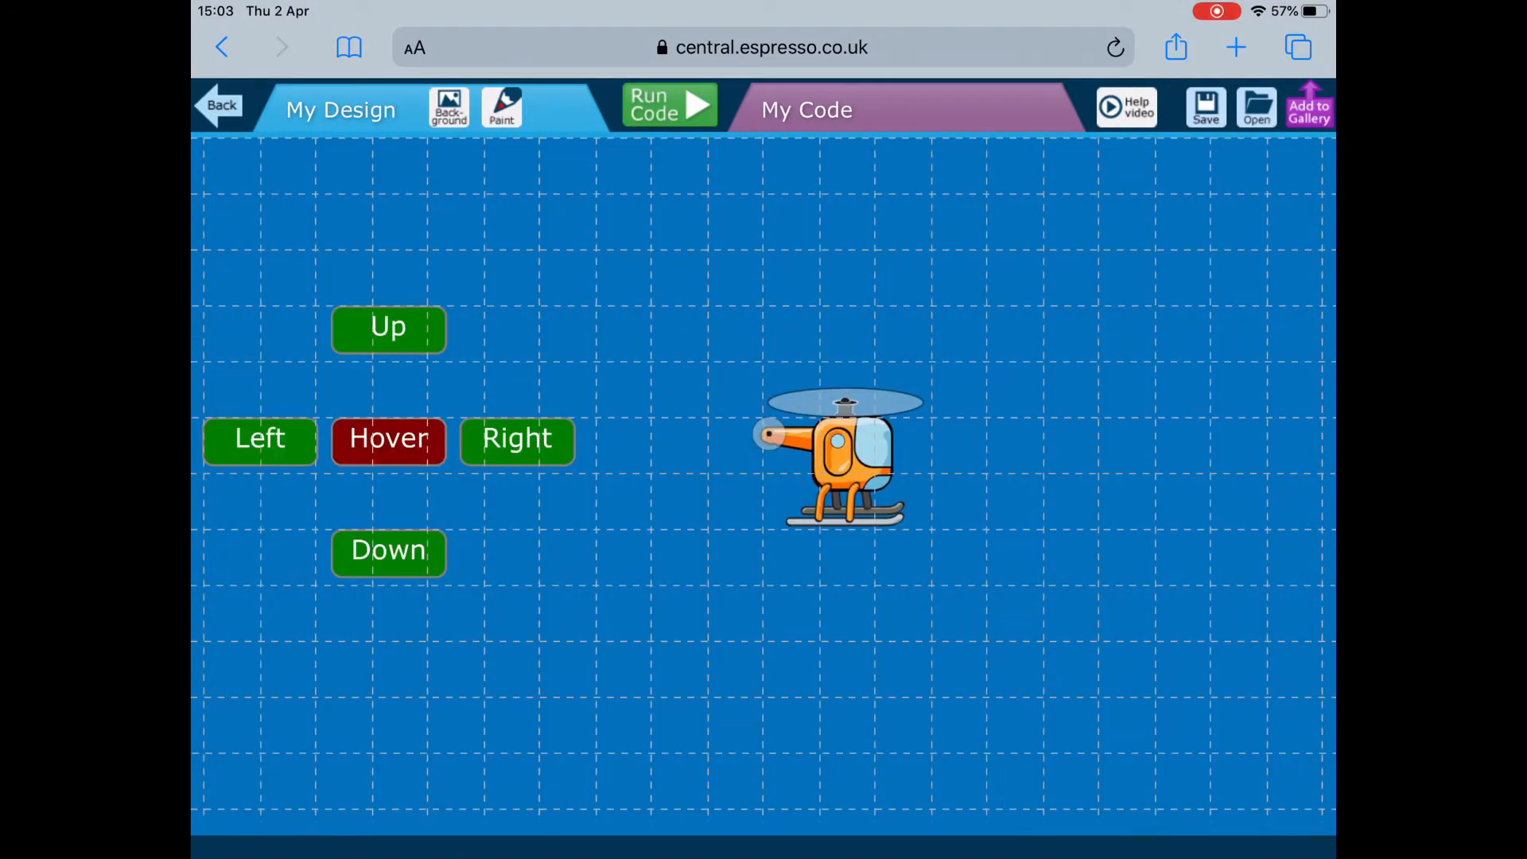
{"action": "left_click", "coordinate": [448, 107]}
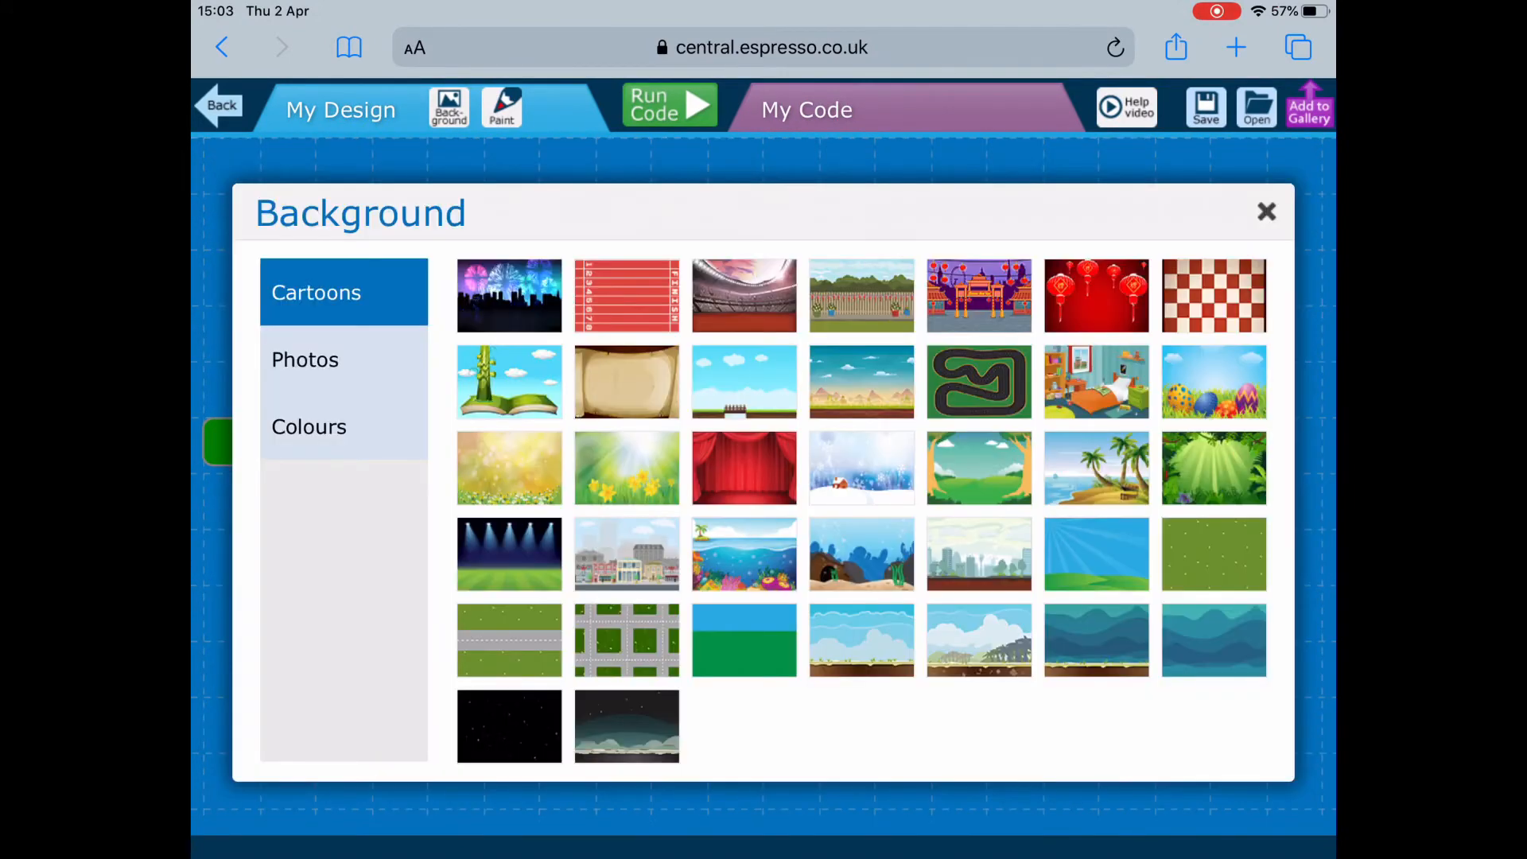
{"action": "left_click", "coordinate": [305, 360]}
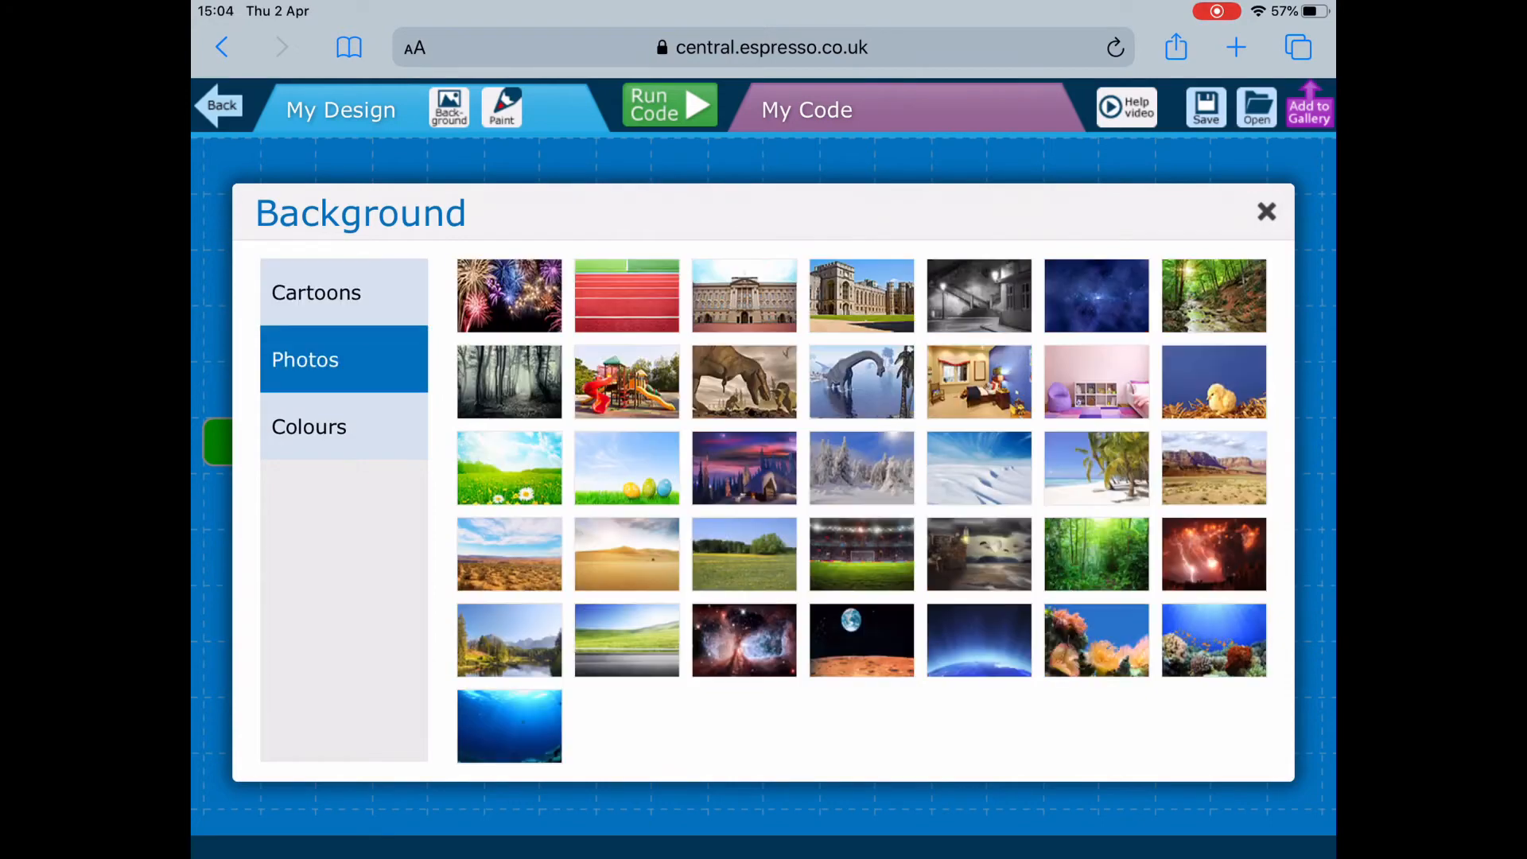
{"action": "left_click", "coordinate": [308, 426]}
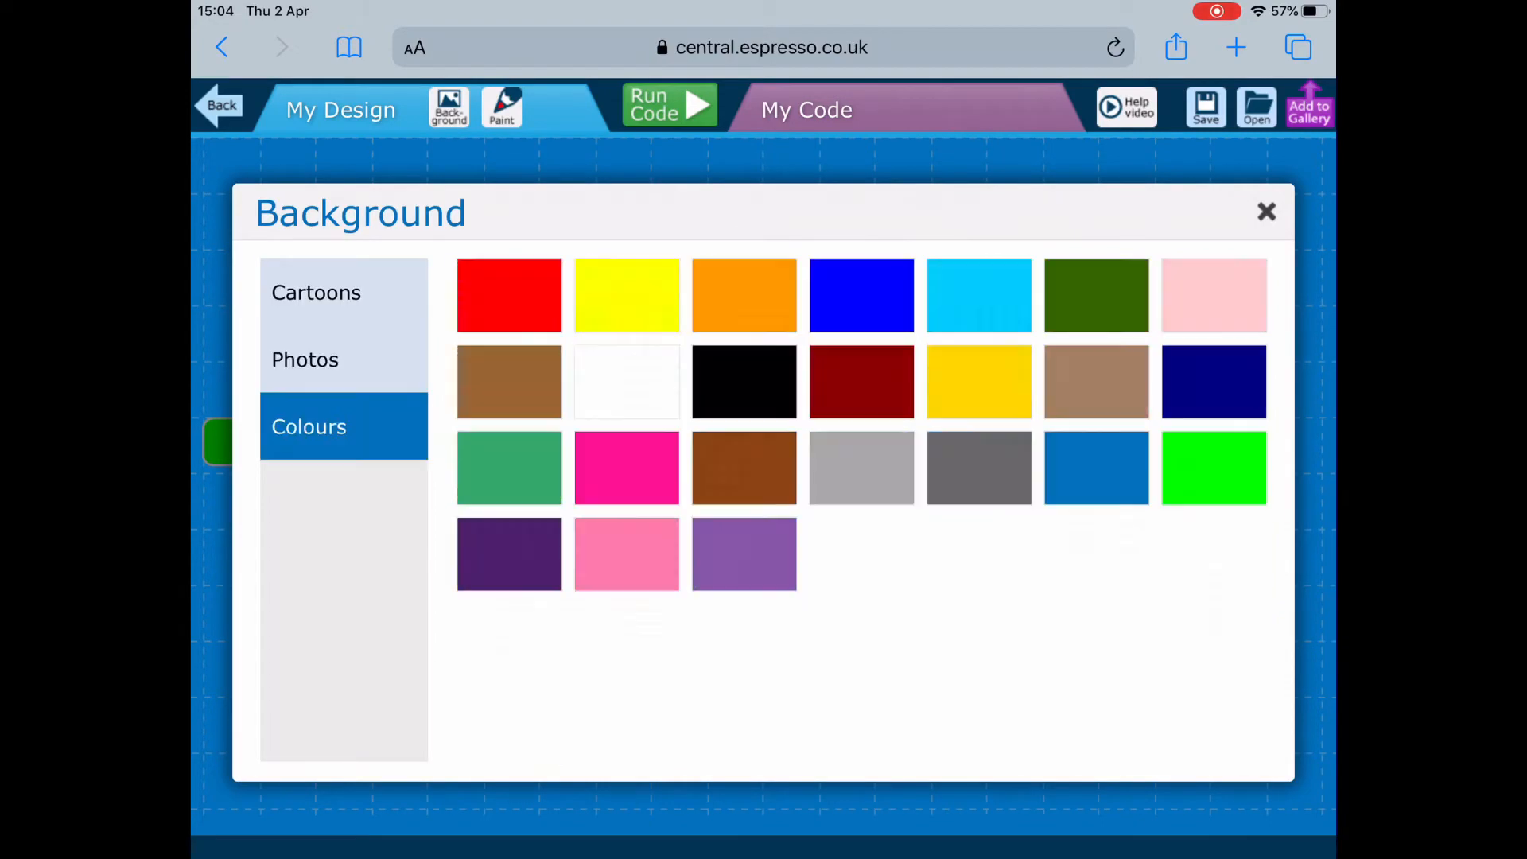
{"action": "left_click", "coordinate": [305, 360]}
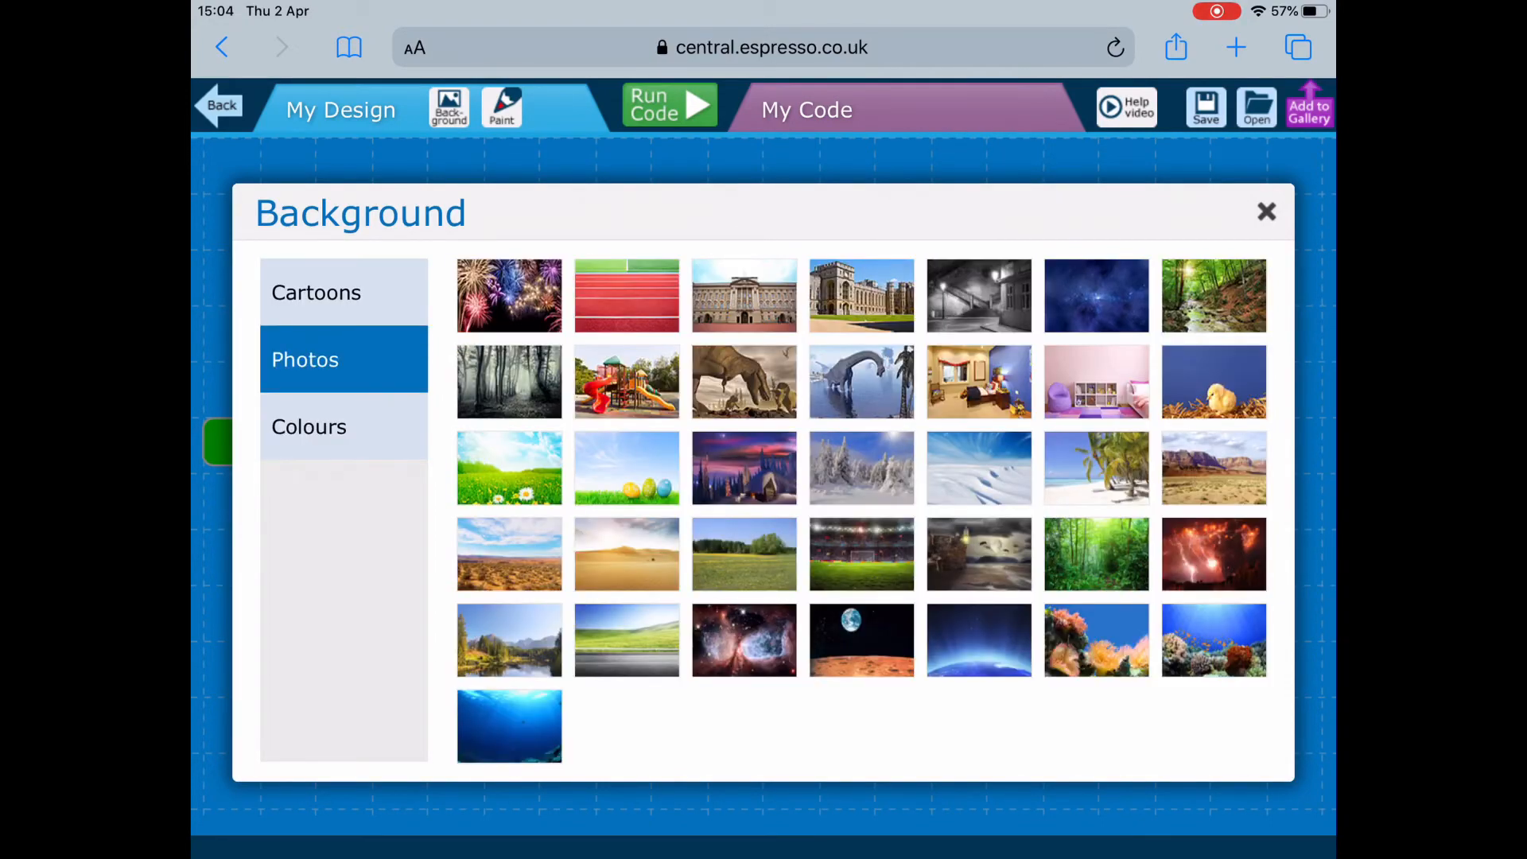
{"action": "left_click", "coordinate": [1214, 468]}
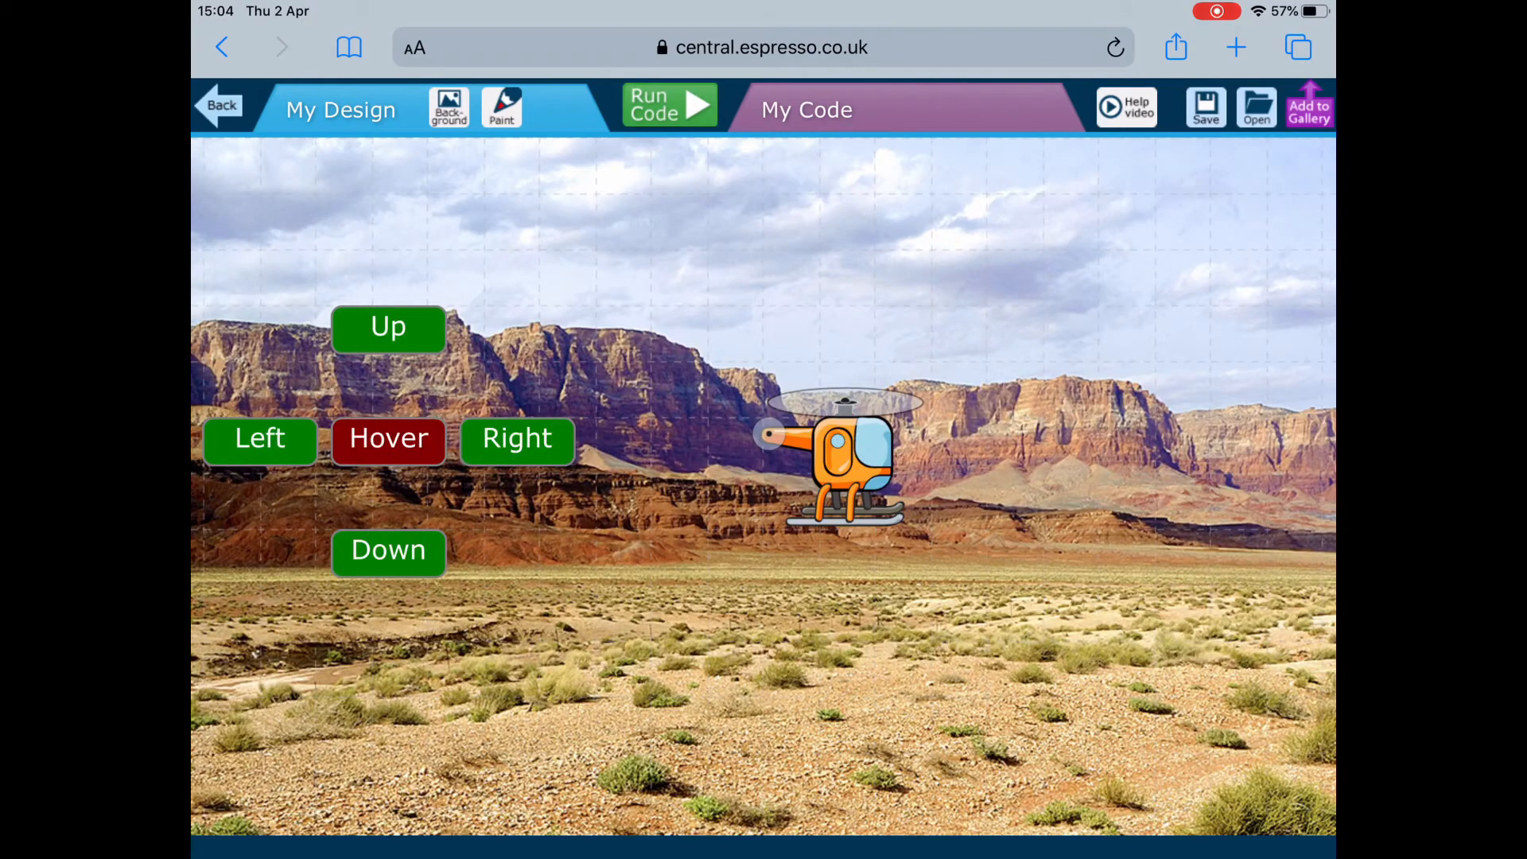
{"action": "left_click", "coordinate": [500, 105]}
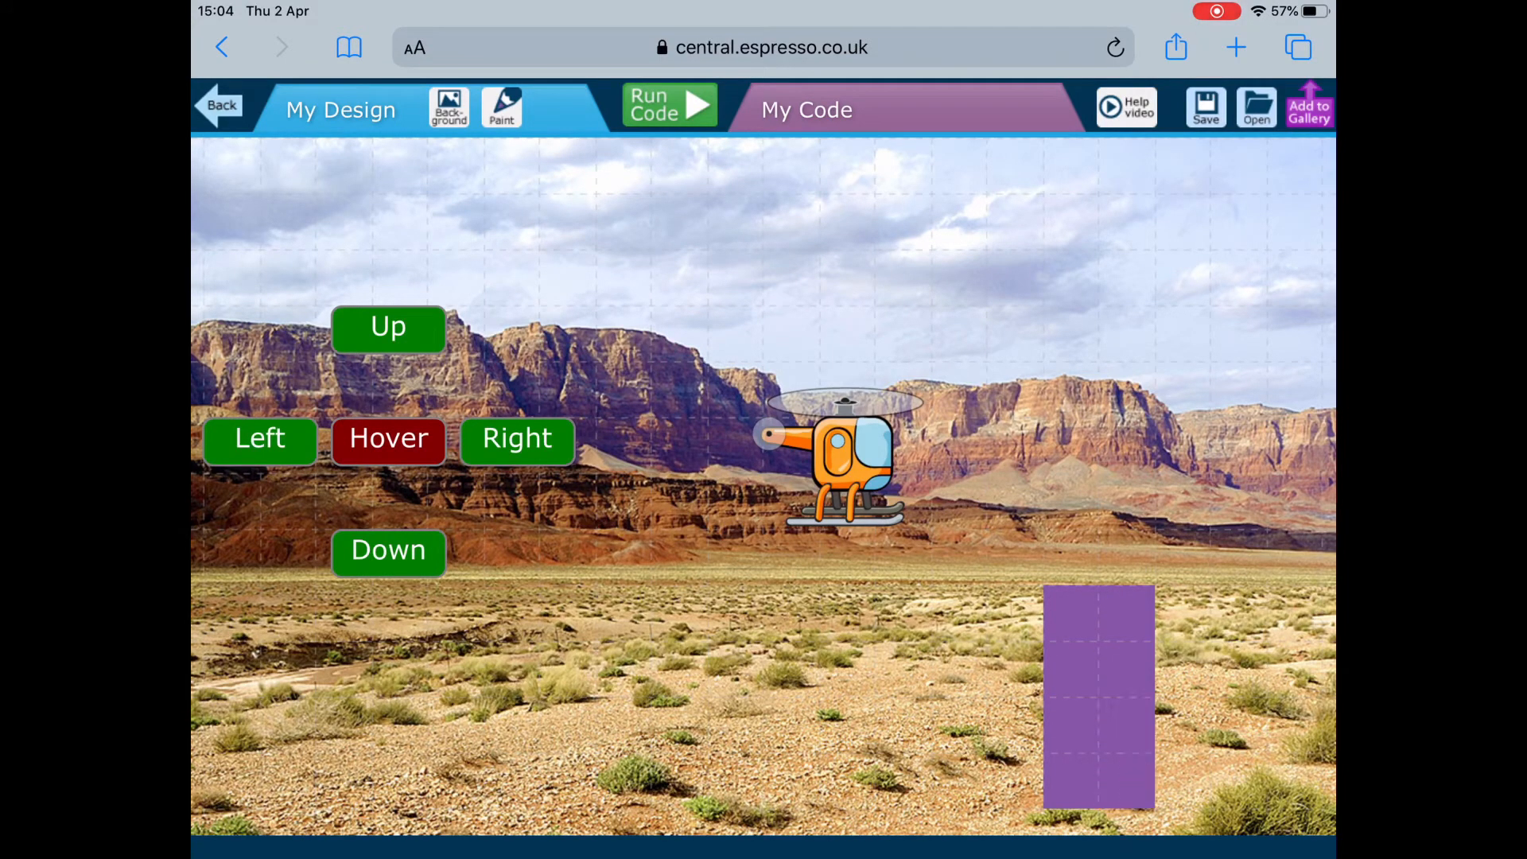
- Make the painted purple block narrower and switch to the My Code tab
{"action": "left_click", "coordinate": [502, 107]}
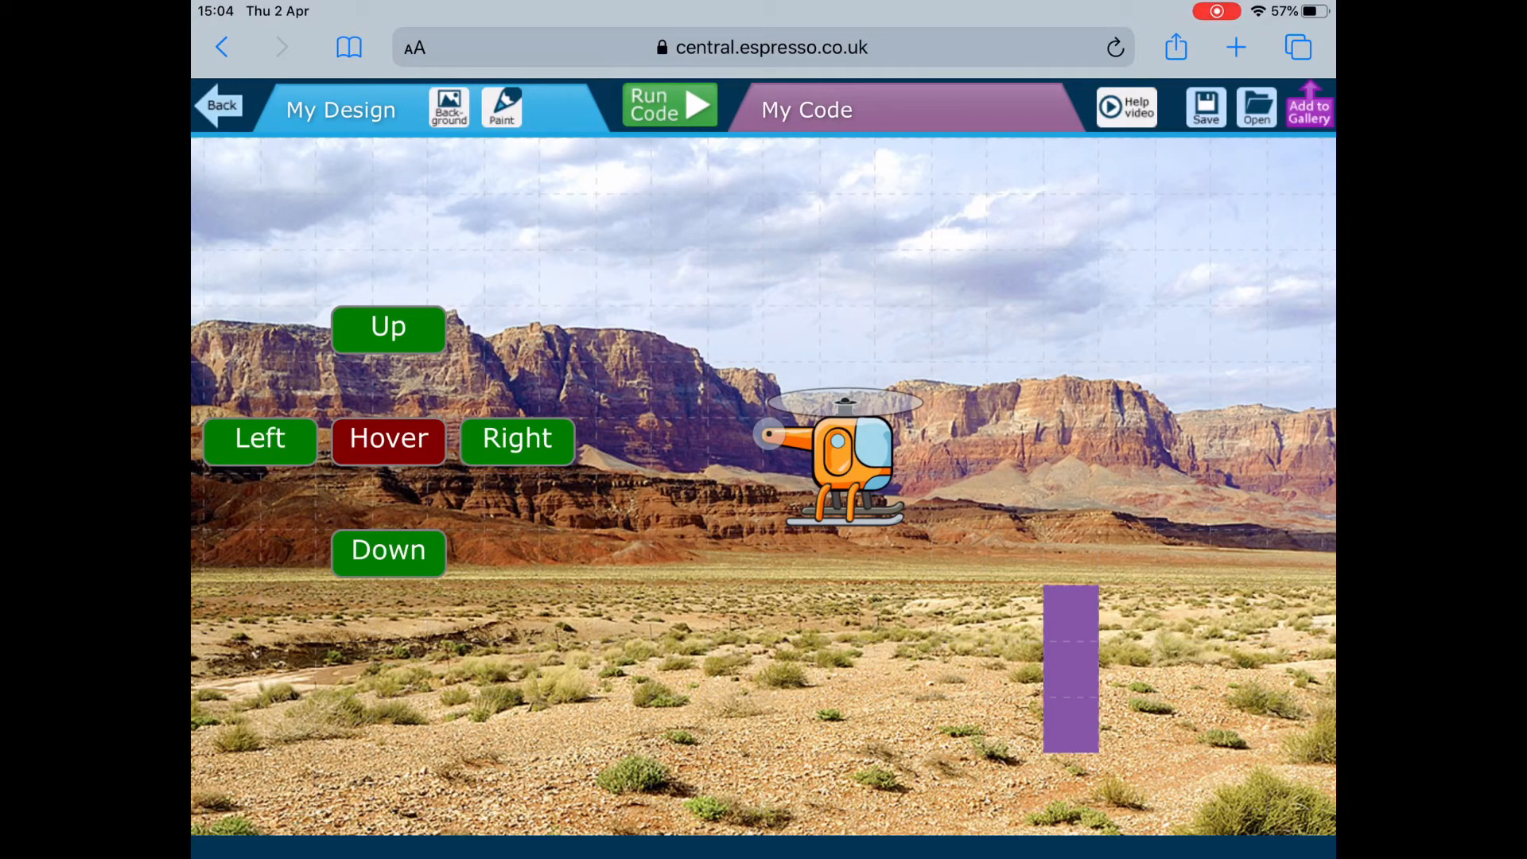
{"action": "left_click", "coordinate": [806, 109]}
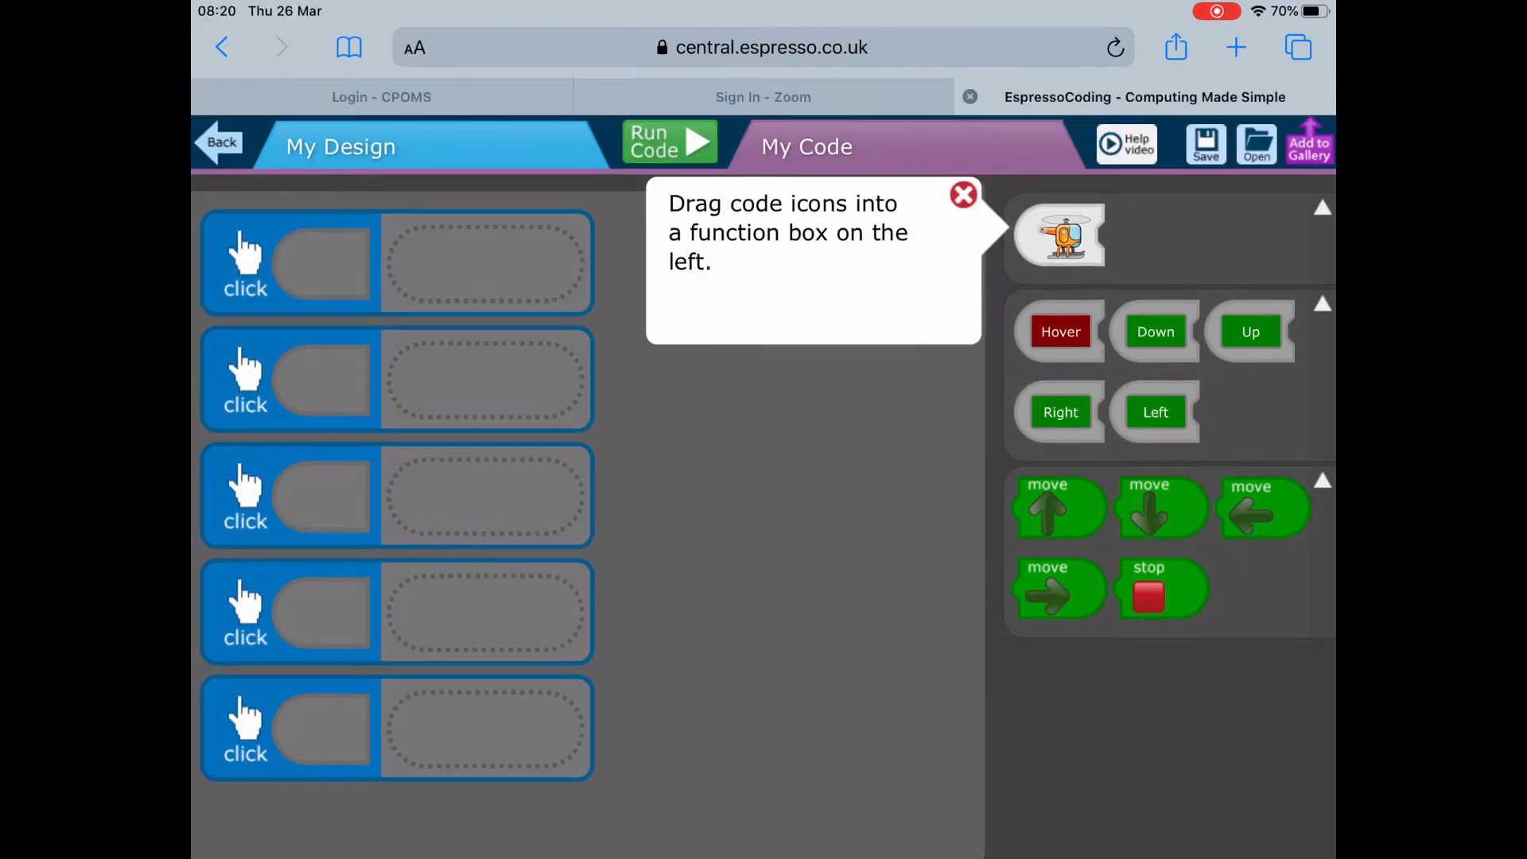
- Close the coding hint and open the Save window
{"action": "left_click", "coordinate": [964, 194]}
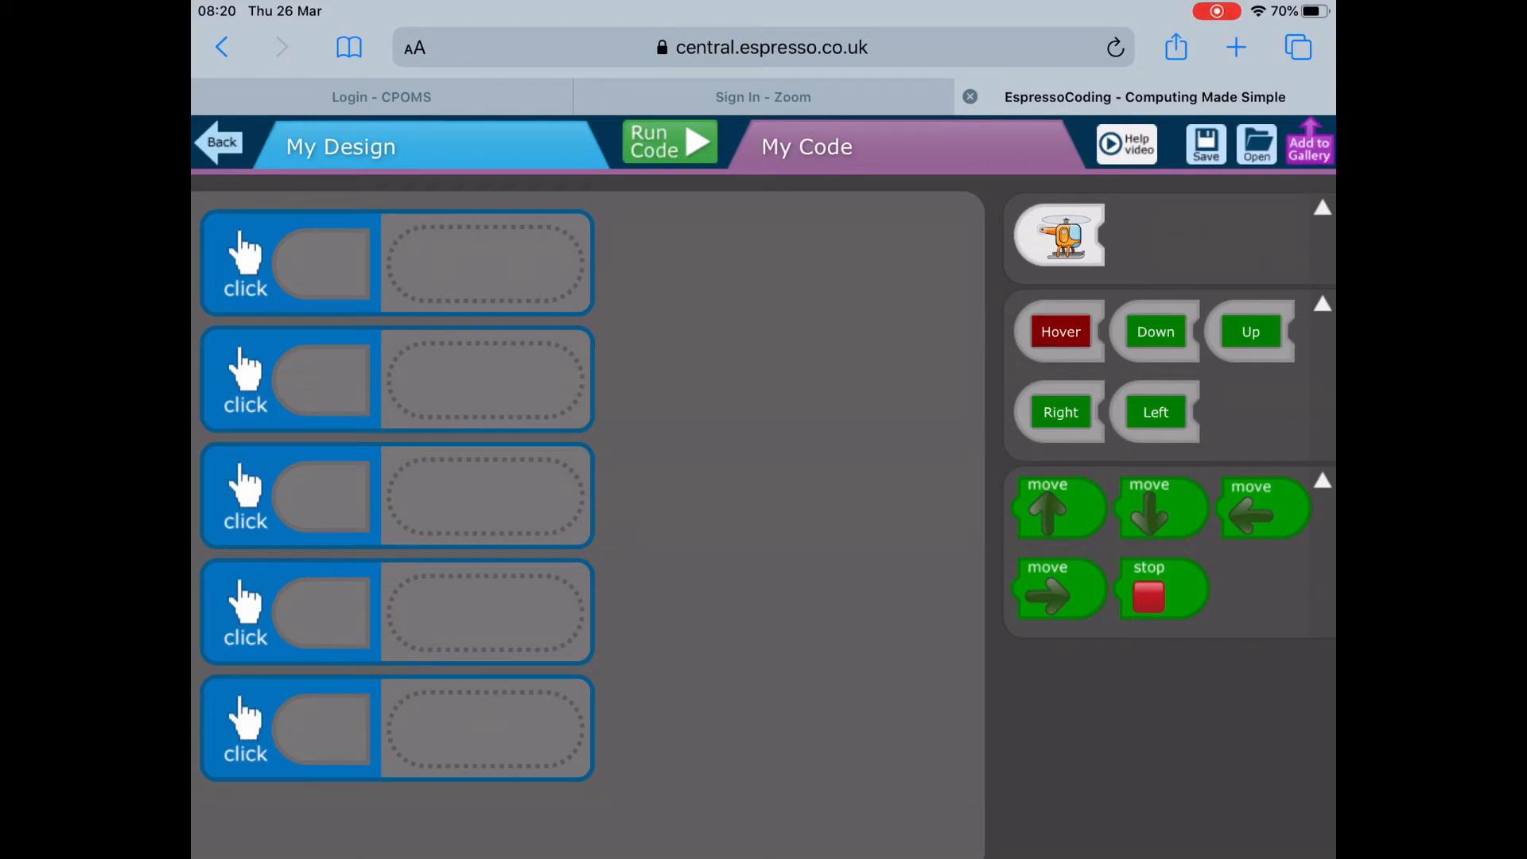
{"action": "left_click", "coordinate": [1205, 144]}
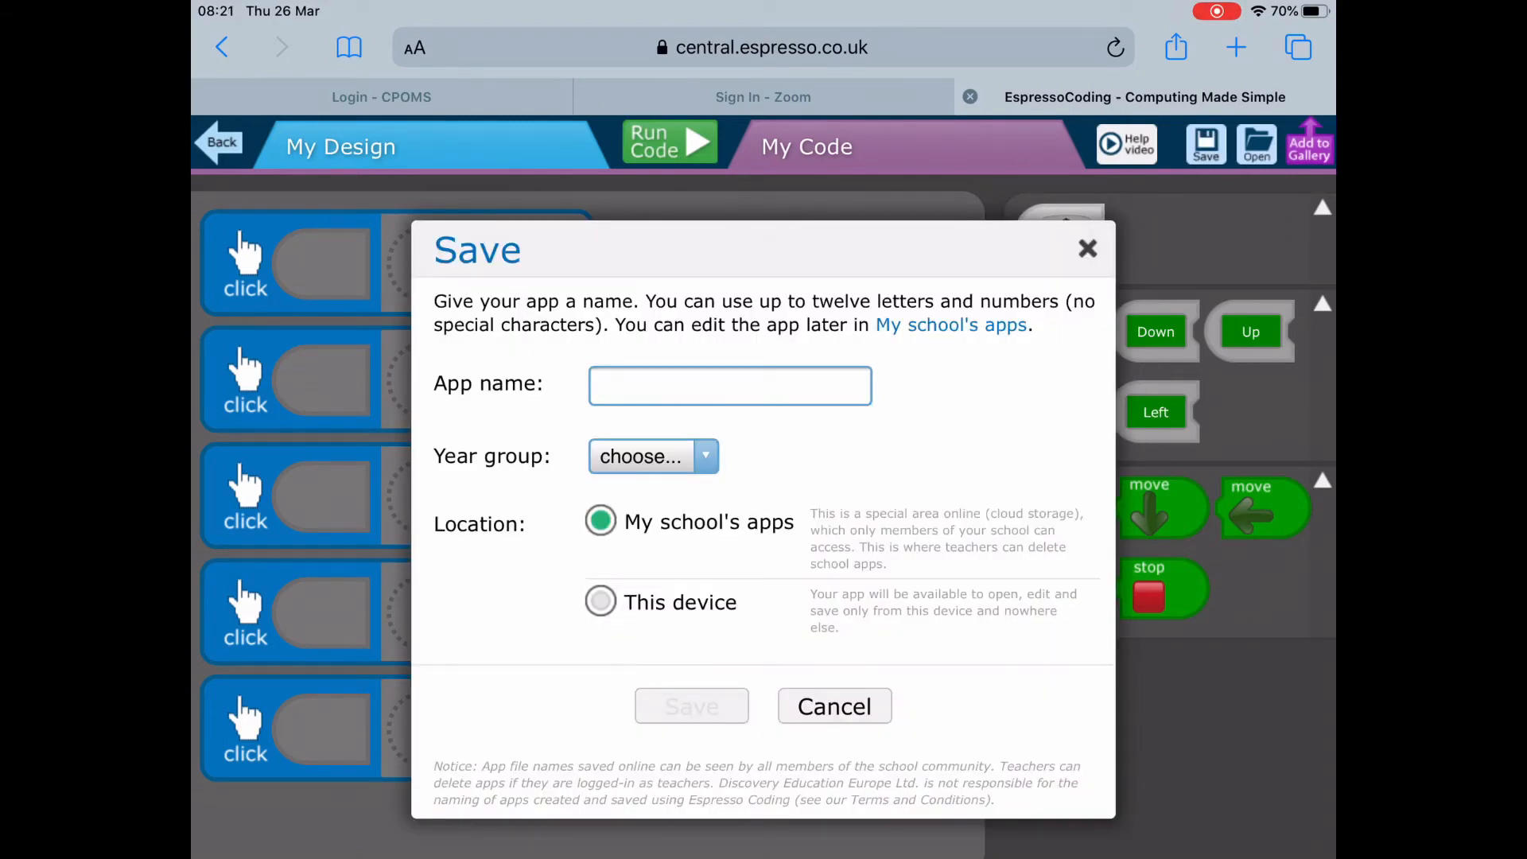
- Name the app 'HelicopterBen', choose Year group 2, and save to My school's apps
{"action": "left_click", "coordinate": [729, 385]}
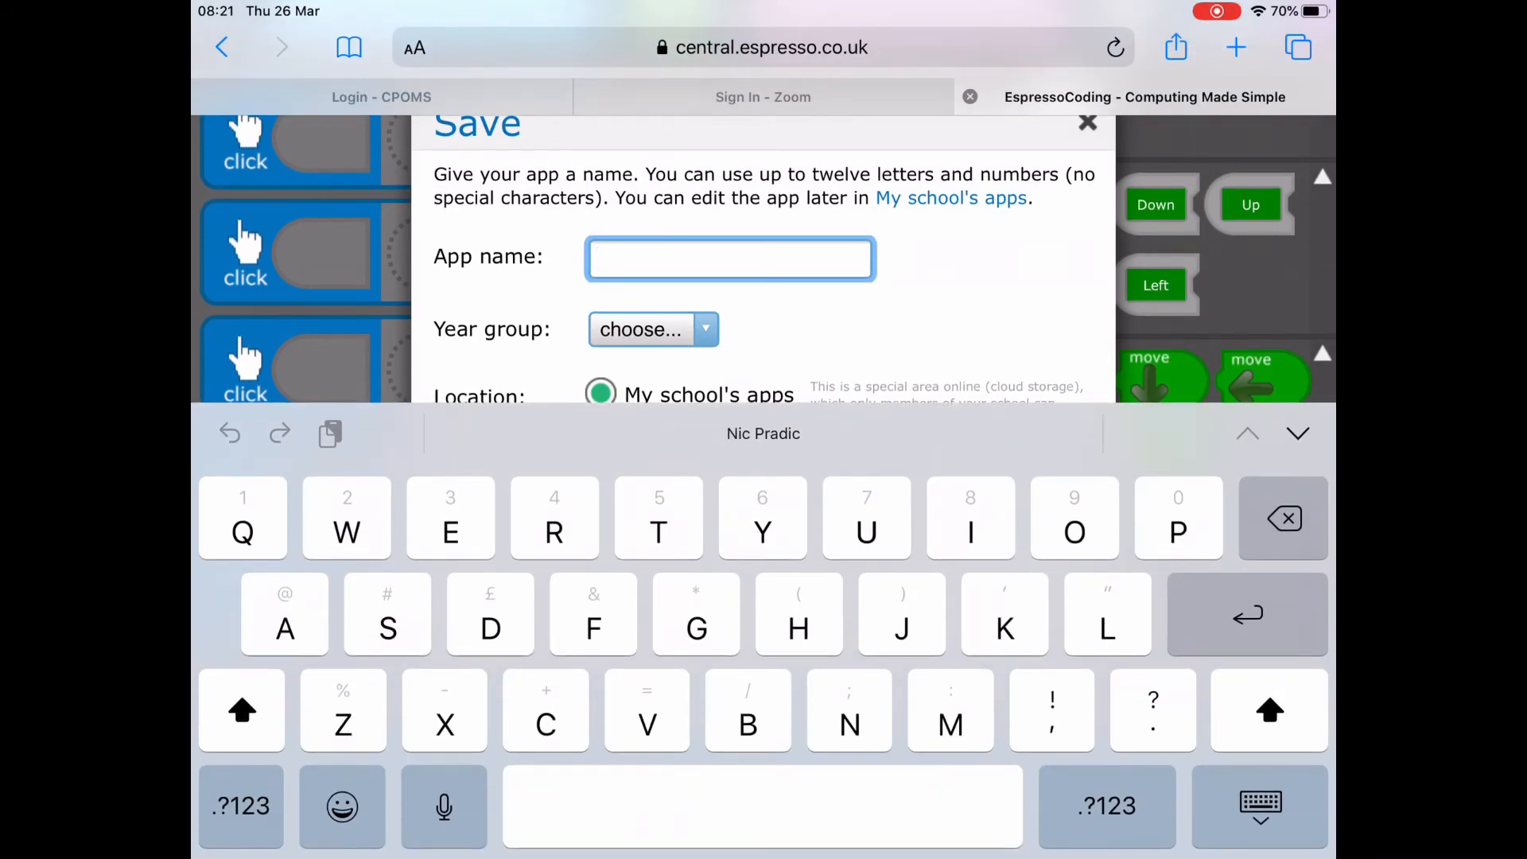
{"action": "type", "text": "Helic"}
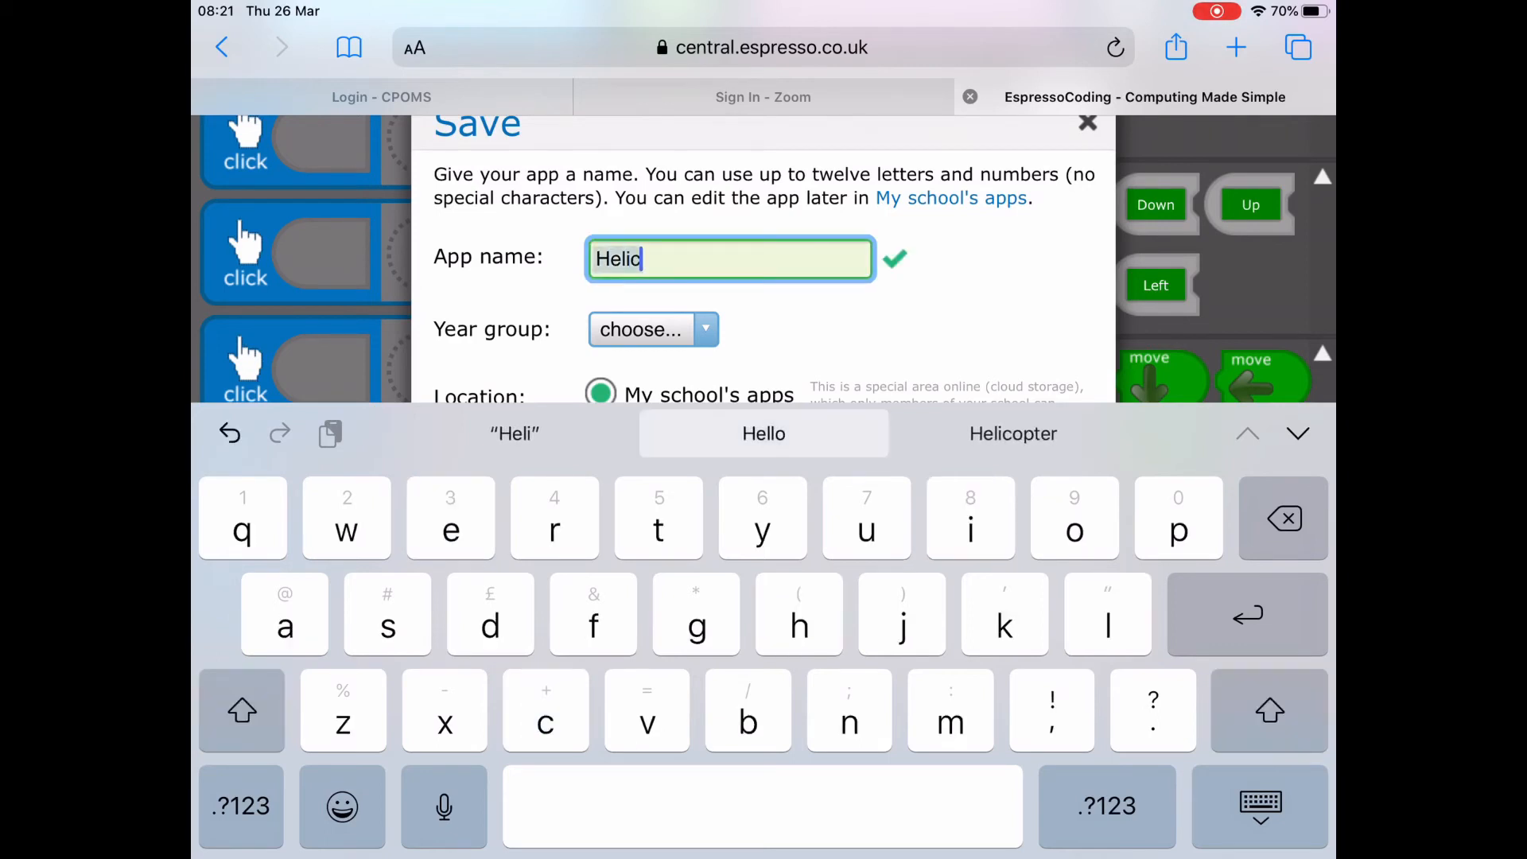
{"action": "left_click", "coordinate": [1012, 434]}
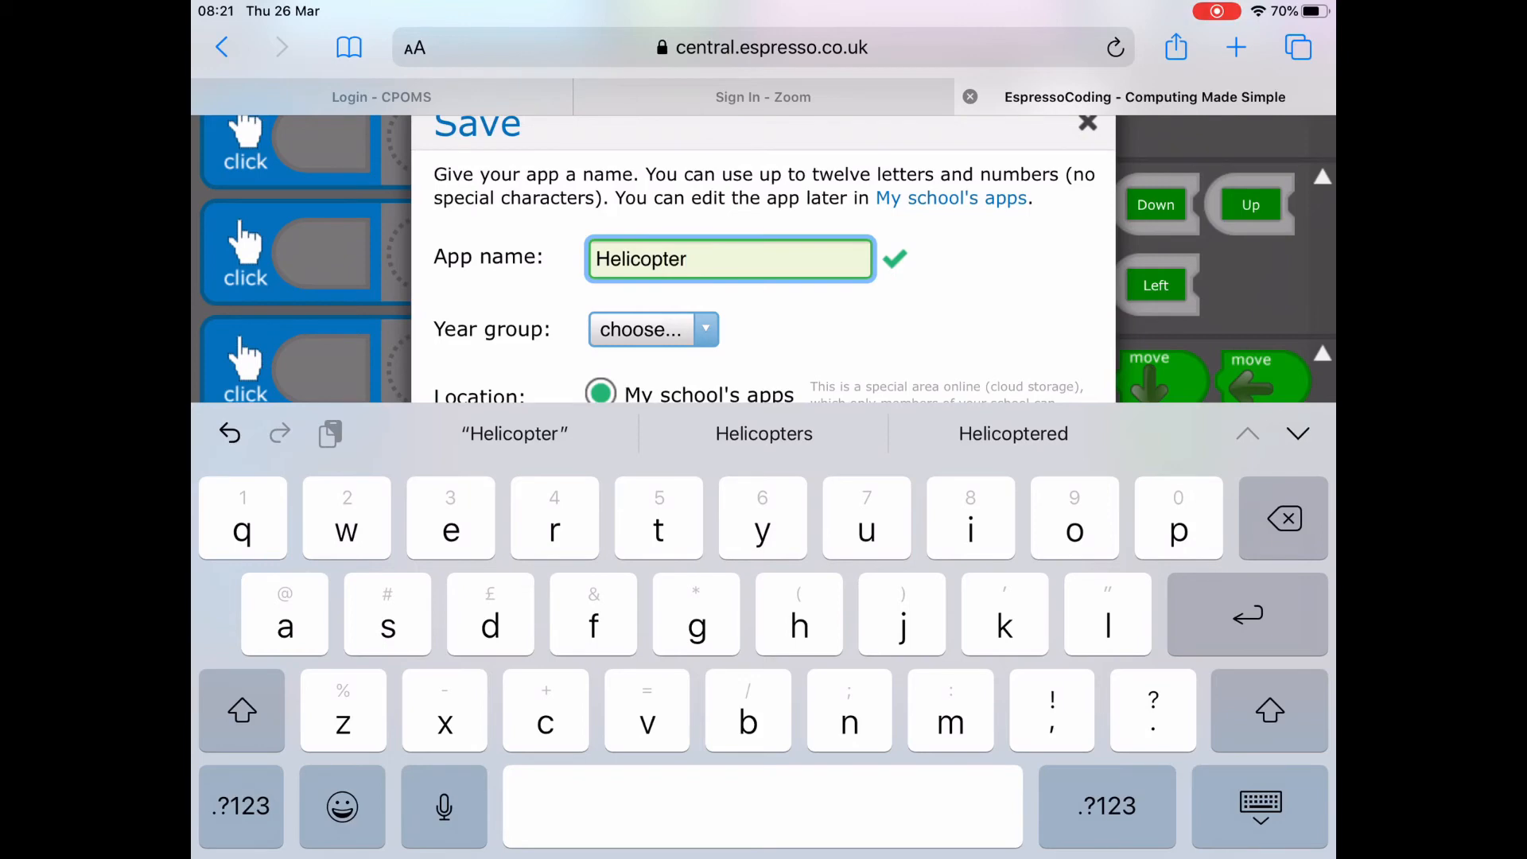
{"action": "type", "text": "Be"}
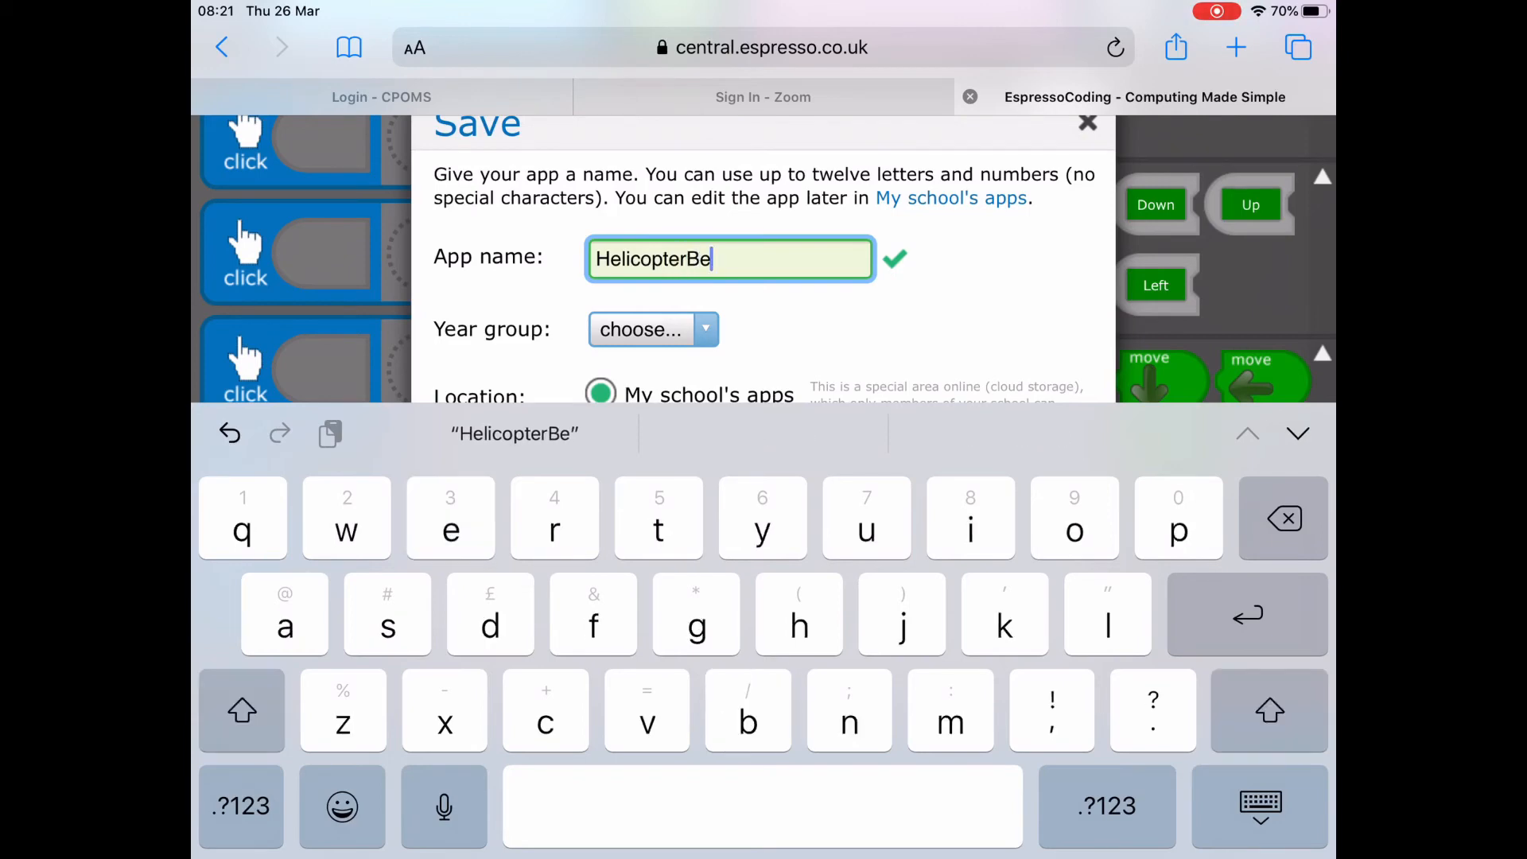
{"action": "type", "text": "n"}
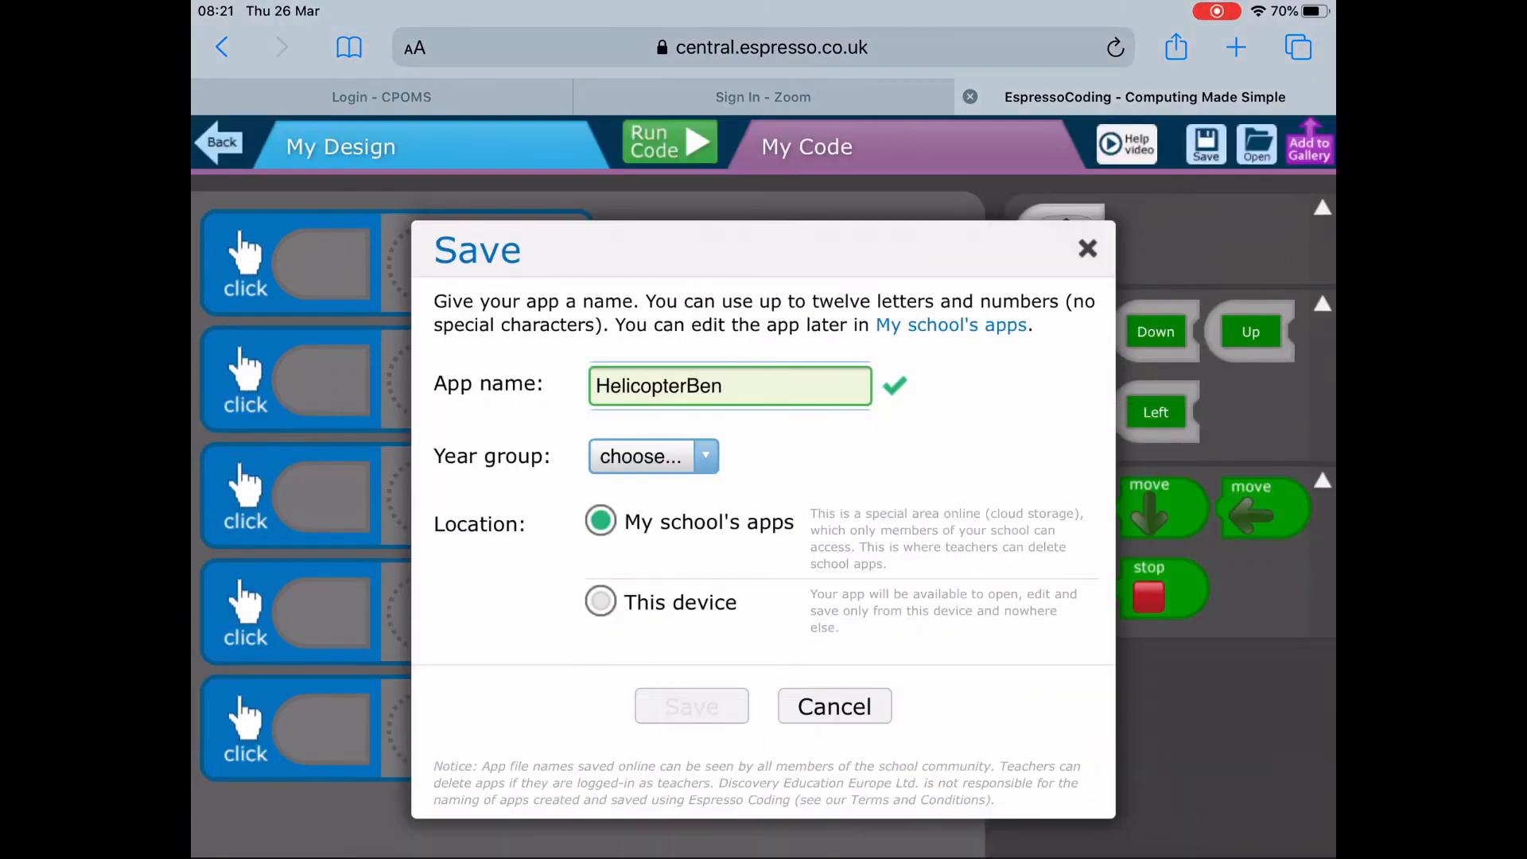
{"action": "left_click", "coordinate": [651, 456]}
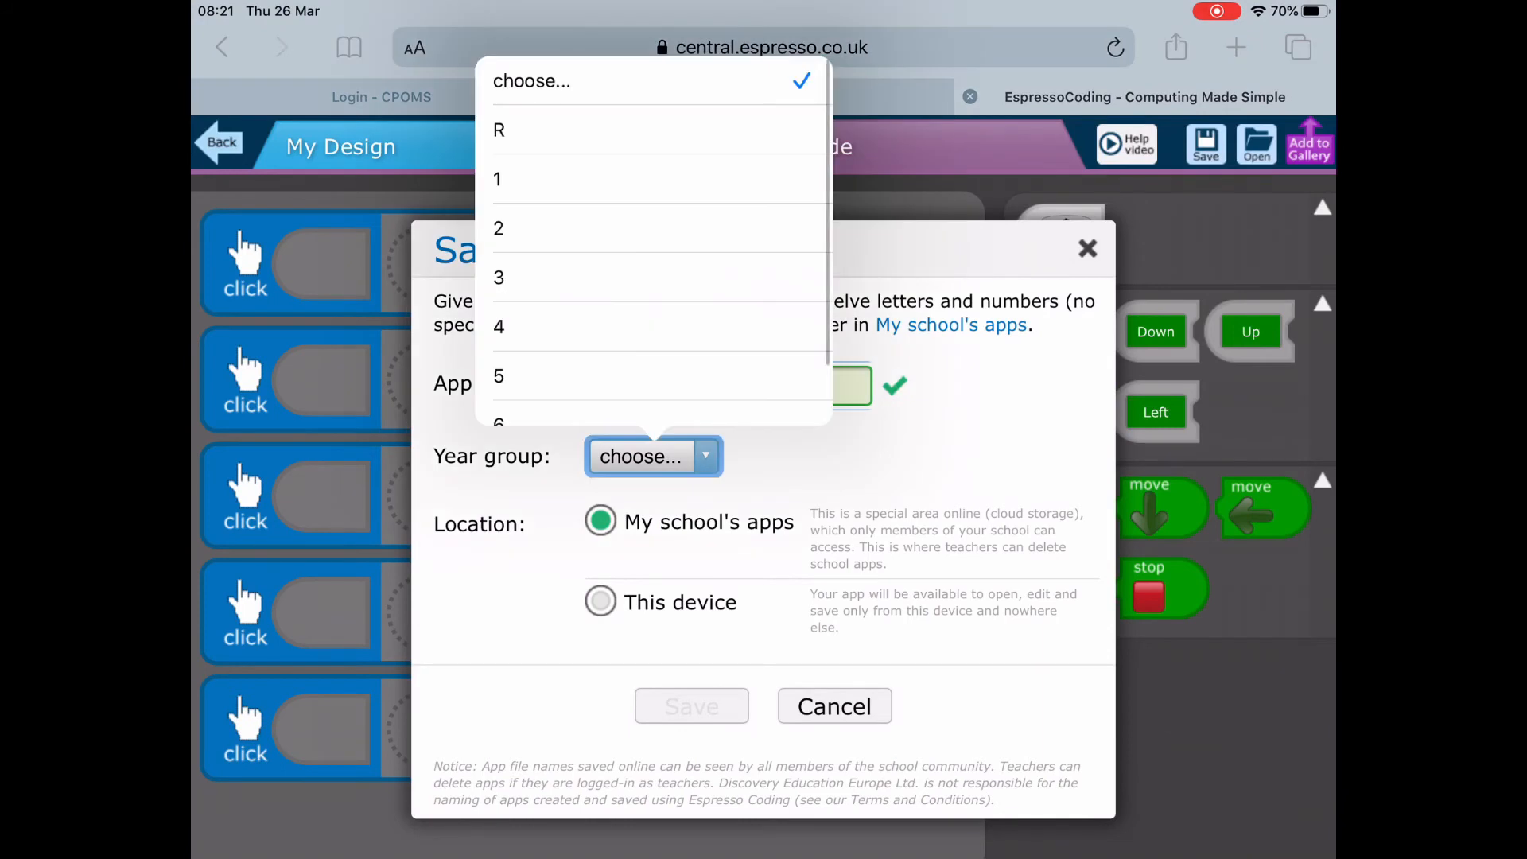
{"action": "left_click", "coordinate": [498, 228]}
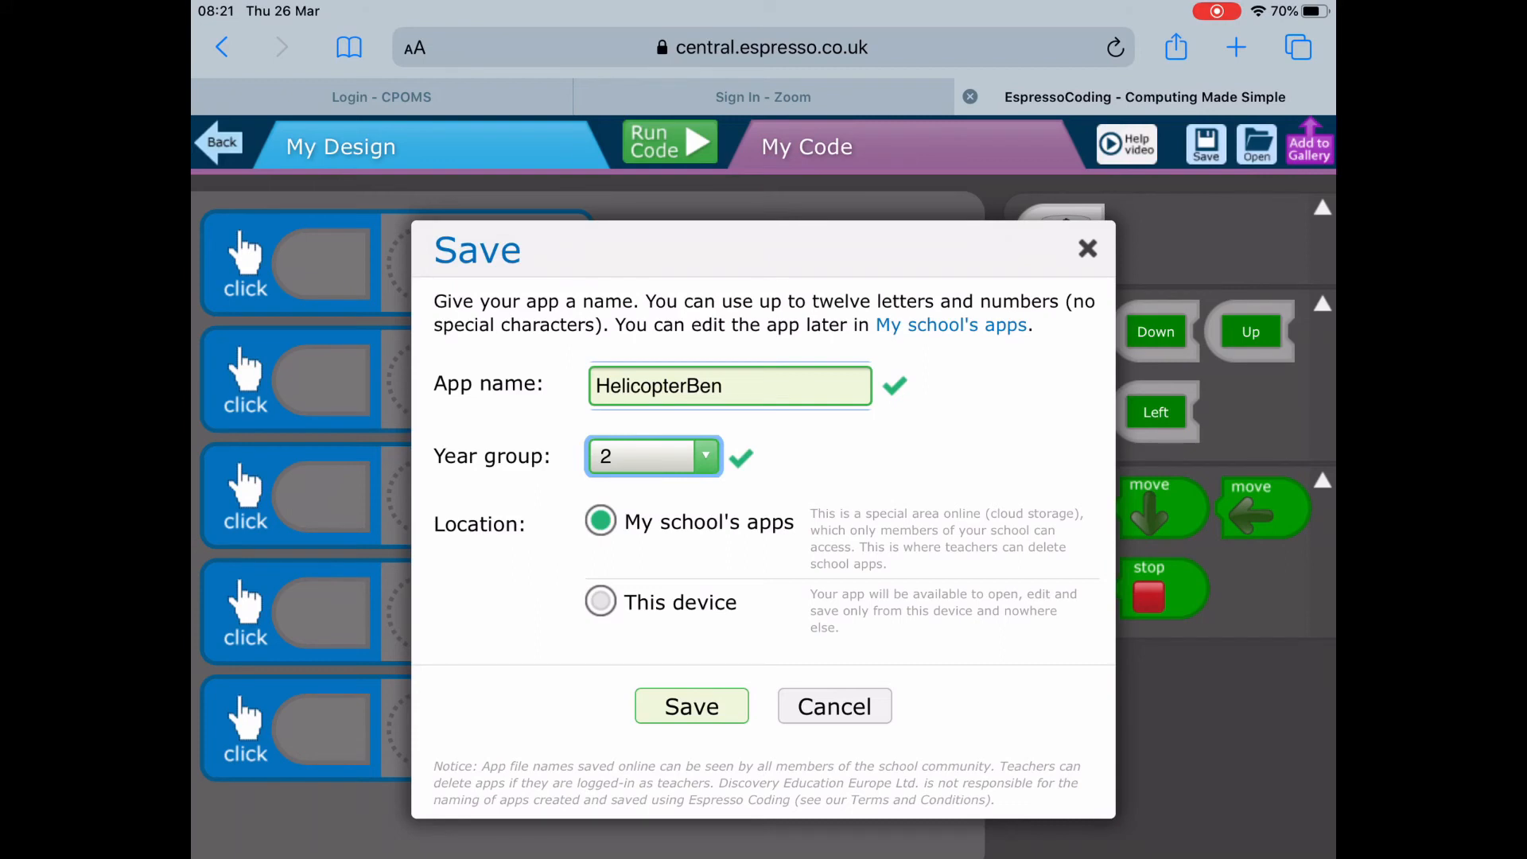
{"action": "left_click", "coordinate": [691, 707]}
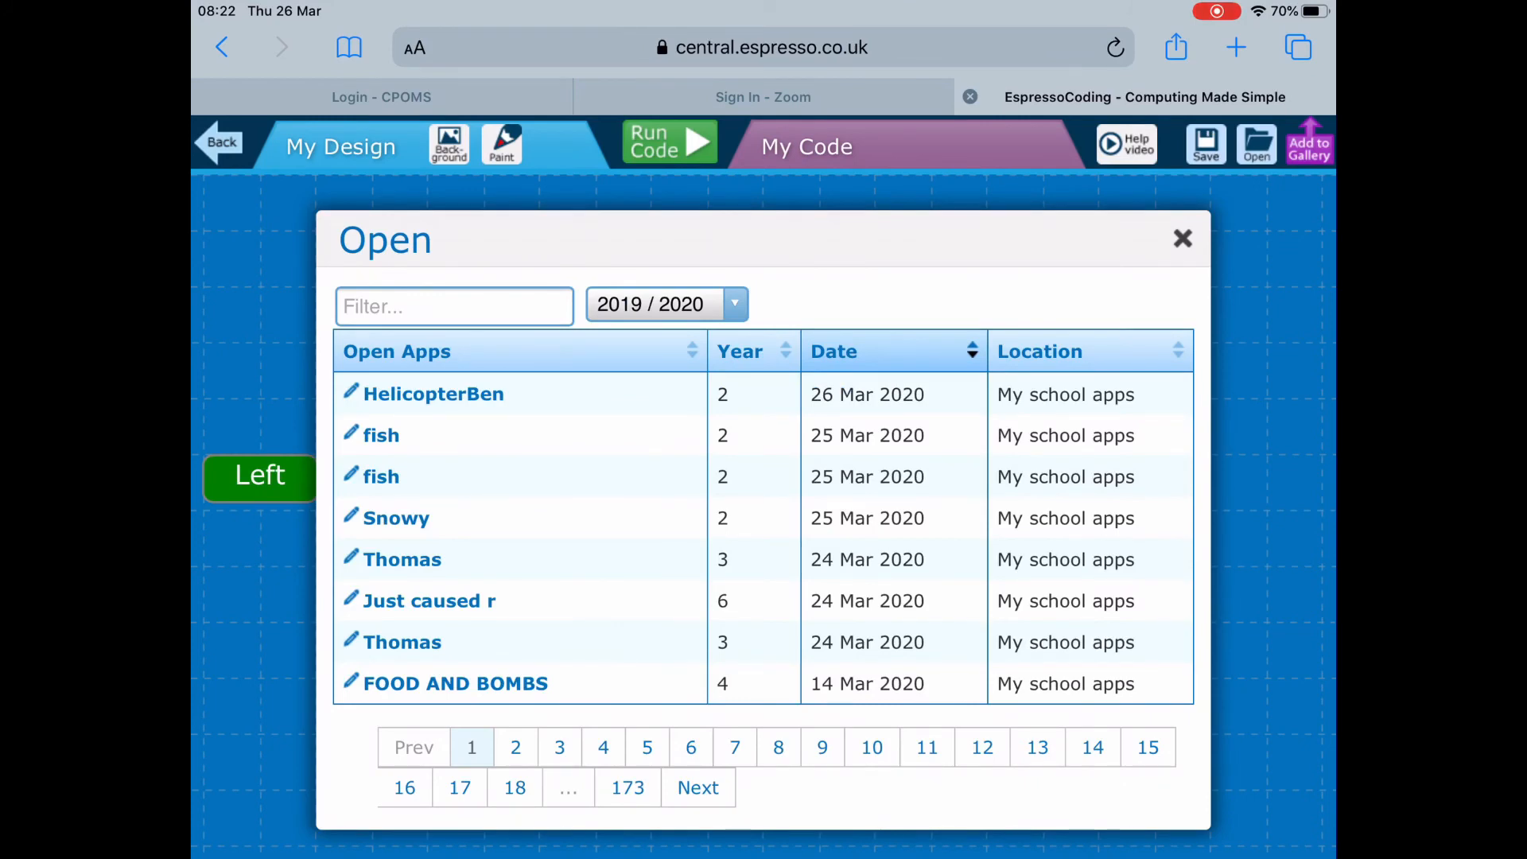
- Close the saved apps list and go back to the Fly a helicopter lesson steps
{"action": "left_click", "coordinate": [433, 393]}
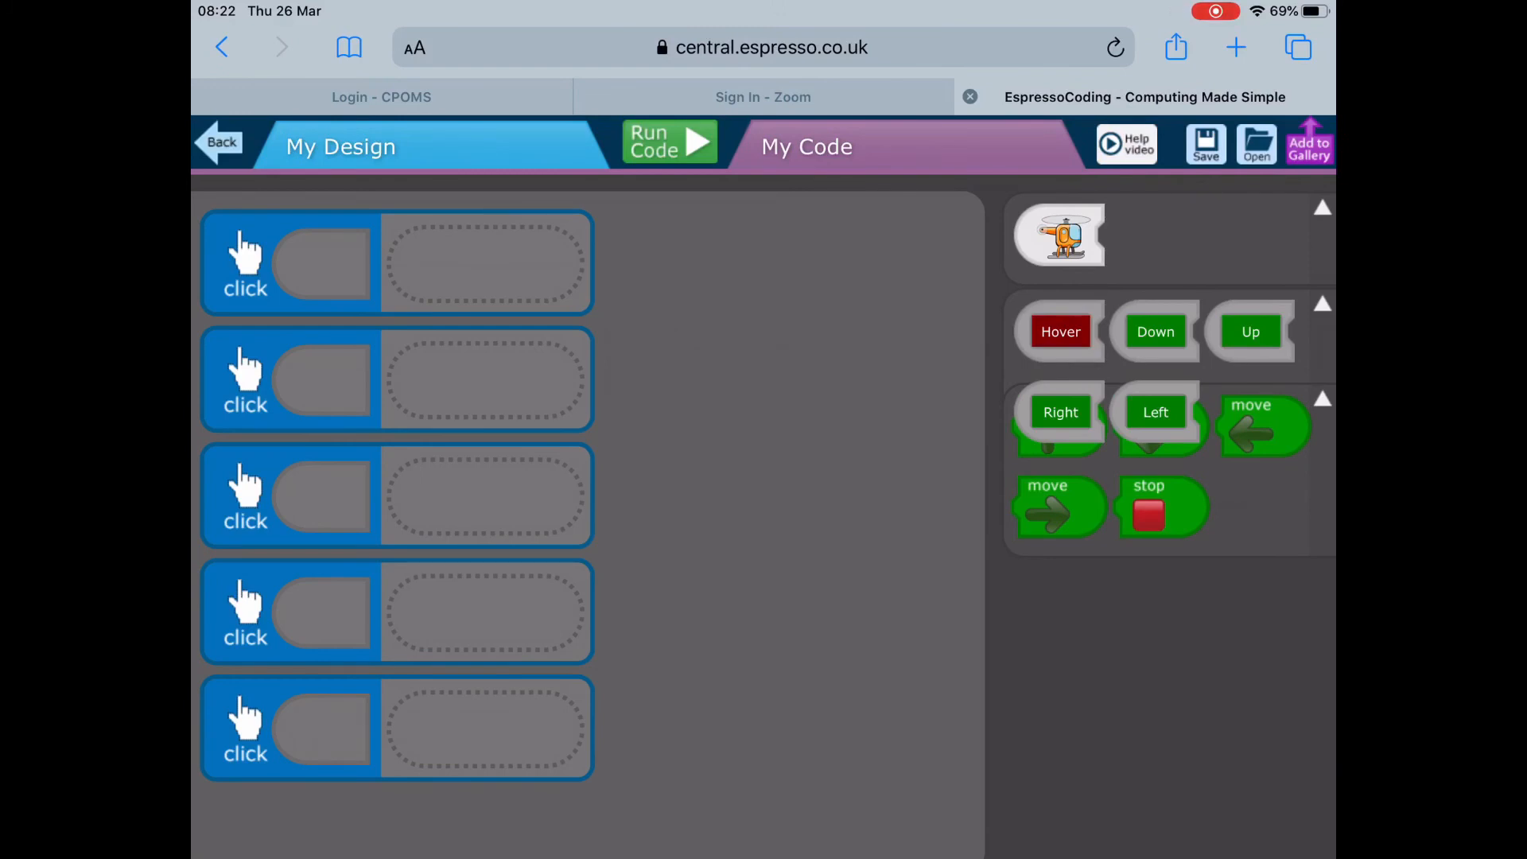
{"action": "left_click", "coordinate": [220, 142]}
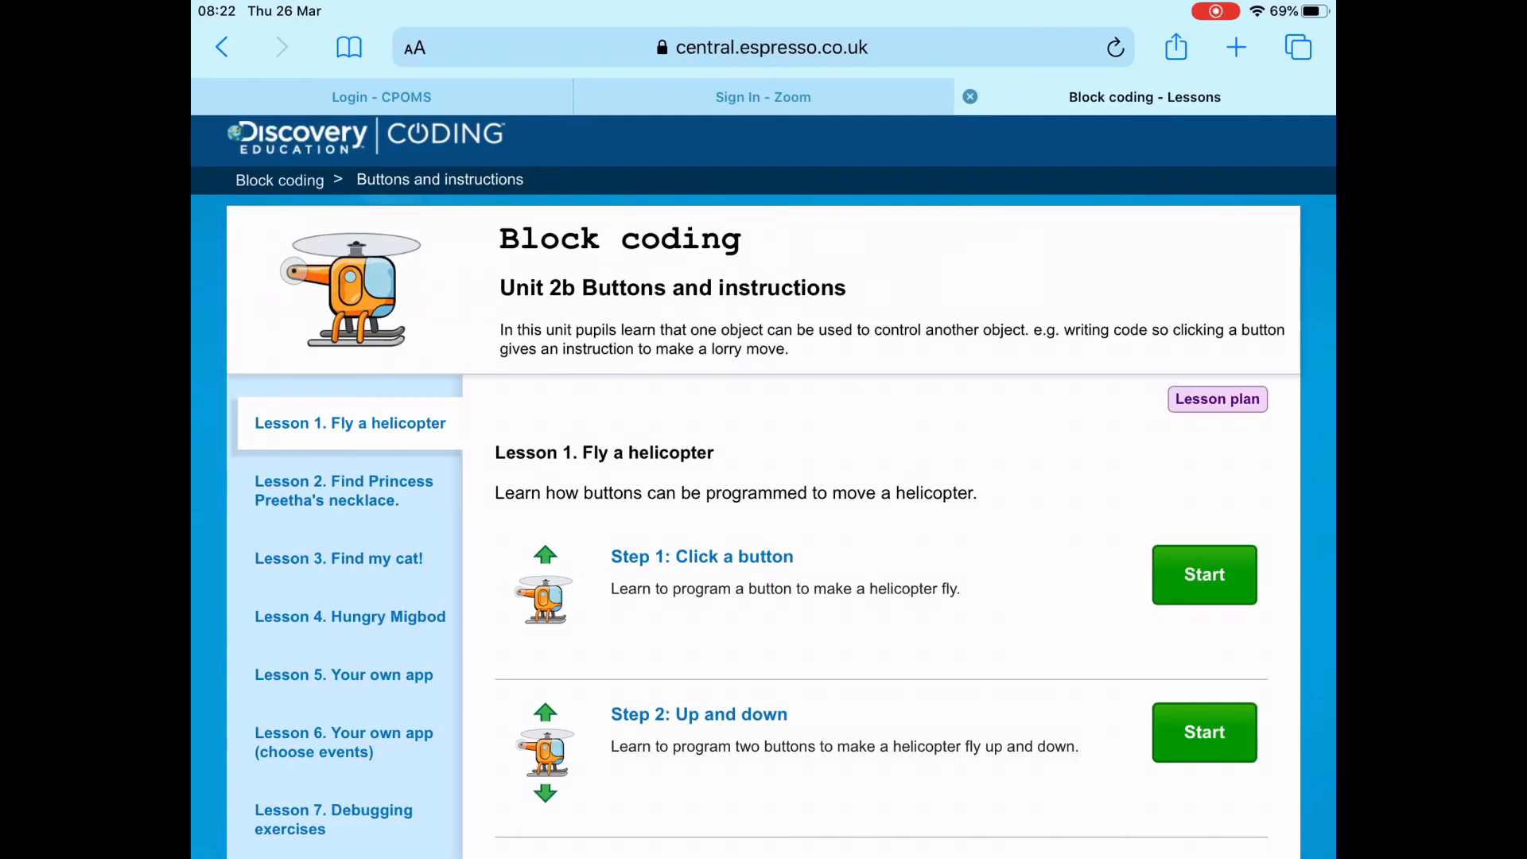
{"action": "scroll", "scroll_direction": "down", "scroll_amount": 3}
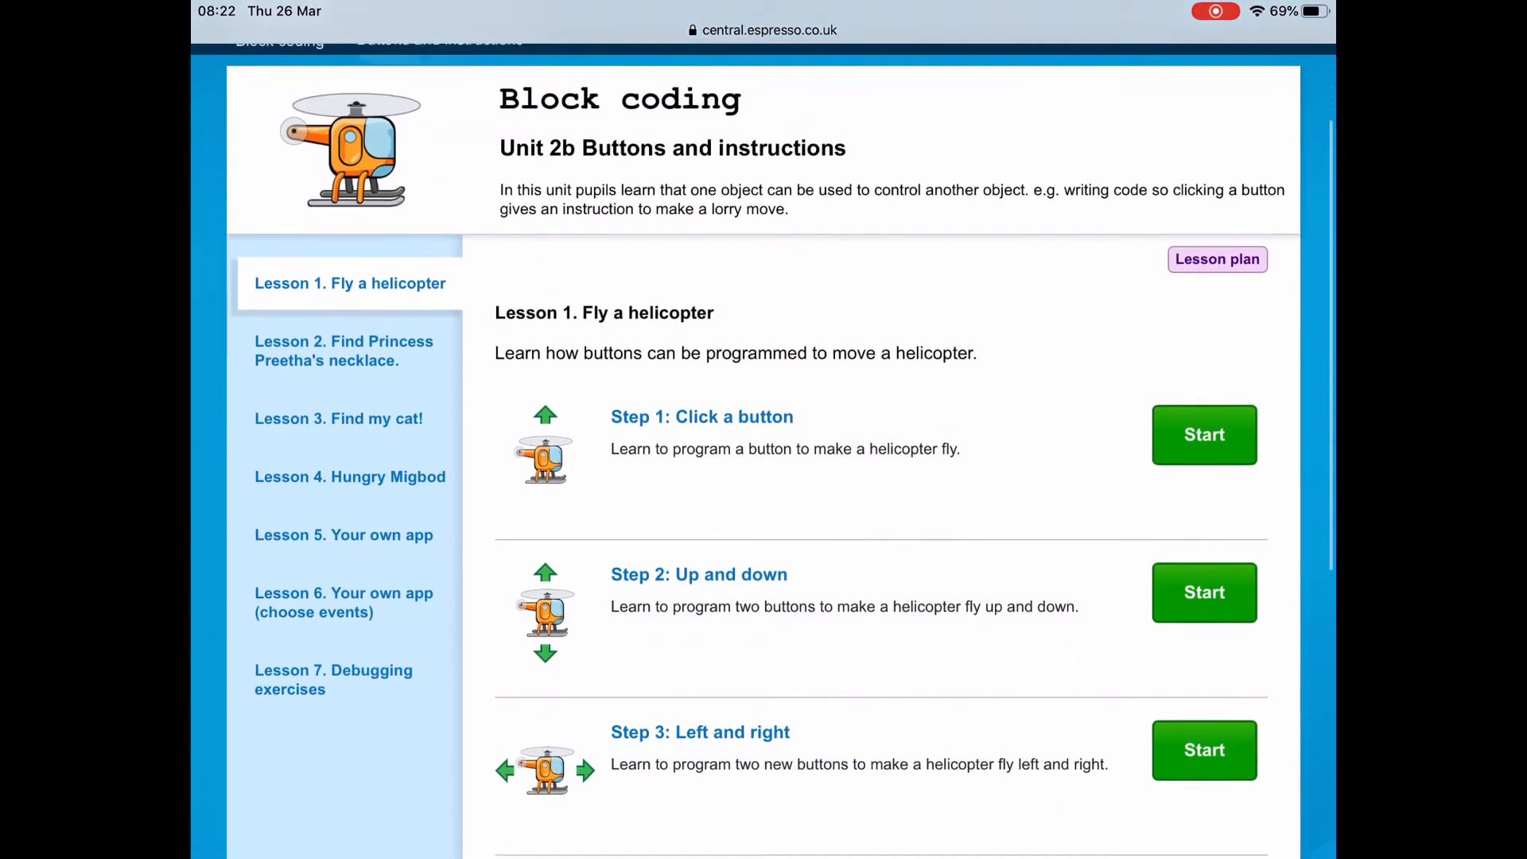
{"action": "scroll", "scroll_direction": "down", "scroll_amount": 3}
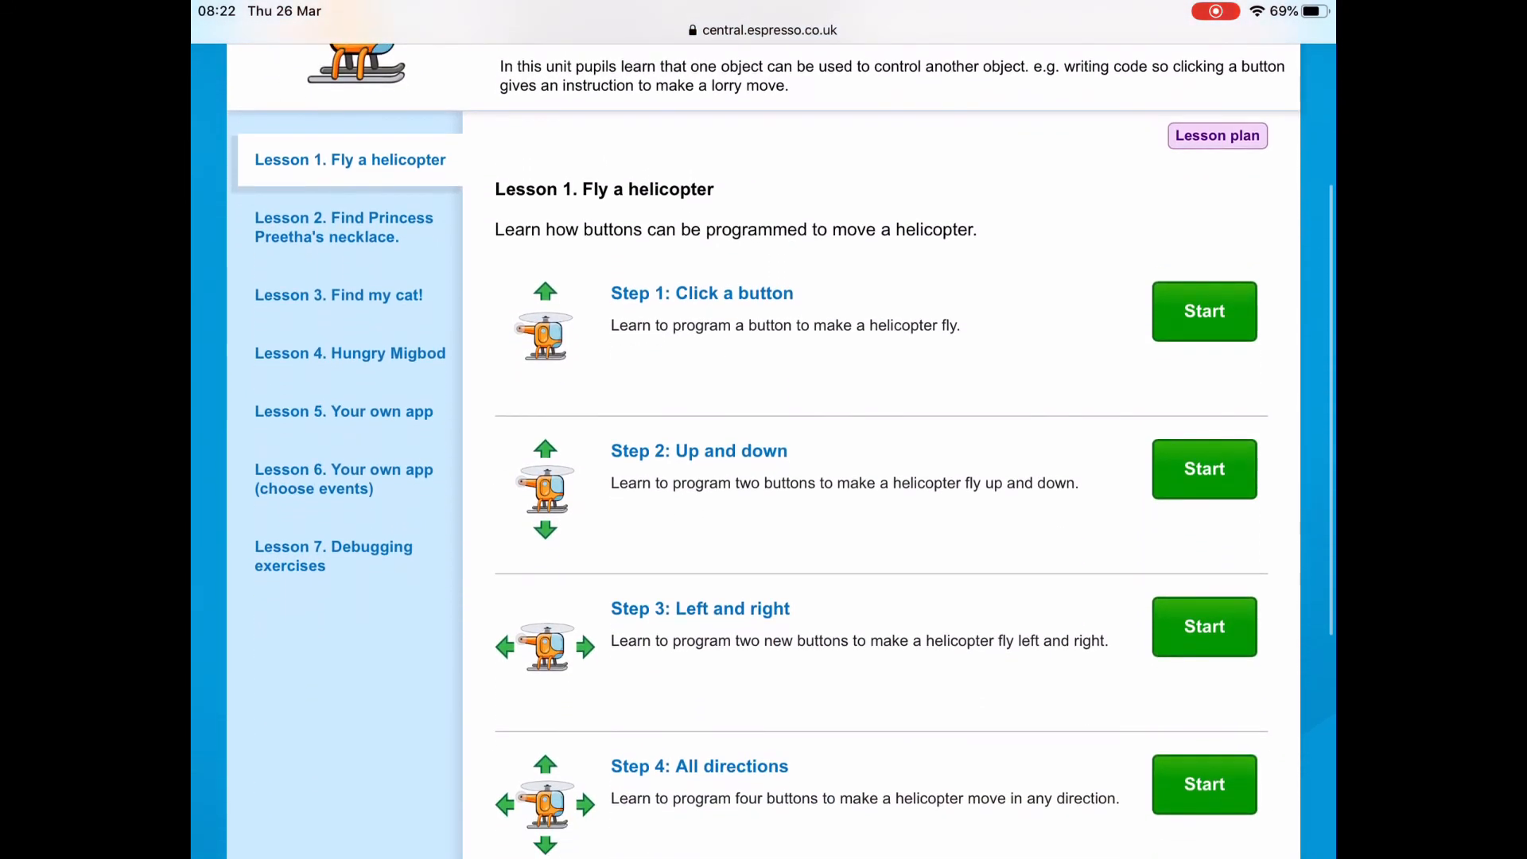